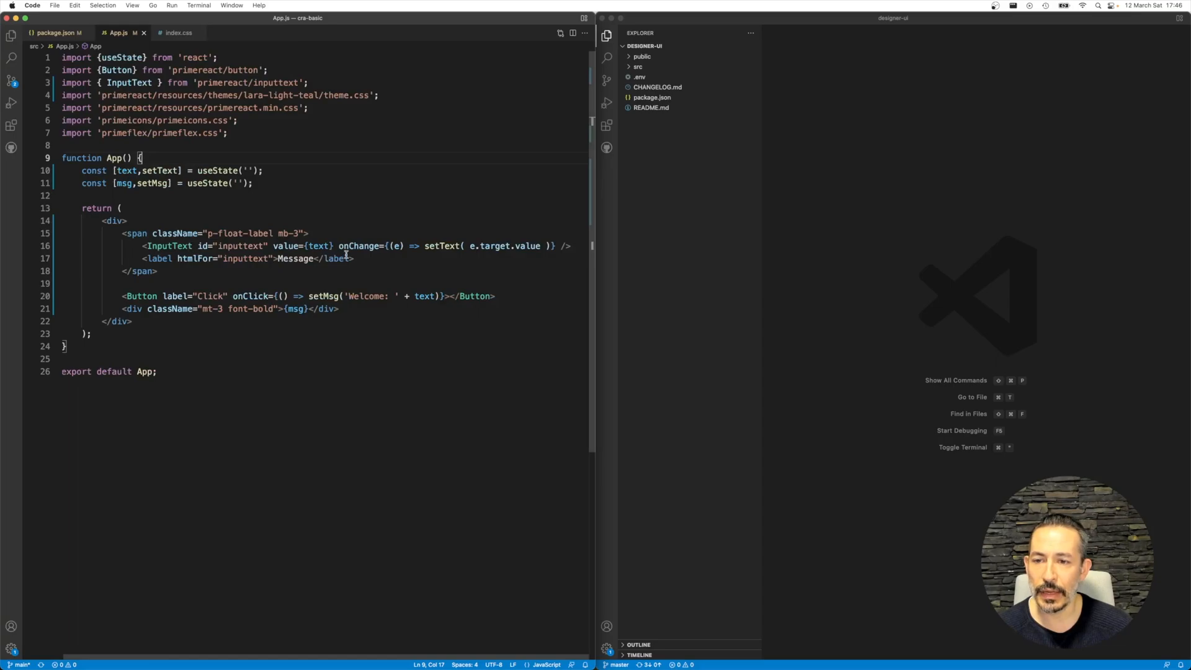
- Enter Prime in the app's Message field and review the msg state declaration in App.js
click(304, 233)
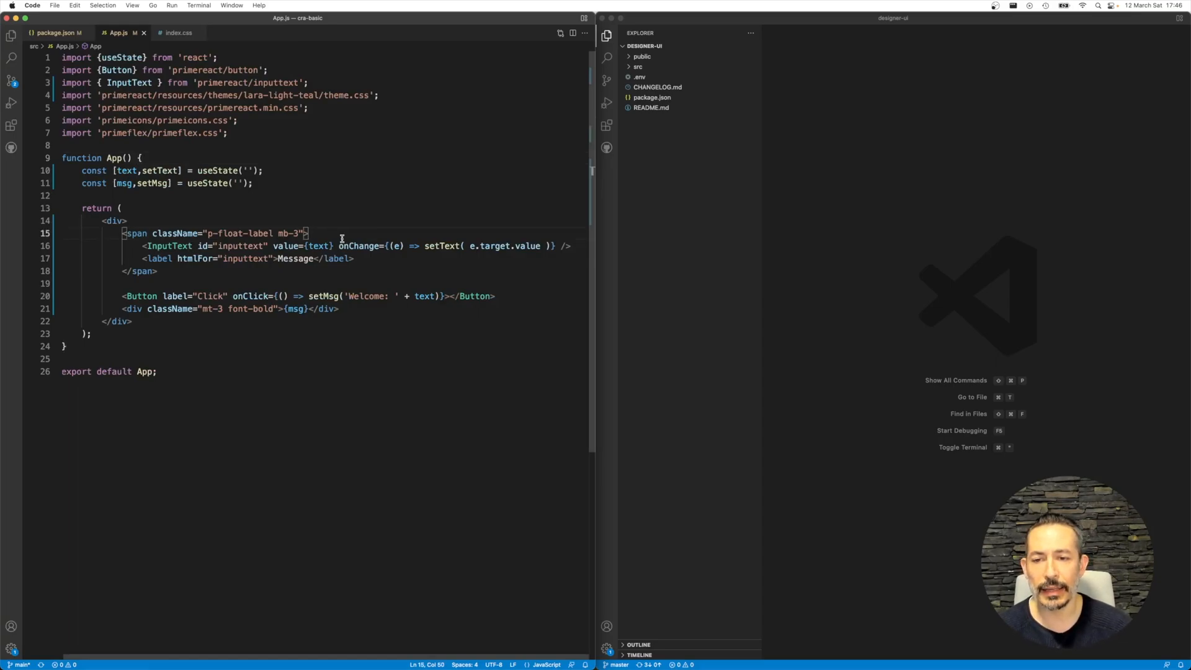
mouse_move(254, 289)
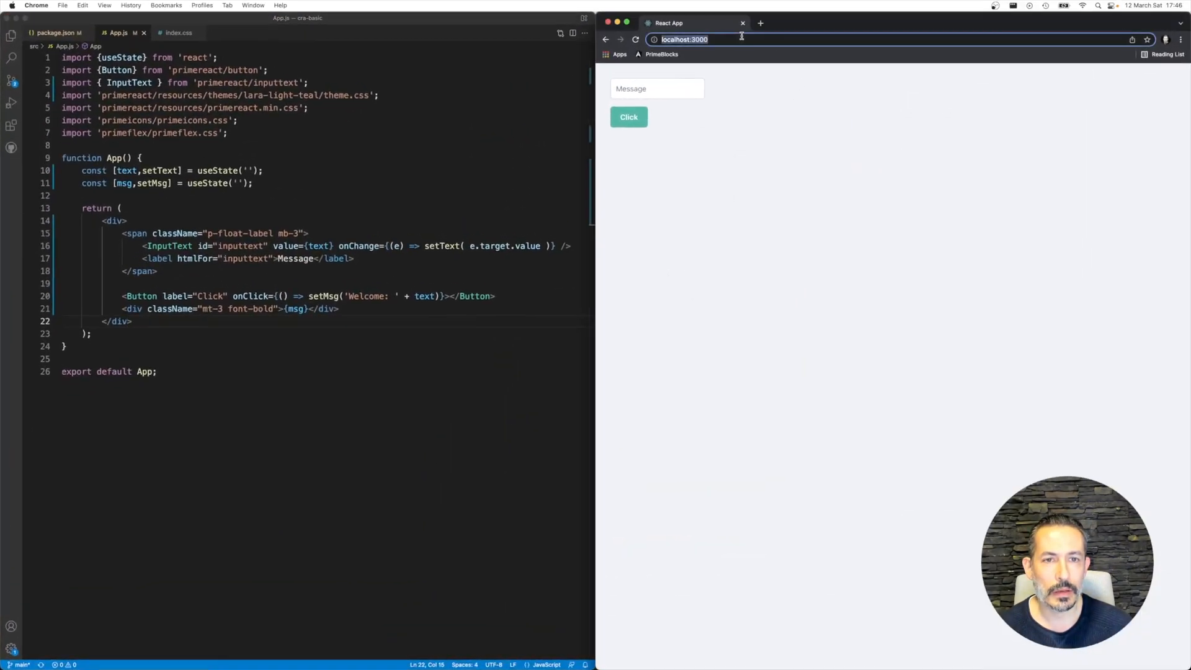
click(656, 90)
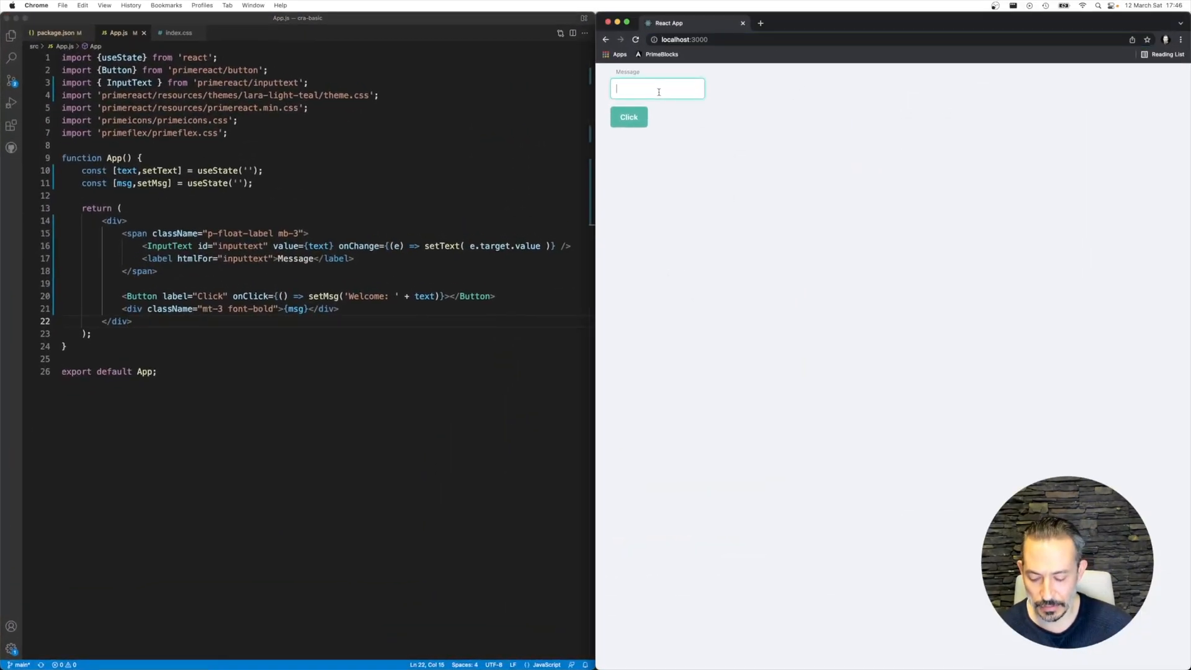
click(627, 116)
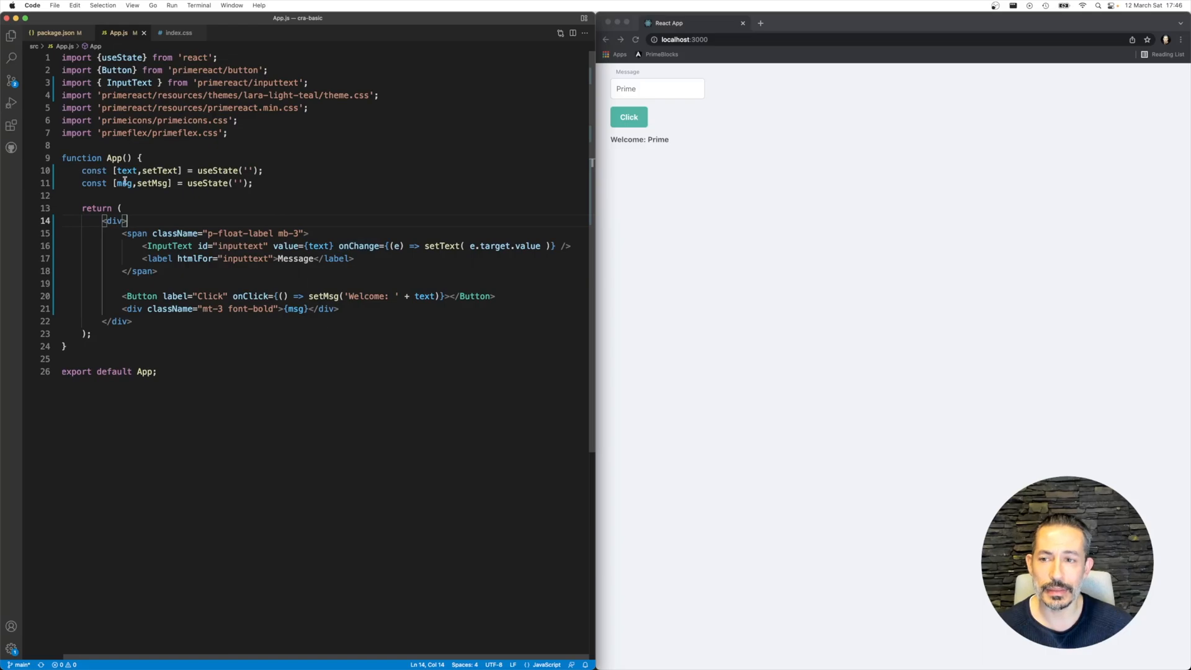
click(253, 183)
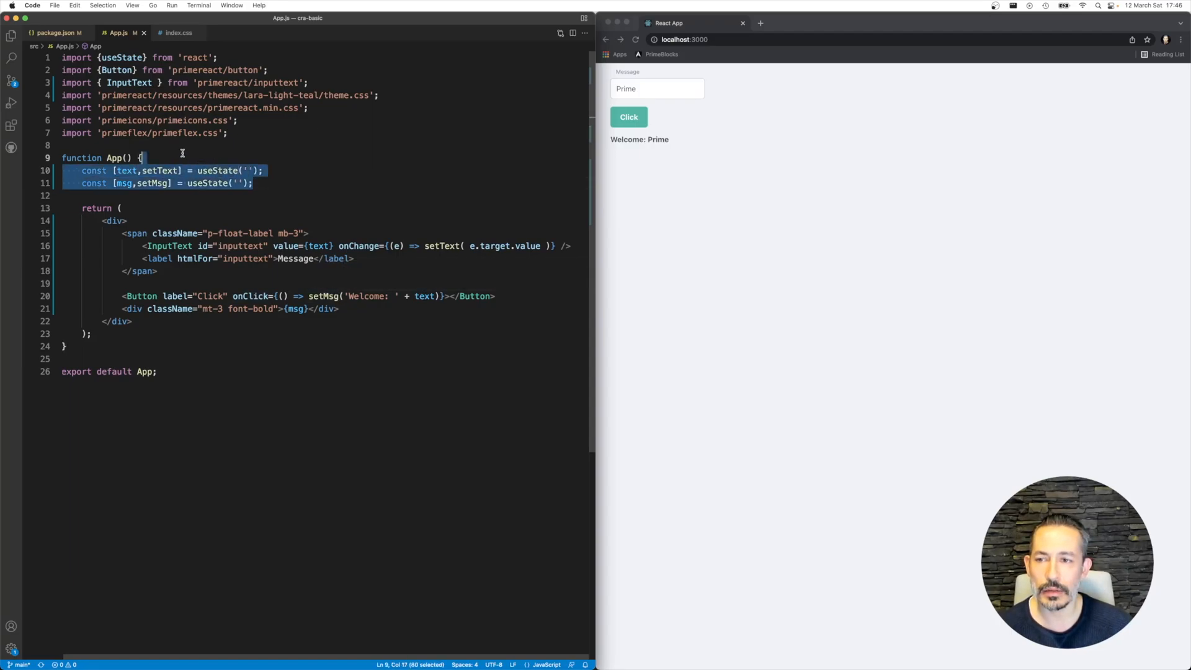
click(350, 152)
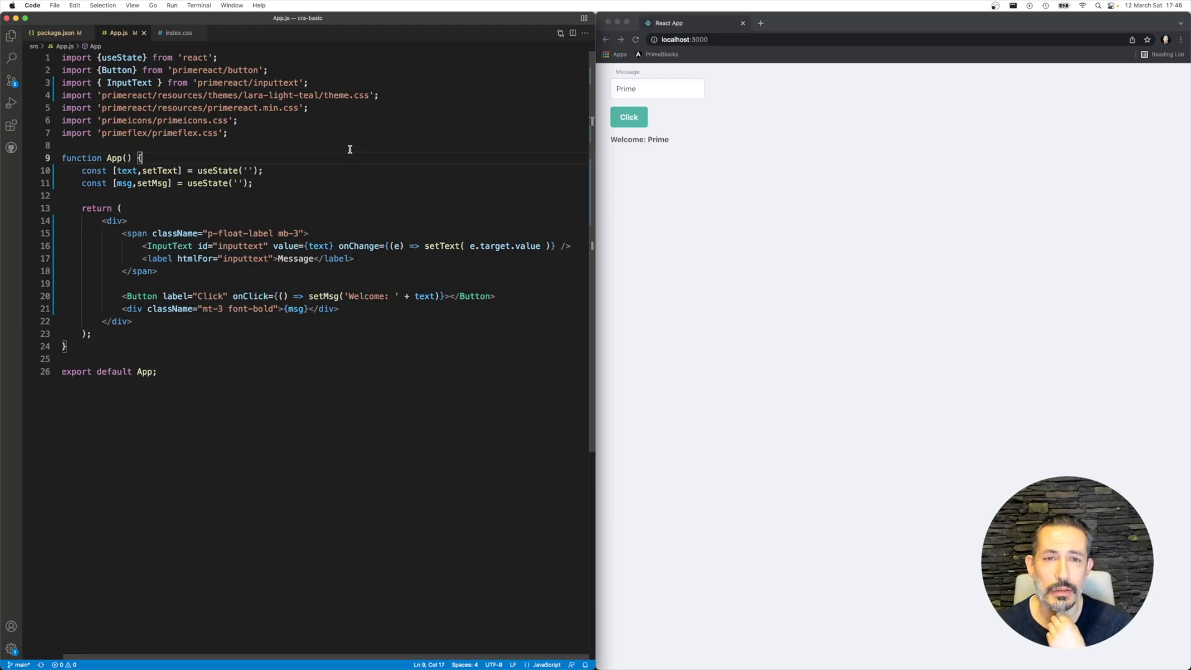
mouse_move(322, 105)
text(dark-indigo)
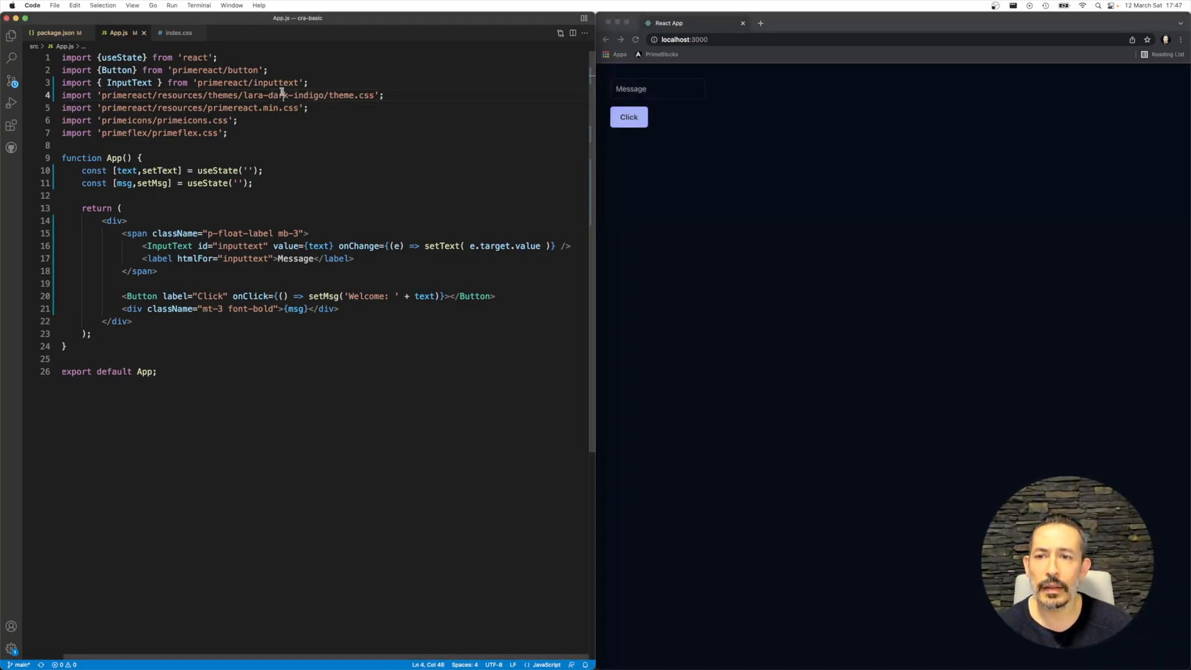
- Select the lara-dark-indigo theme path in the App.js import
double_click(282, 94)
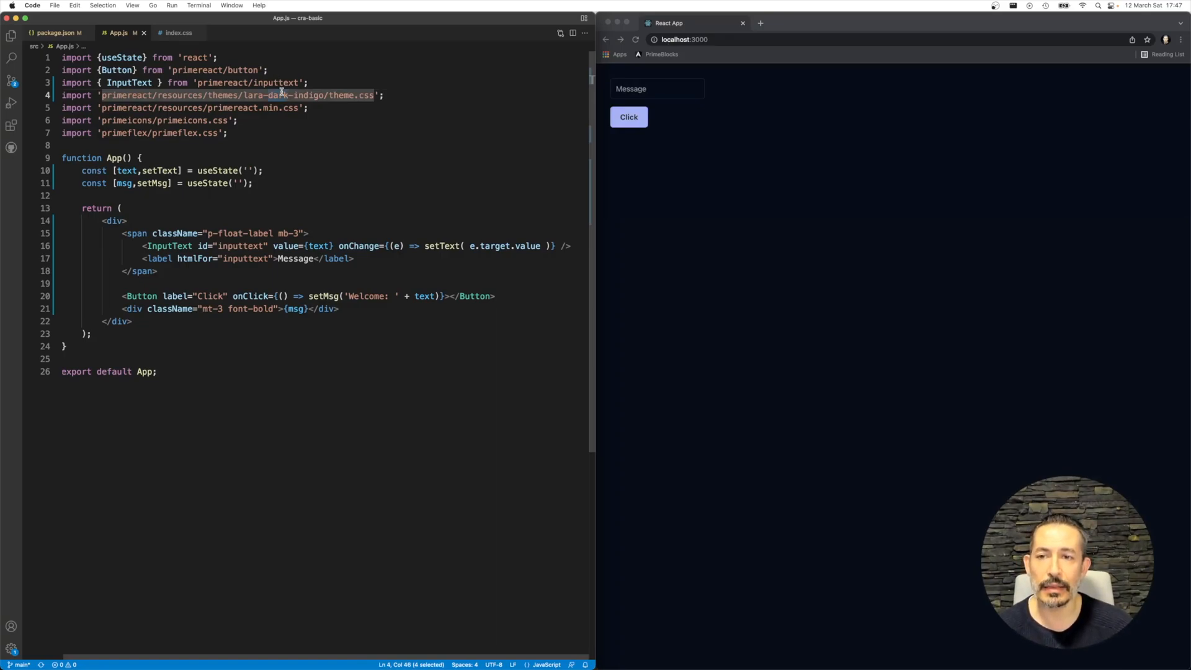
mouse_move(681, 111)
text(primer)
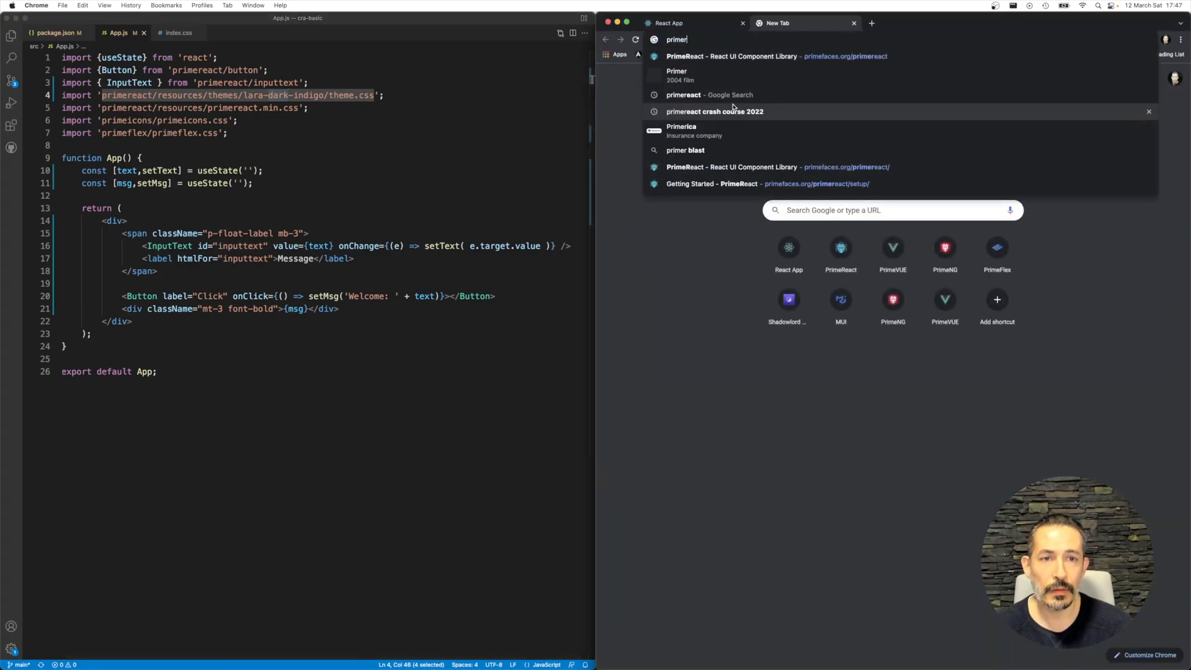
- Search for PrimeReact, reach its Get Started setup guide and scroll to the Free Themes list
key(Return)
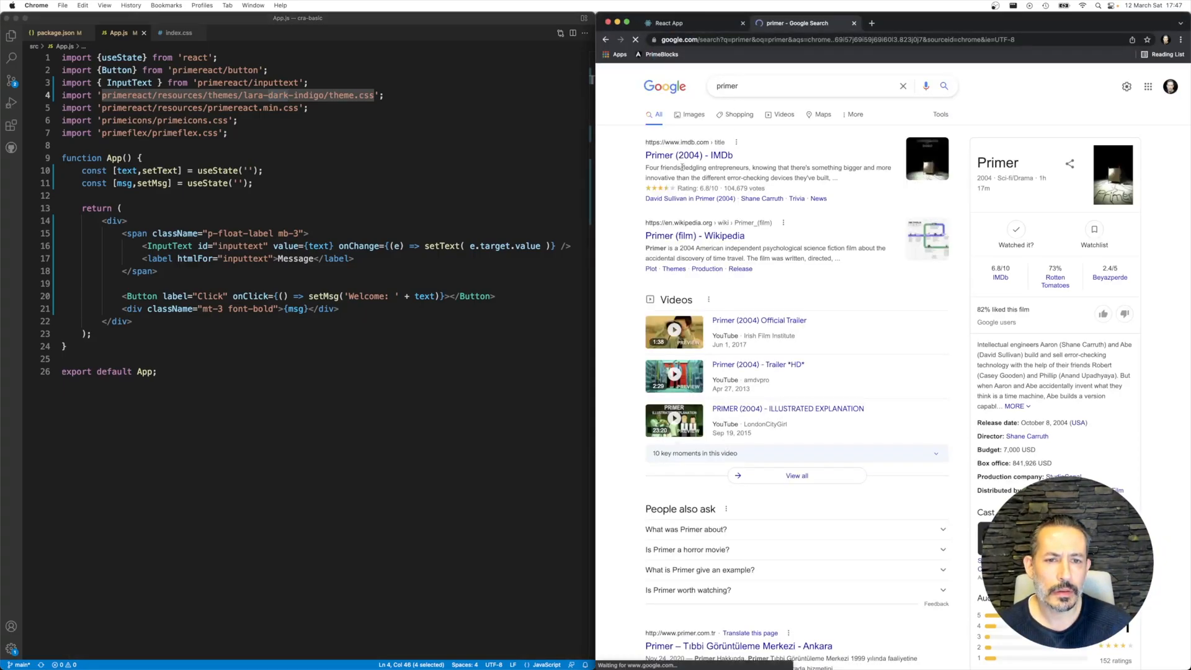
click(834, 38)
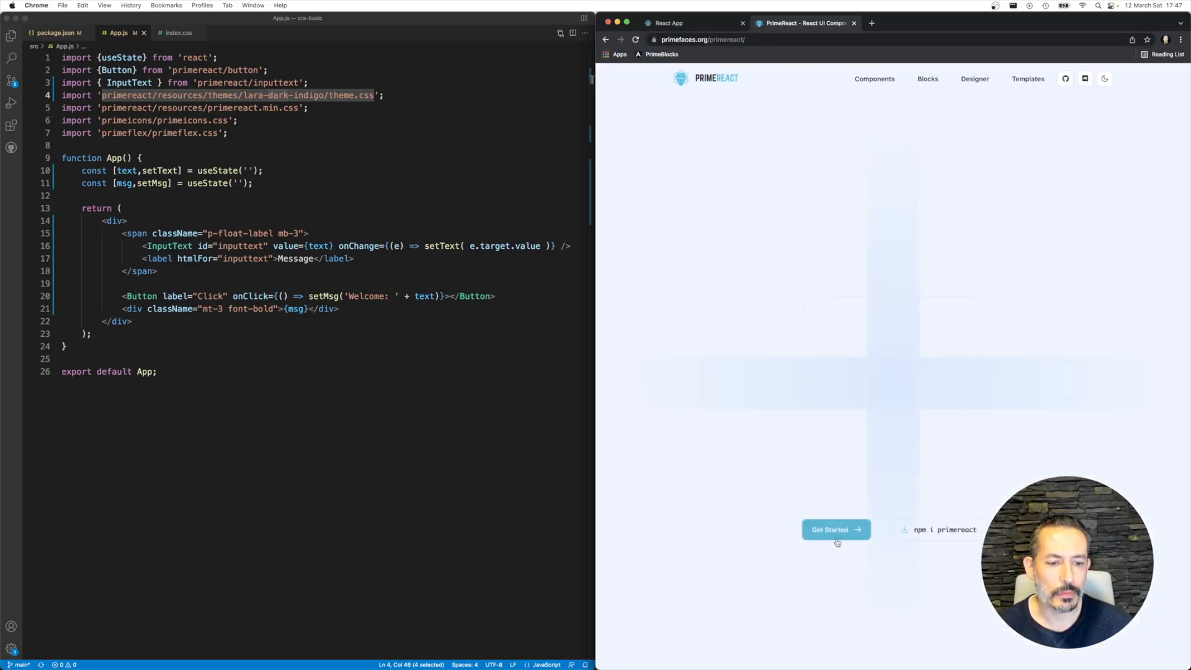
click(830, 530)
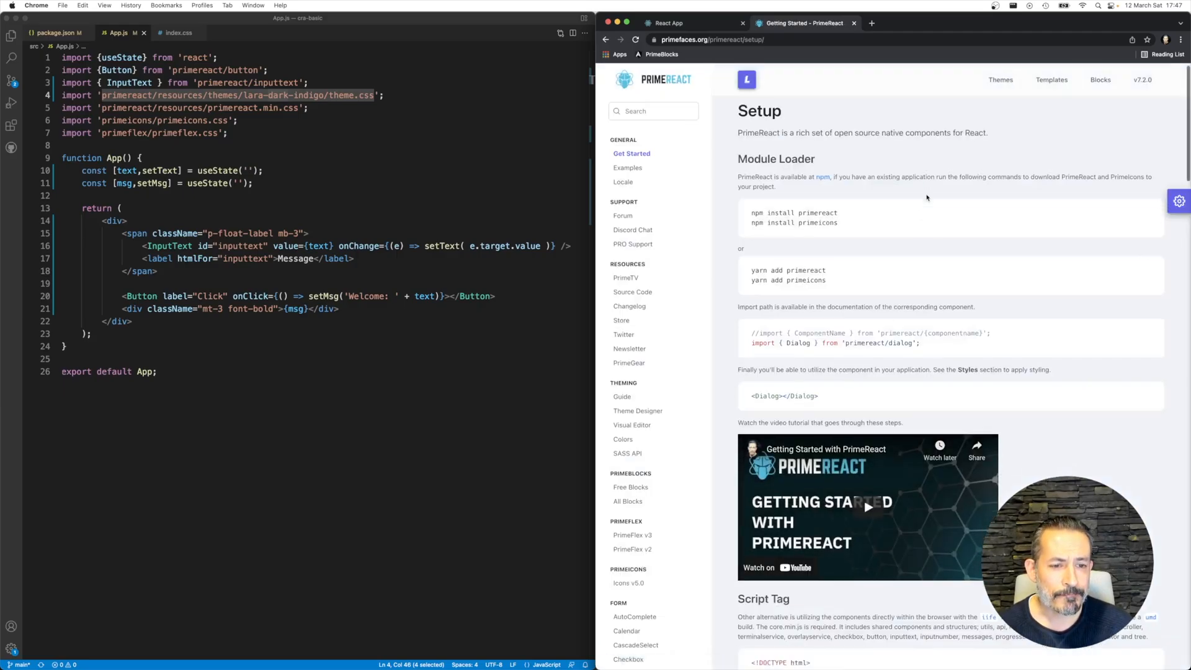
scroll(down, 3)
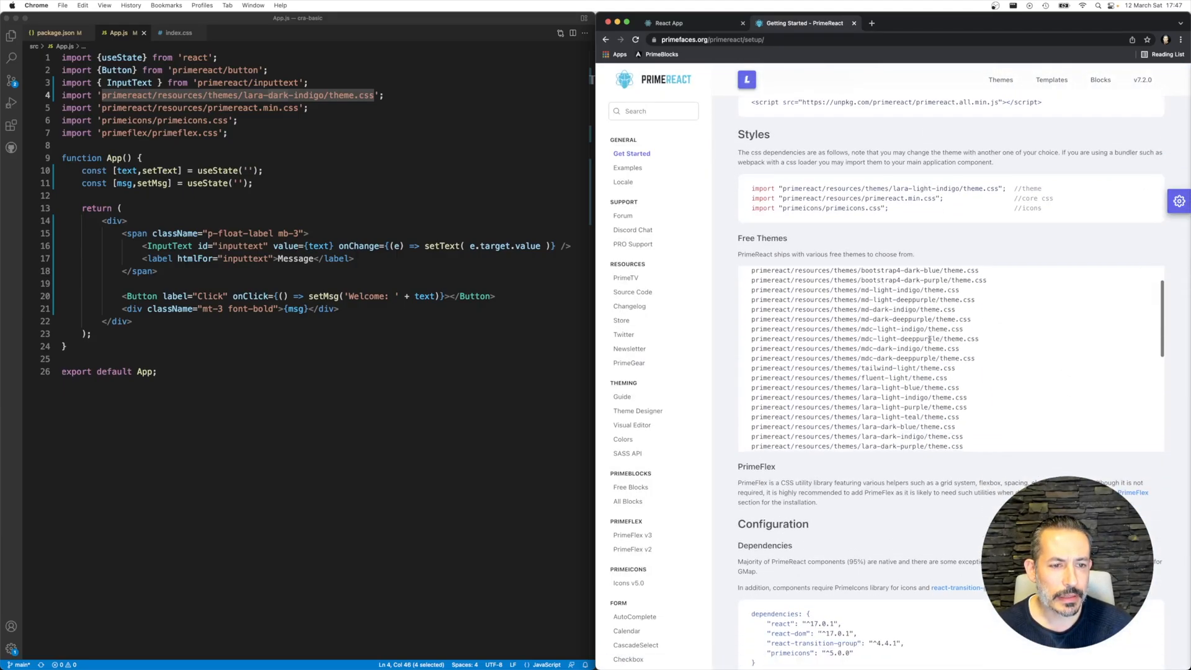
scroll(up, 3)
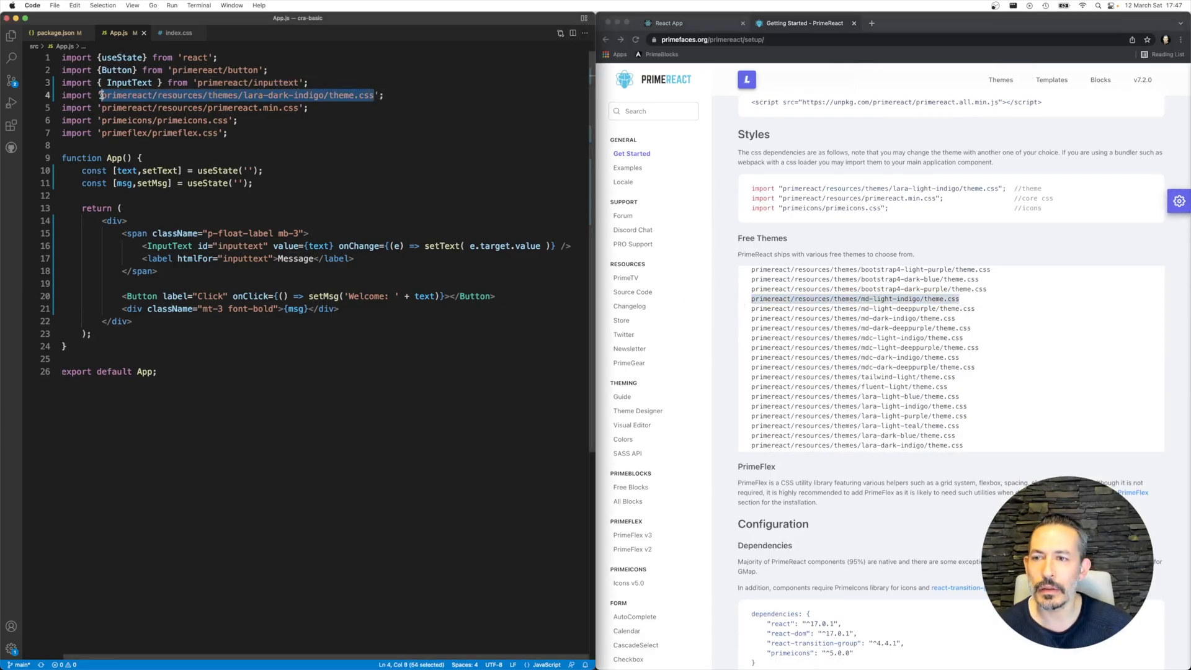
- Place the caret in App.js's theme import path to paste md-light-indigo
click(668, 22)
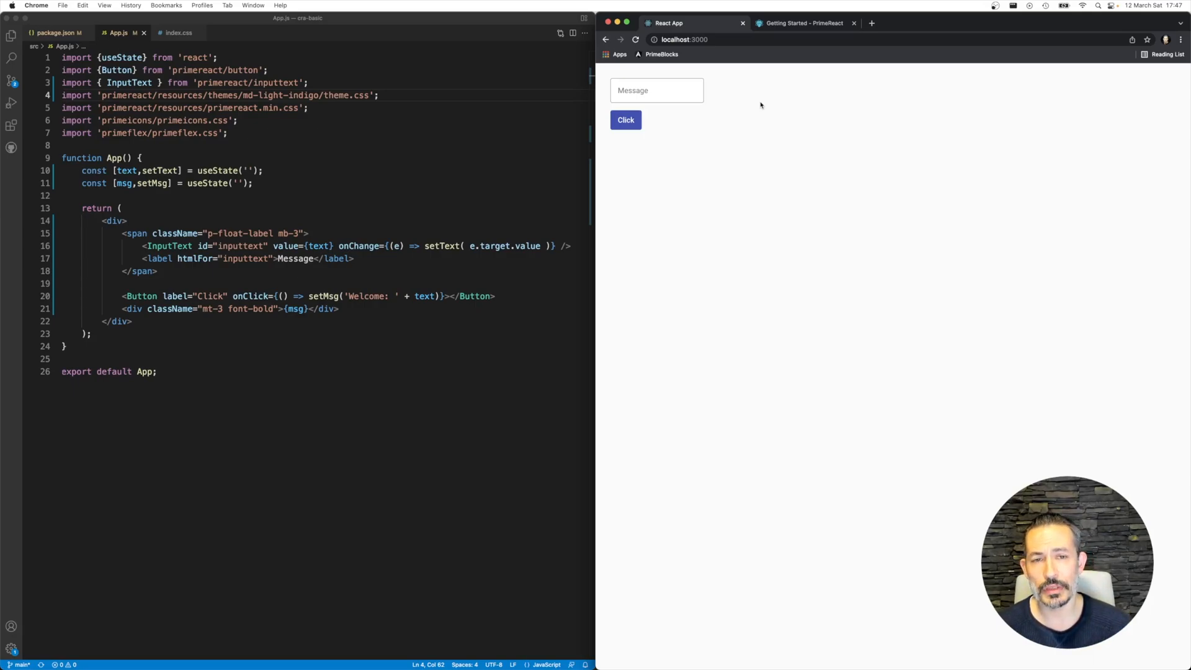
mouse_move(723, 147)
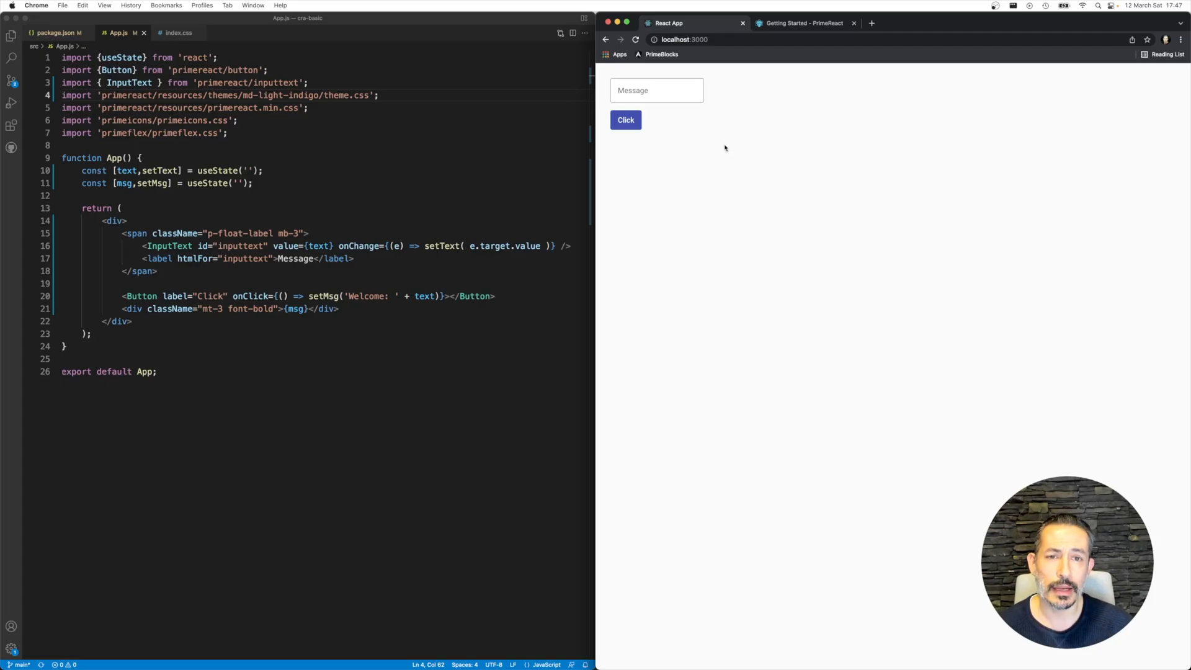
- Review the docs' built-in free themes list and close it
click(803, 23)
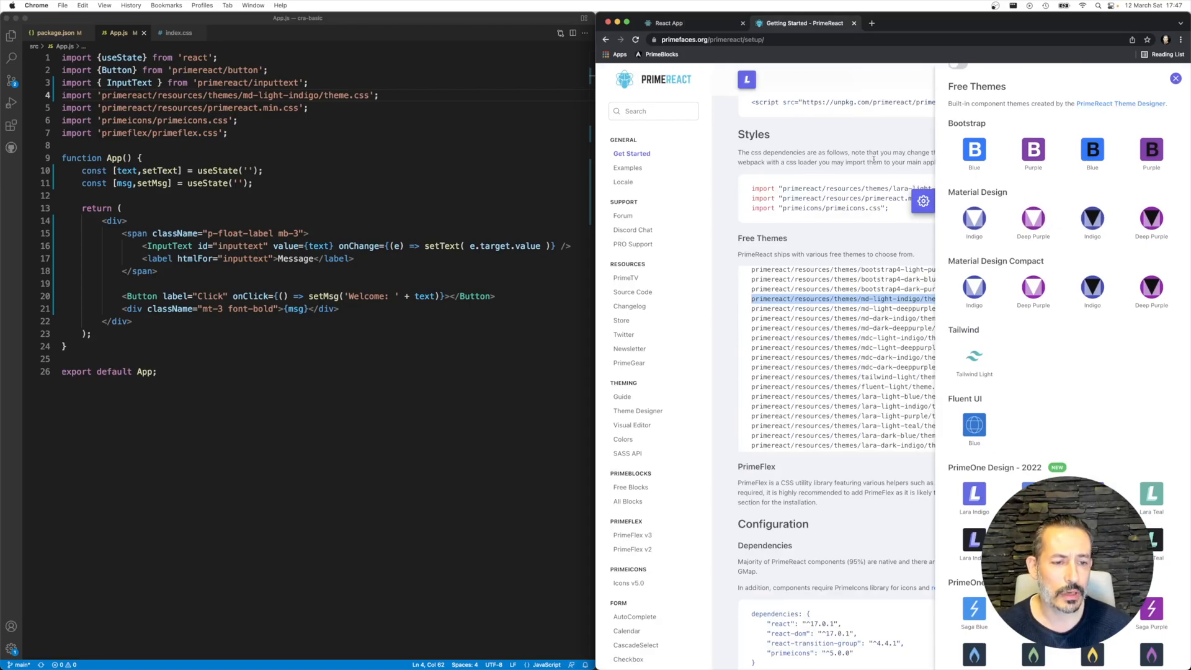
click(1175, 77)
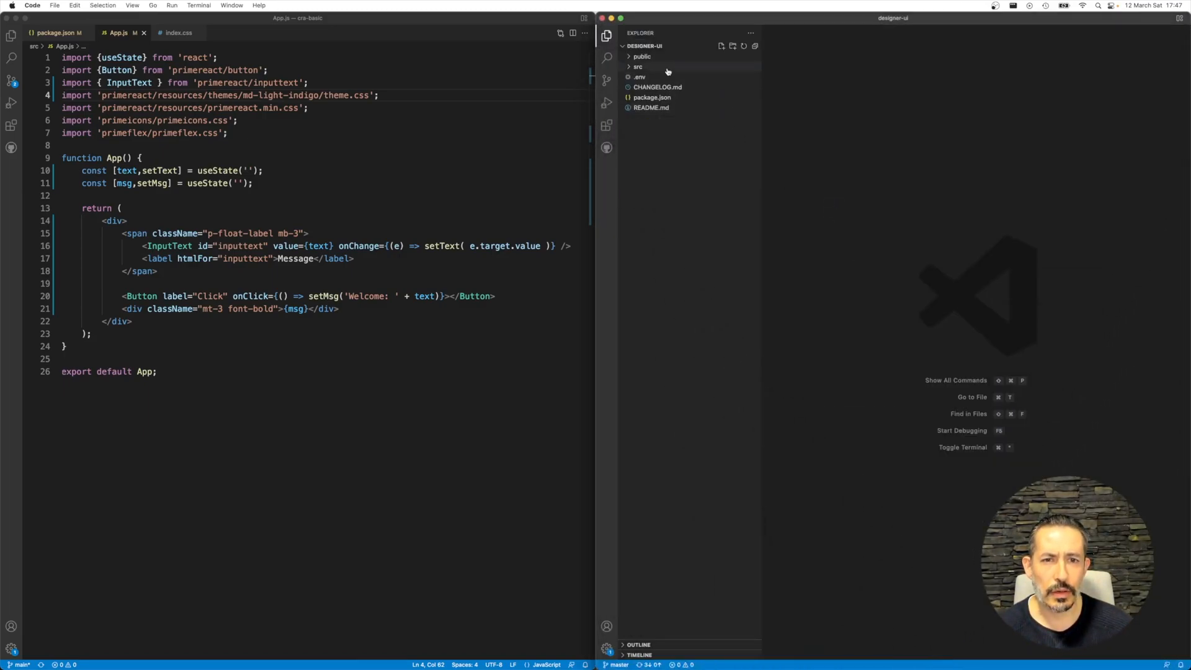
- Expand designer-ui's src/assets/designer/components and peek at the button _button.scss styles
click(638, 67)
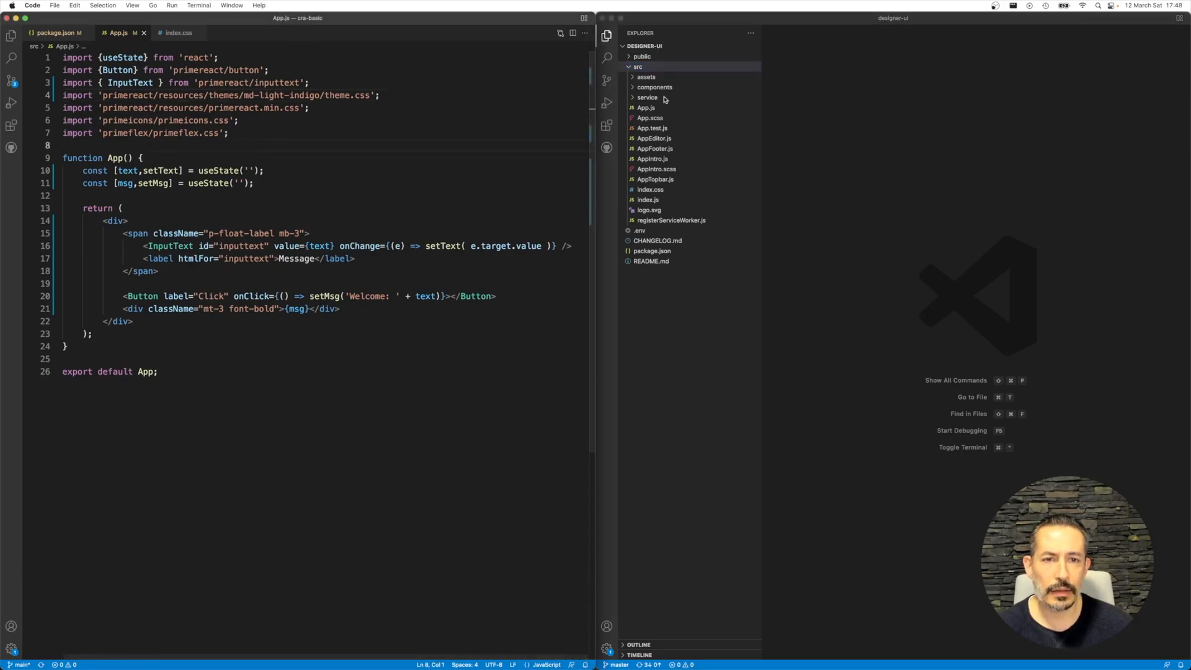
click(645, 77)
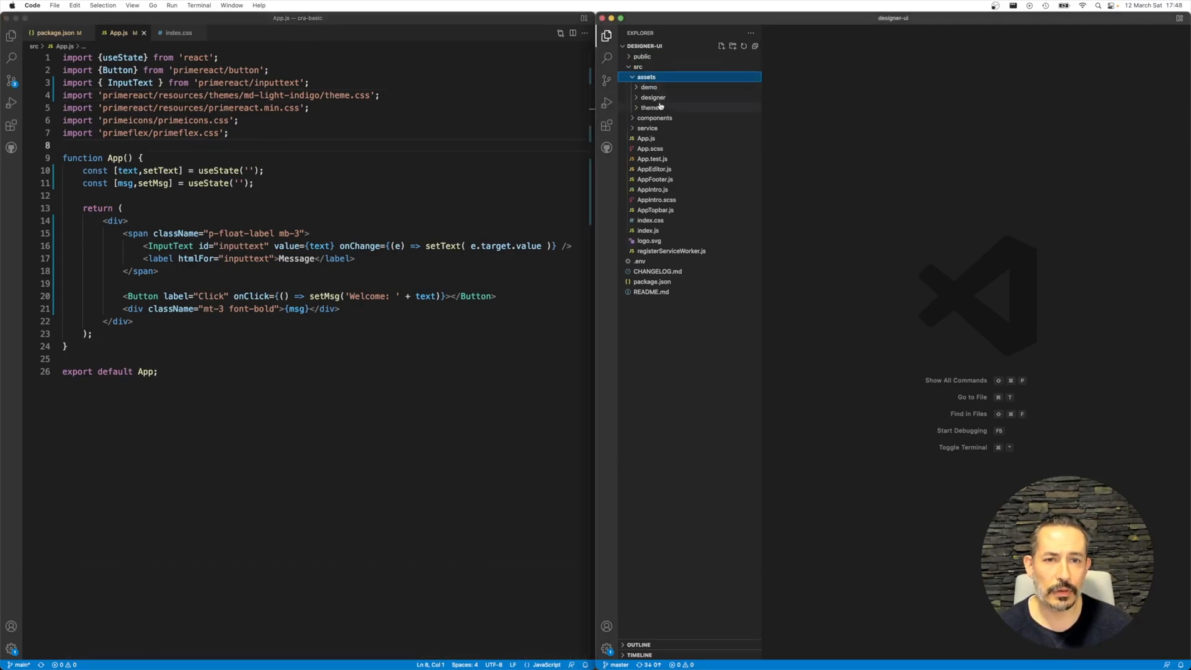
click(652, 97)
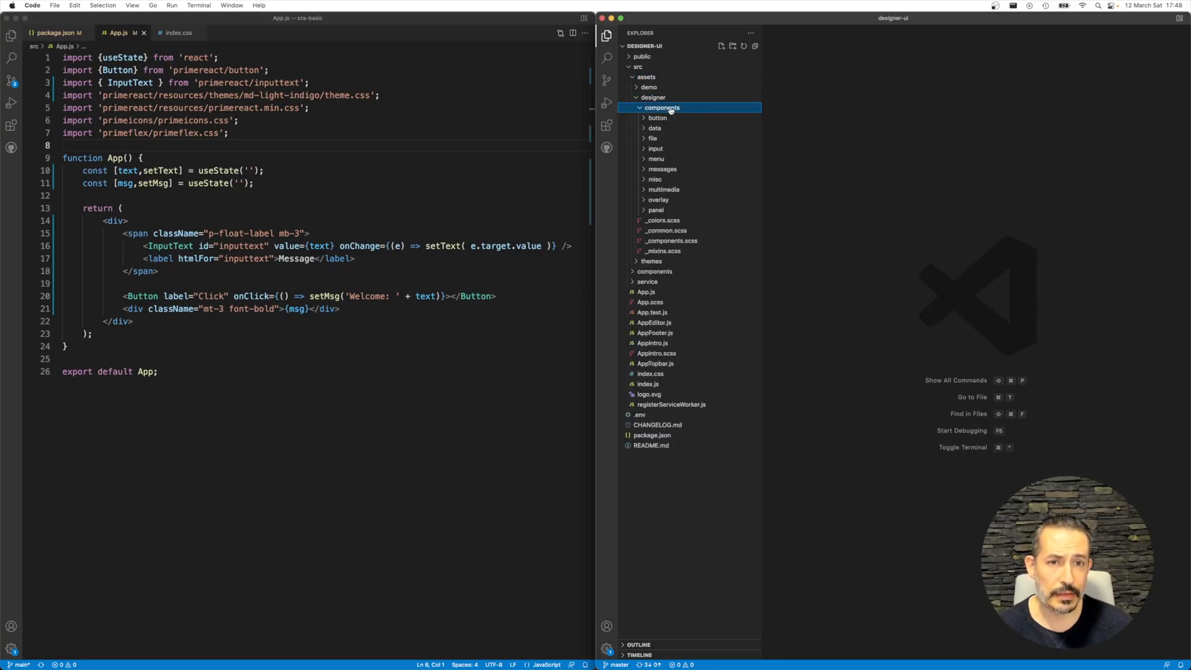
click(657, 118)
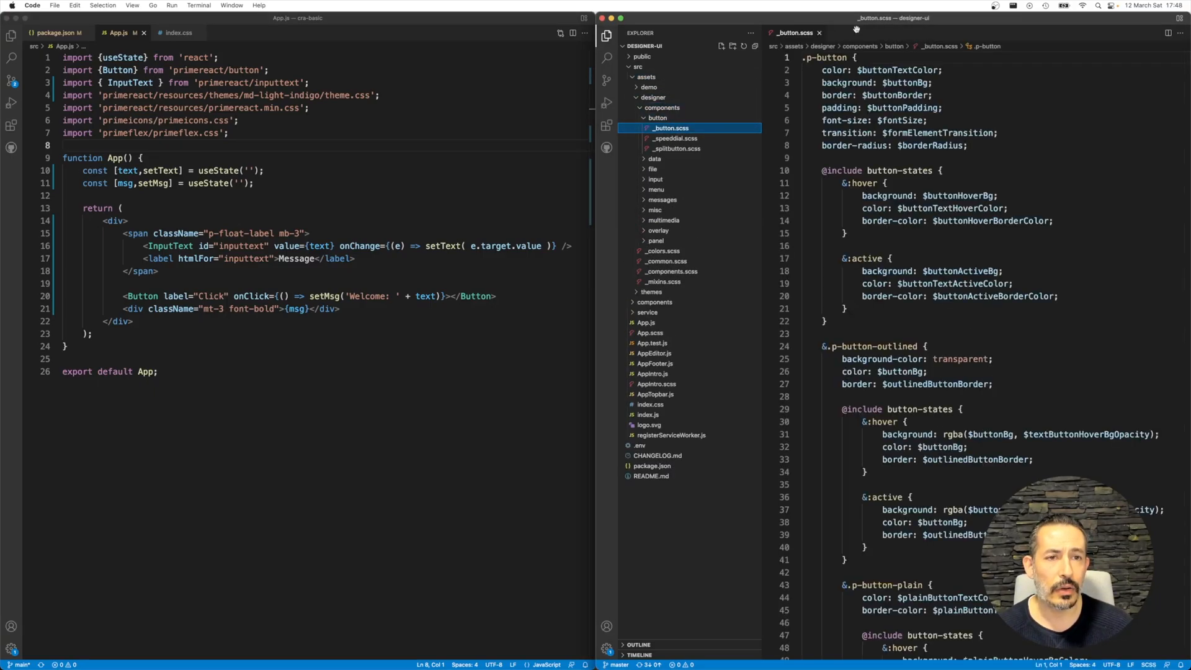
click(820, 32)
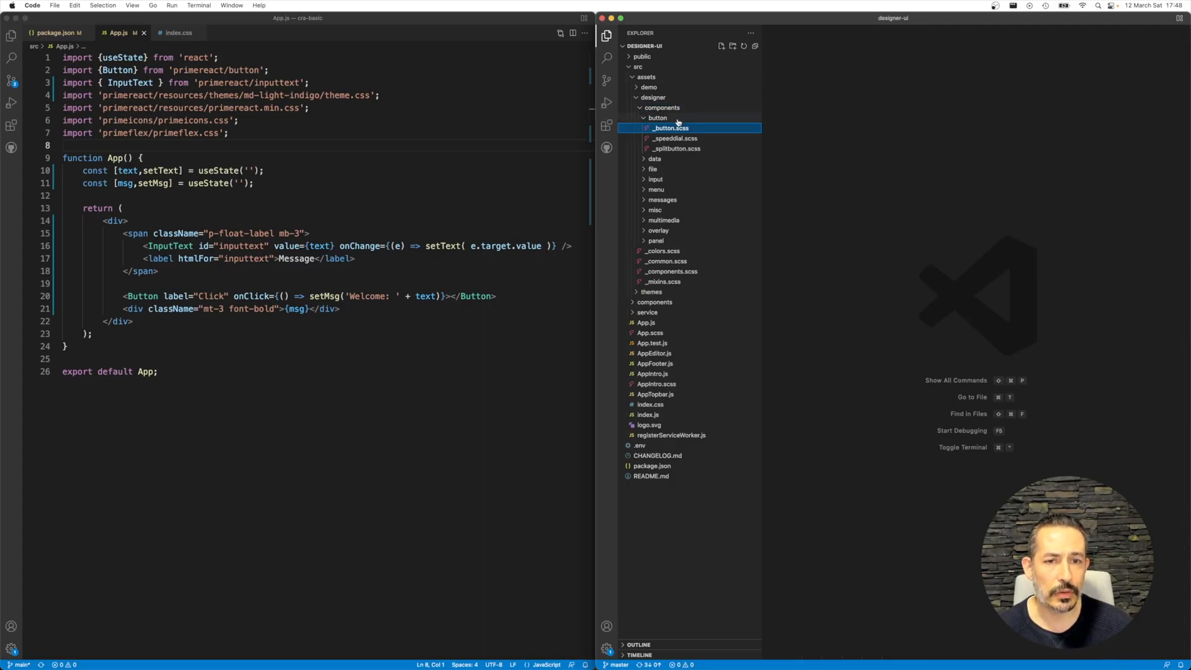
click(656, 118)
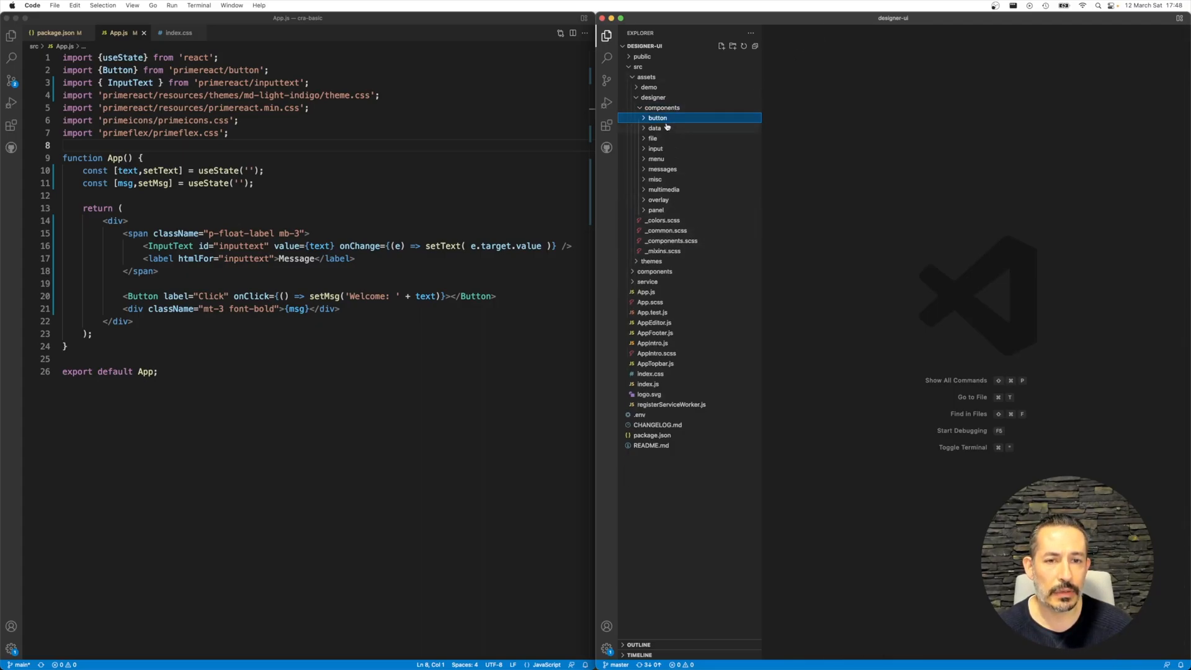
mouse_move(657, 118)
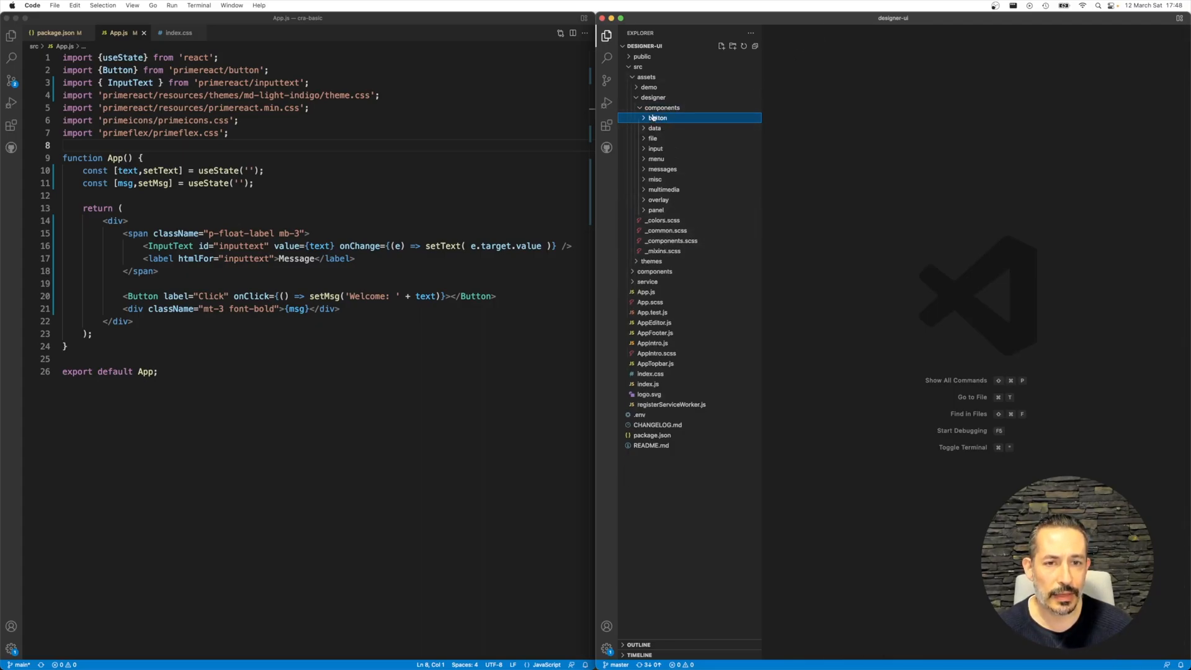
mouse_move(656, 118)
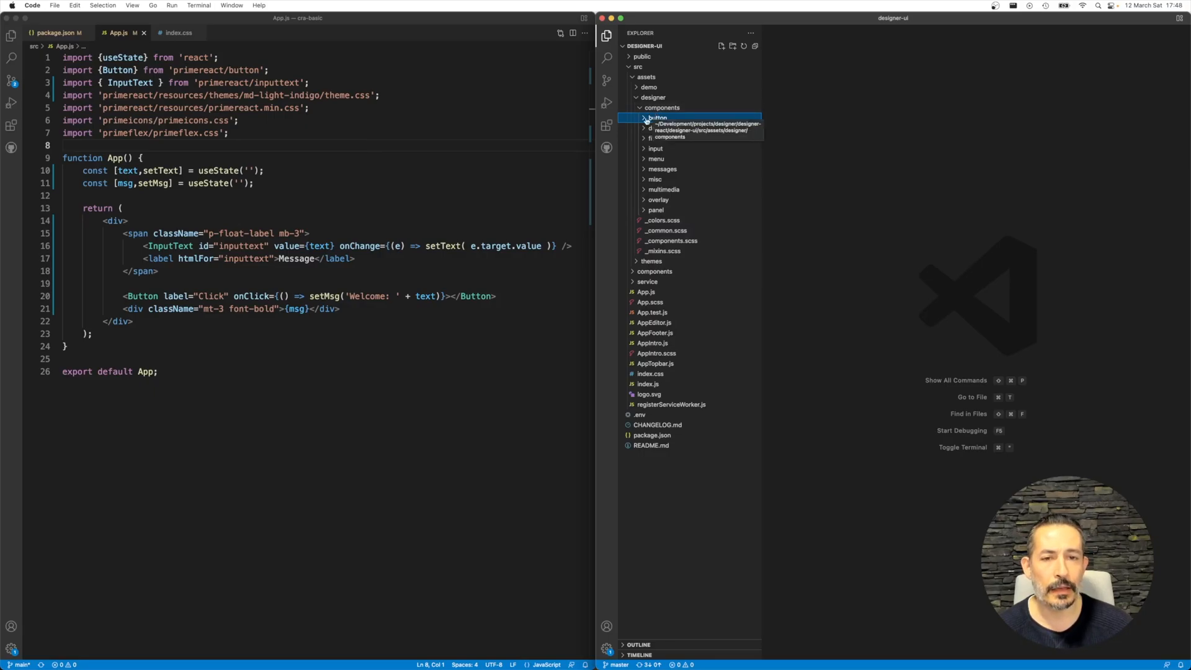
click(657, 118)
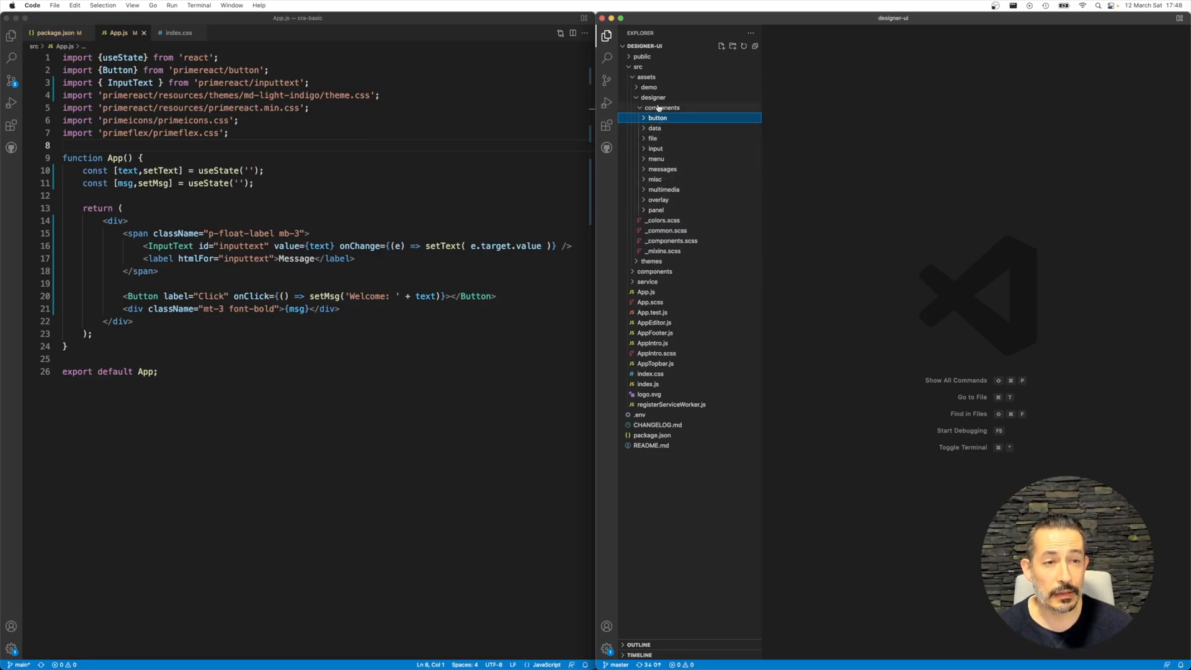
mouse_move(657, 118)
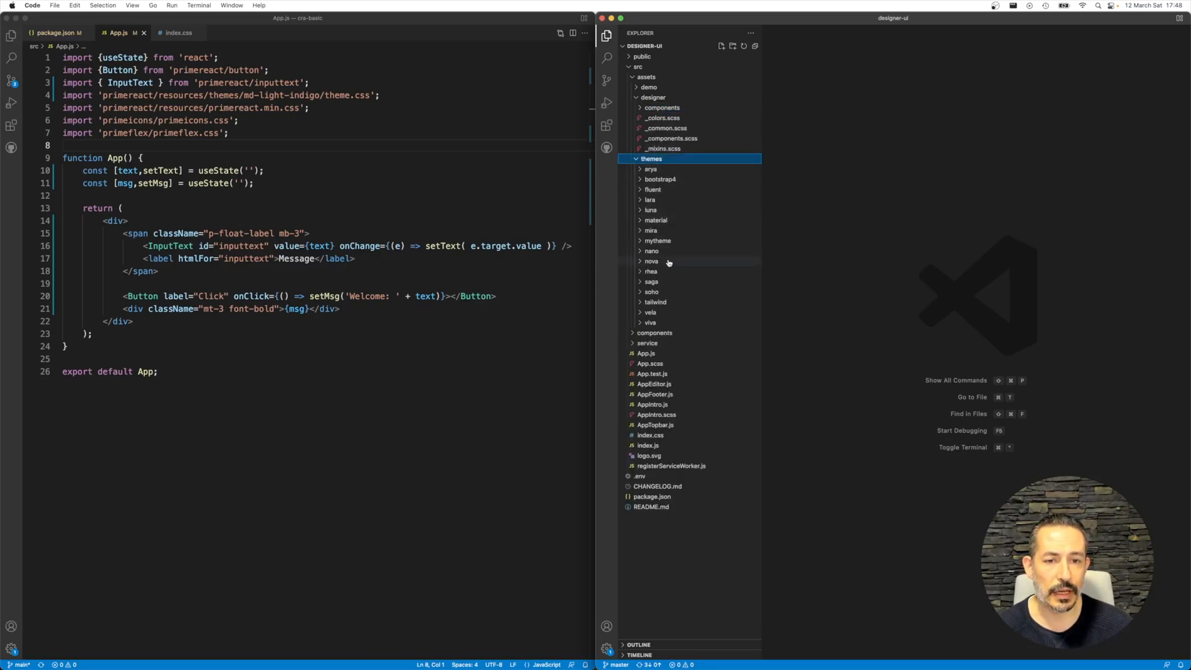
- Expand themes/lara/lara-light, reveal _variables.scss and the blue theme folder's theme.scss
click(650, 198)
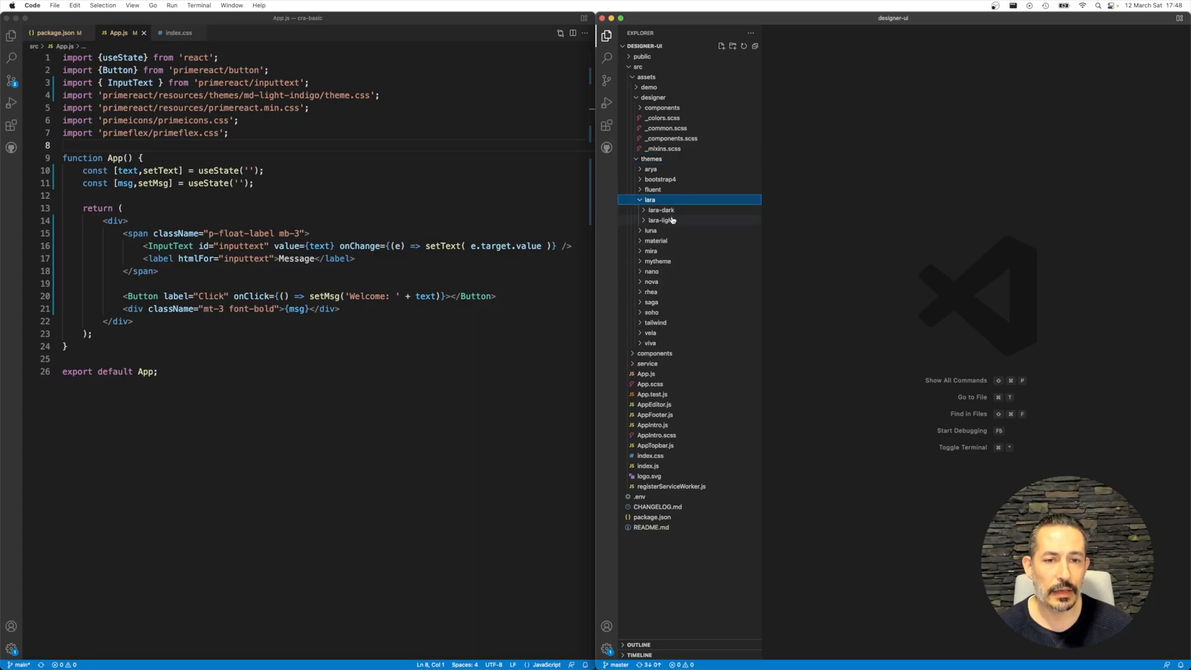
click(660, 221)
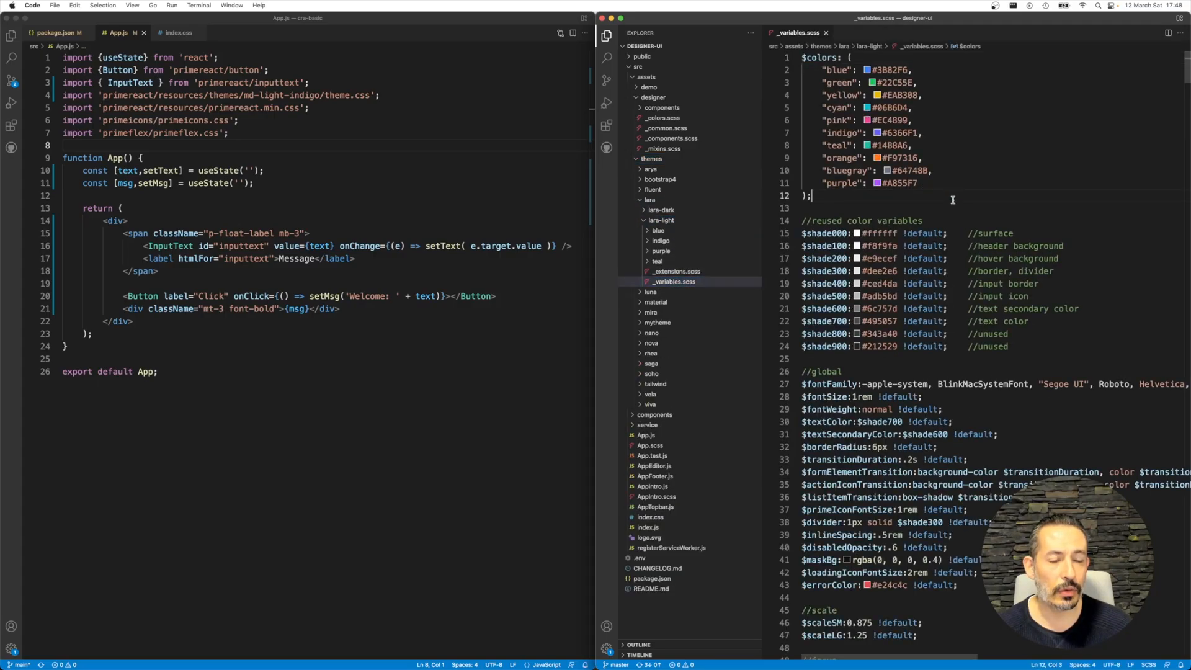
scroll(down, 3)
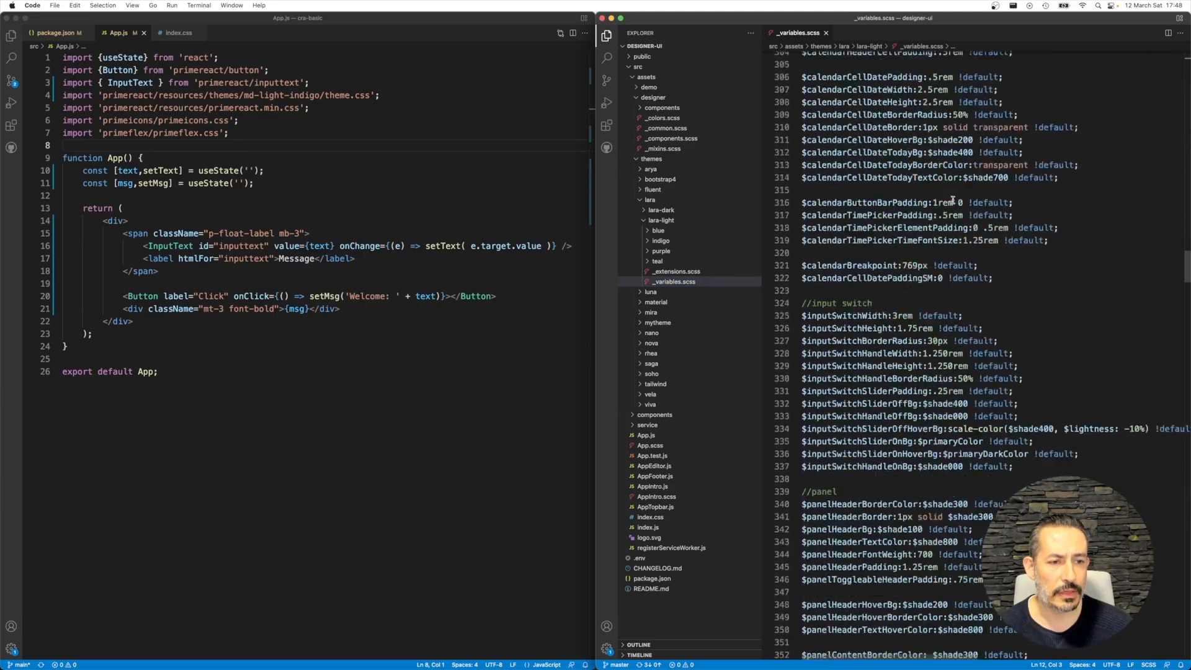
scroll(down, 3)
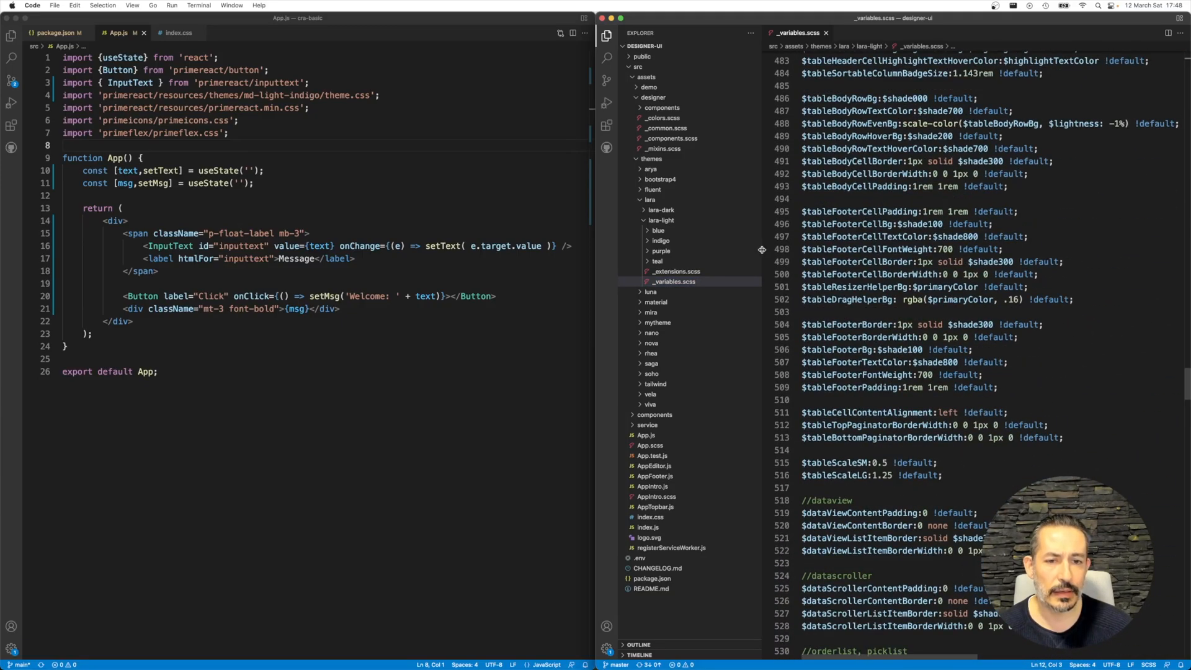
click(672, 282)
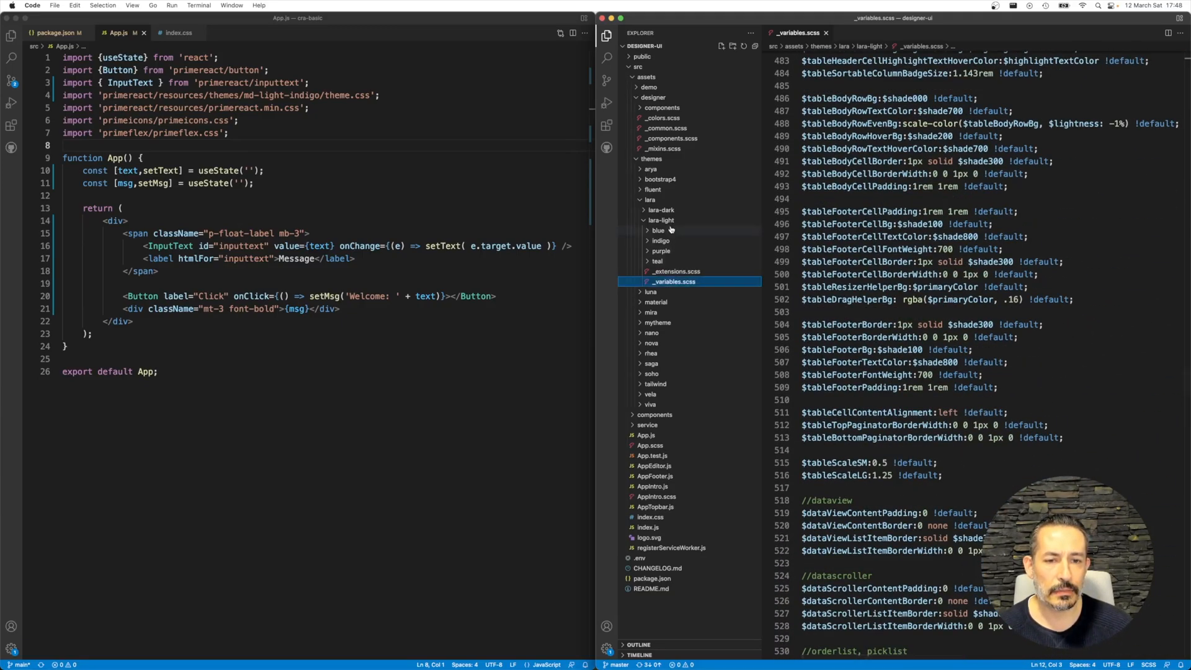
click(658, 231)
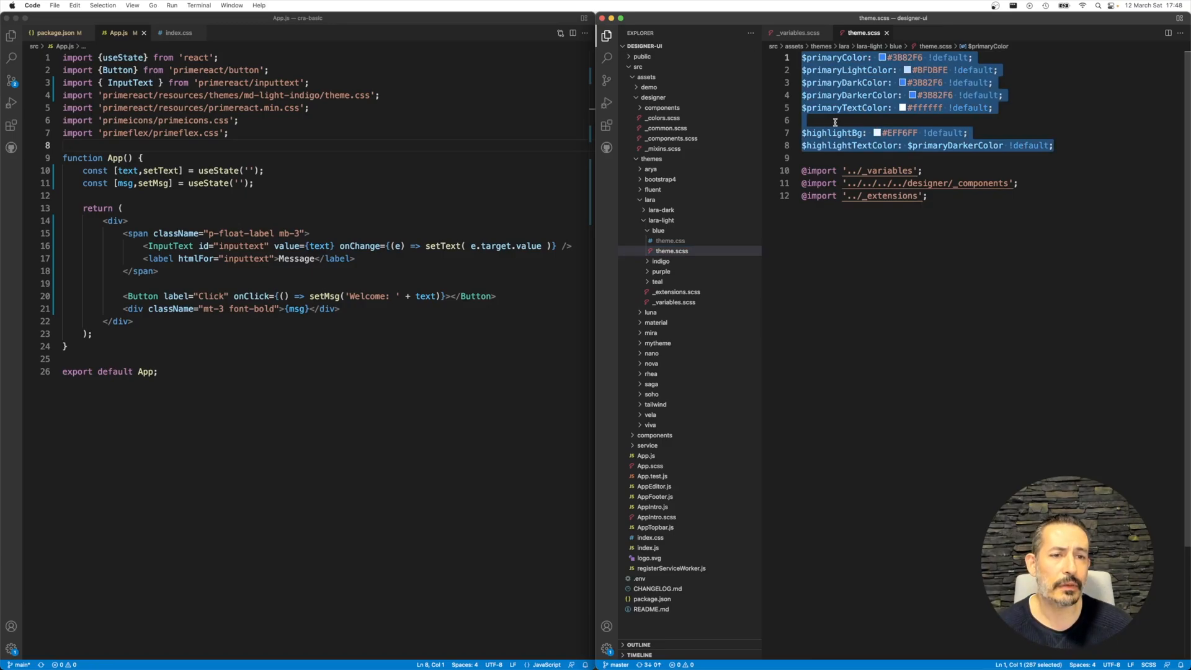
- Scroll through the lara-light _variables.scss palette, shade and global variables
click(835, 121)
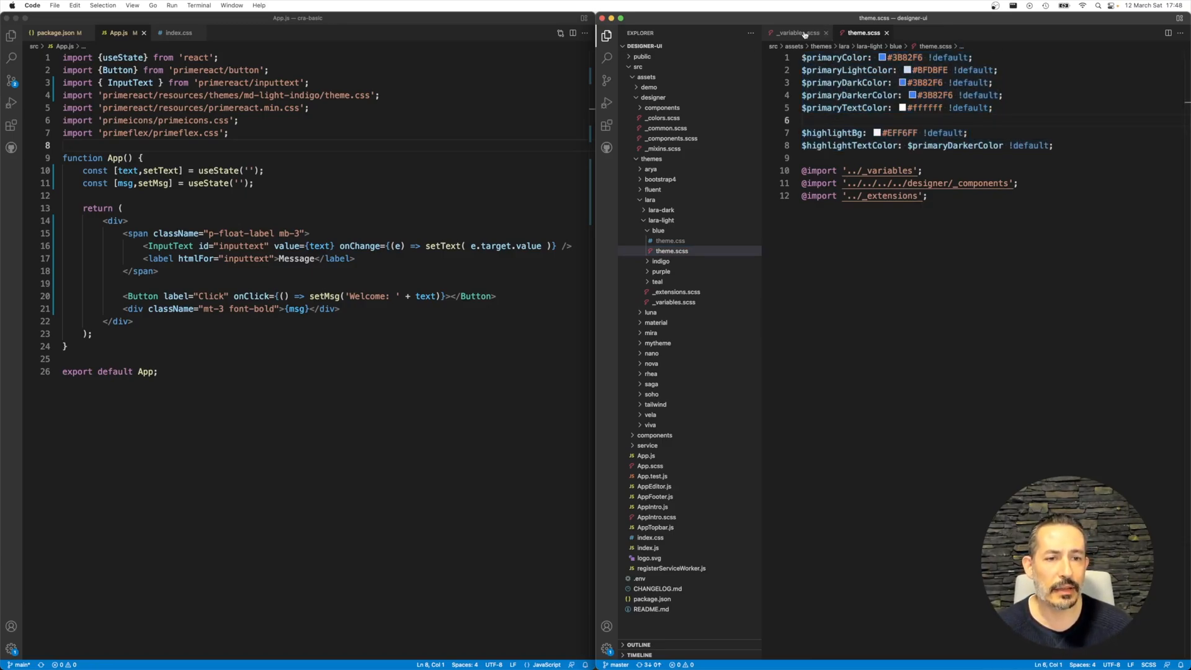
click(798, 32)
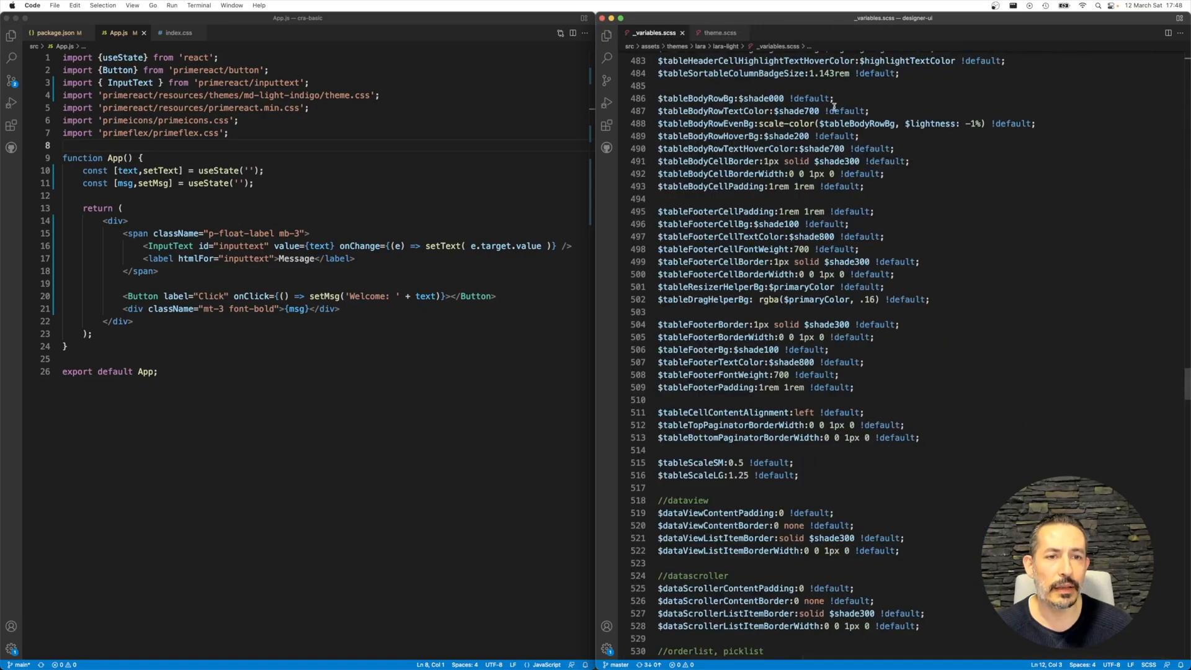
scroll(up, 3)
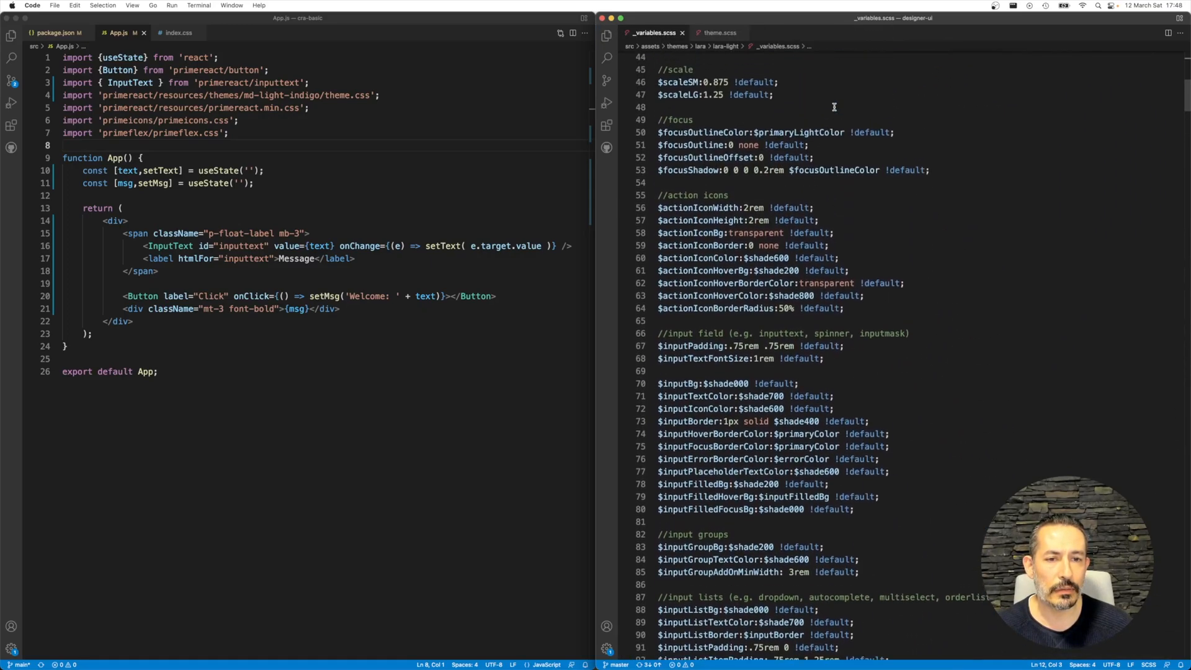
scroll(up, 3)
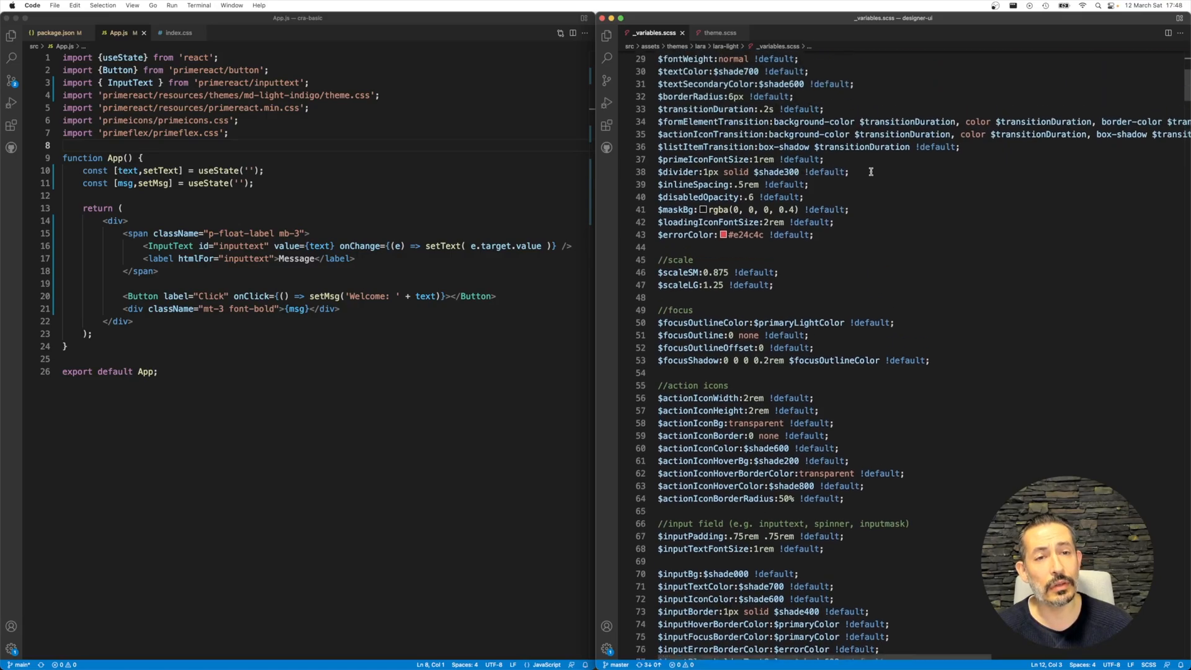
scroll(up, 3)
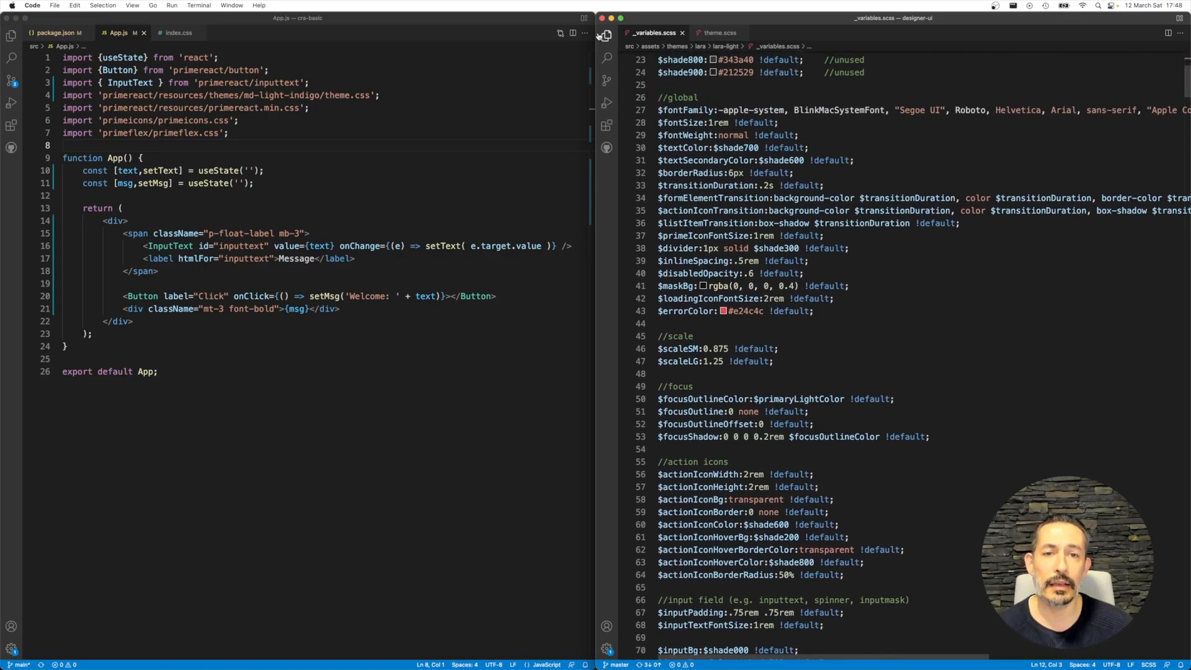
click(606, 36)
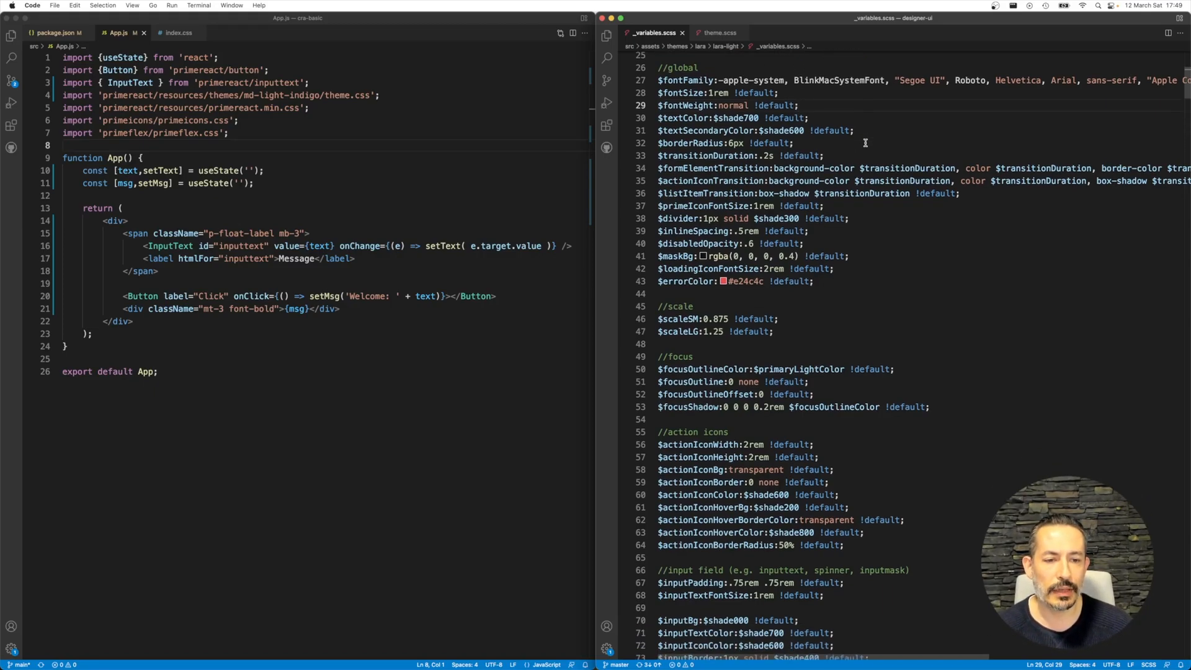
- Check the primaryLightColor focus-outline reference against the blue theme's primary colours
double_click(791, 370)
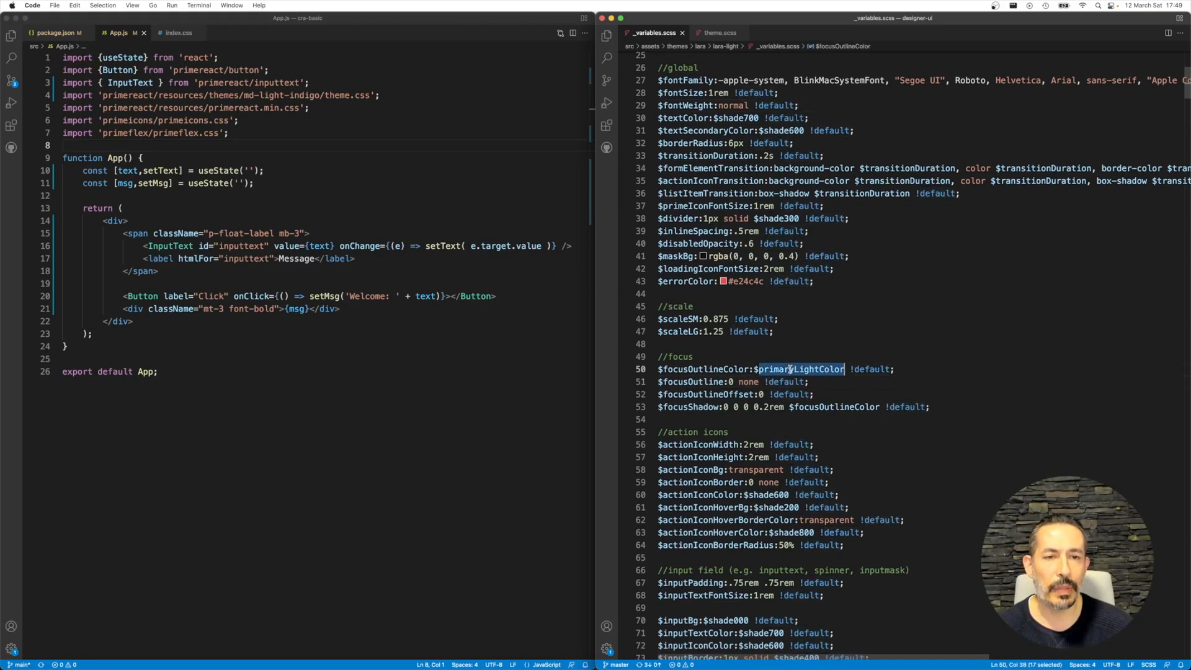
click(716, 32)
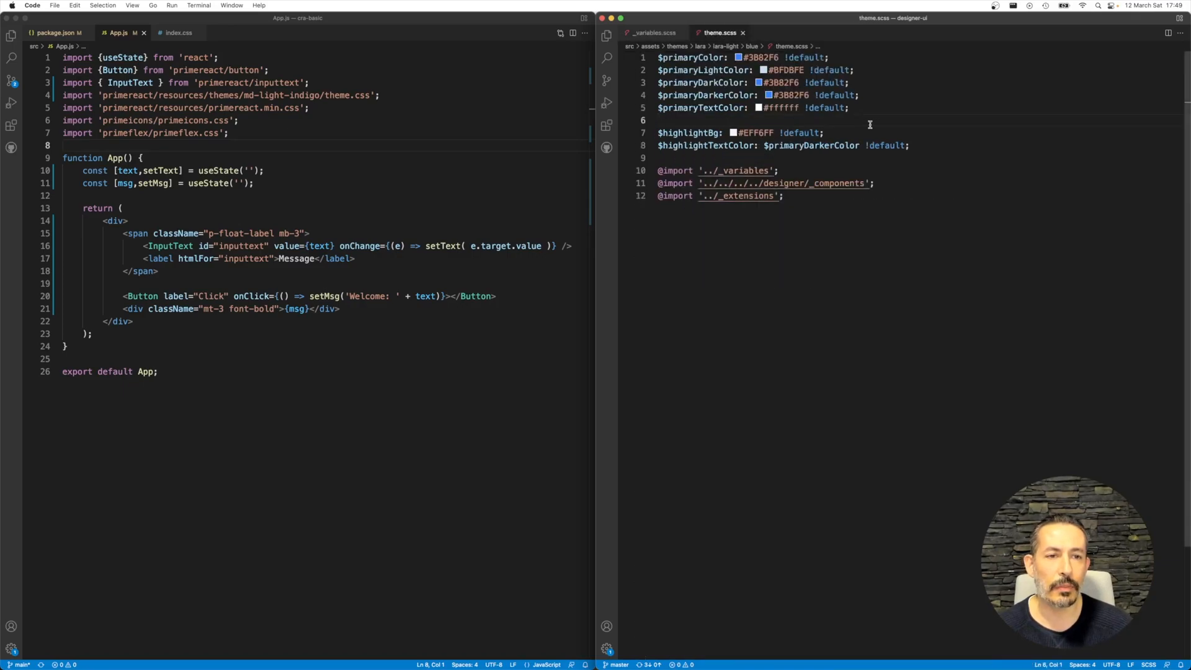
click(651, 32)
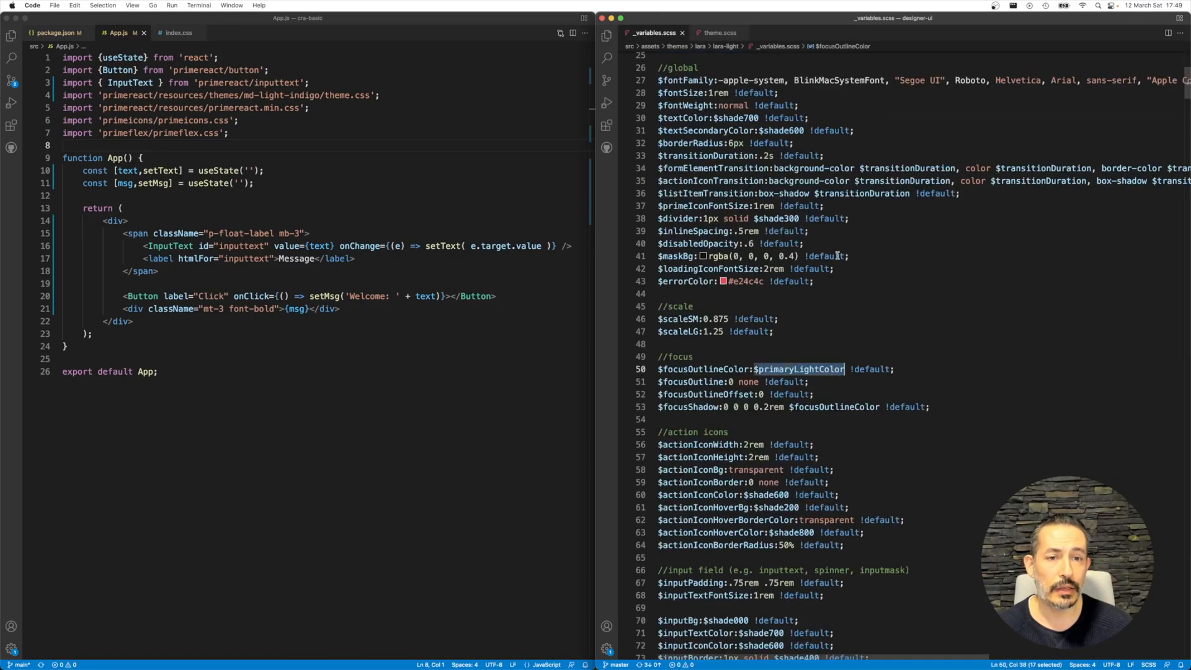
click(902, 293)
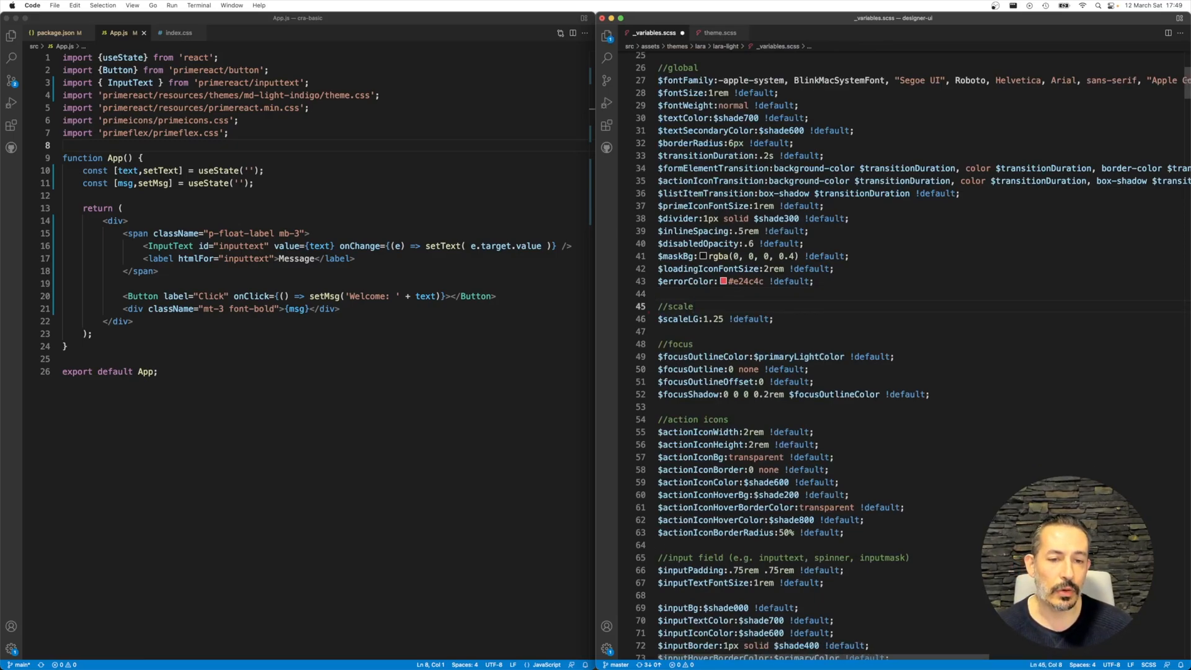
scroll(up, 3)
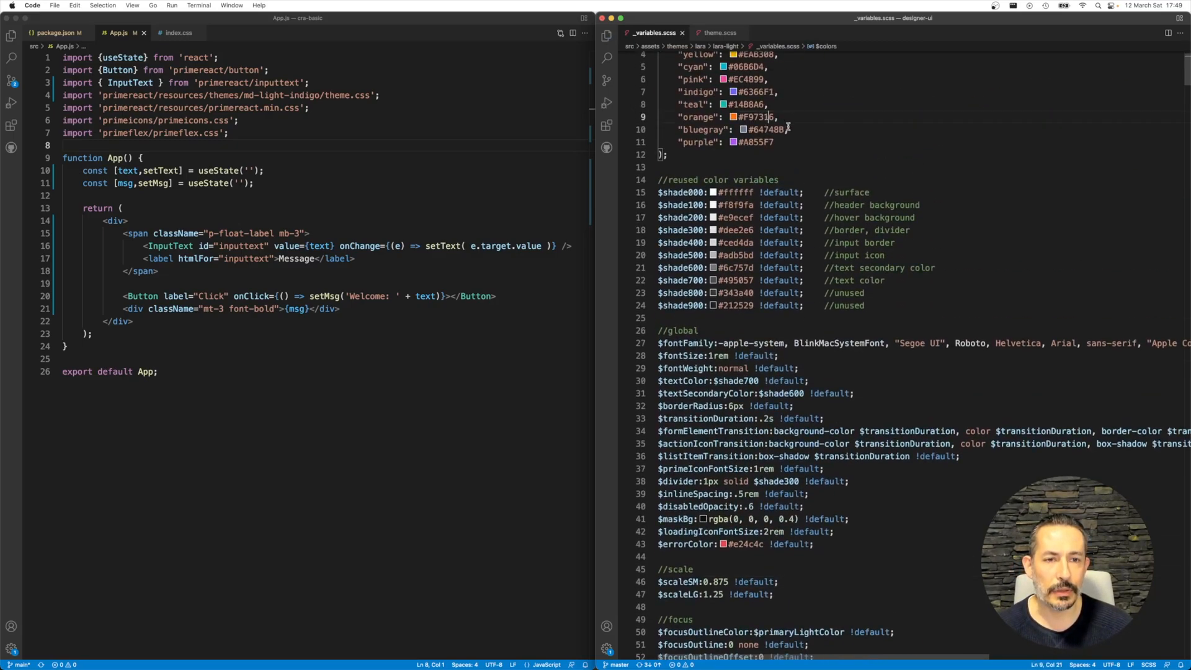
click(717, 32)
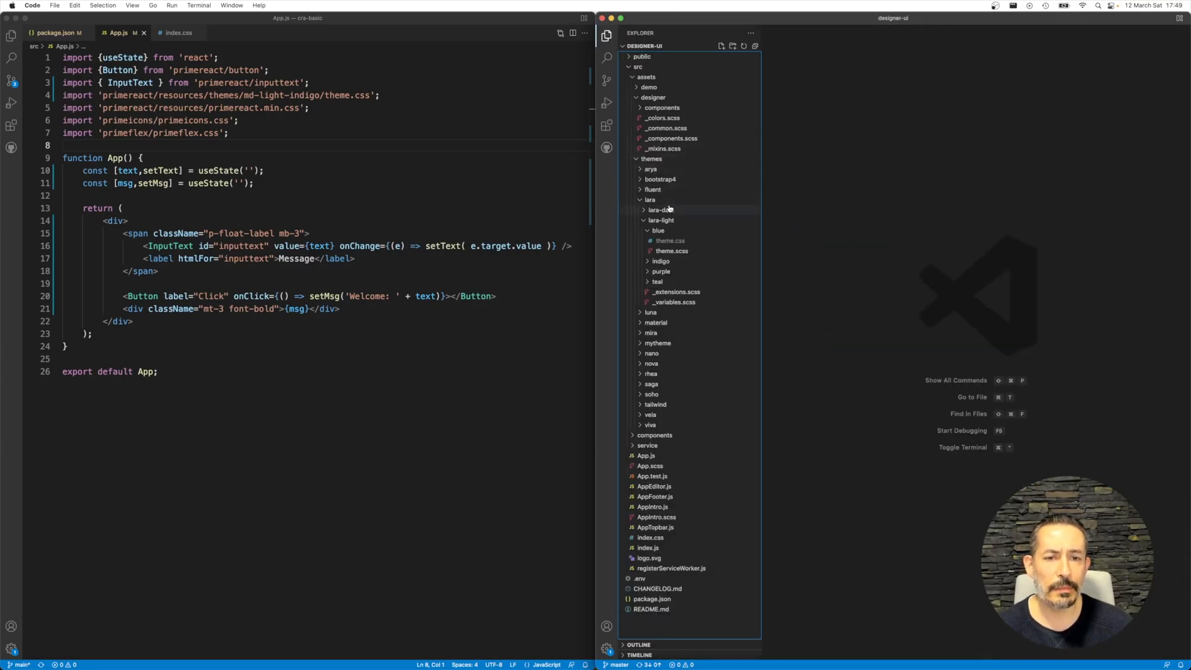
- Remove the md-light-indigo theme import from cra-basic's App.js, leaving the app unstyled
click(650, 199)
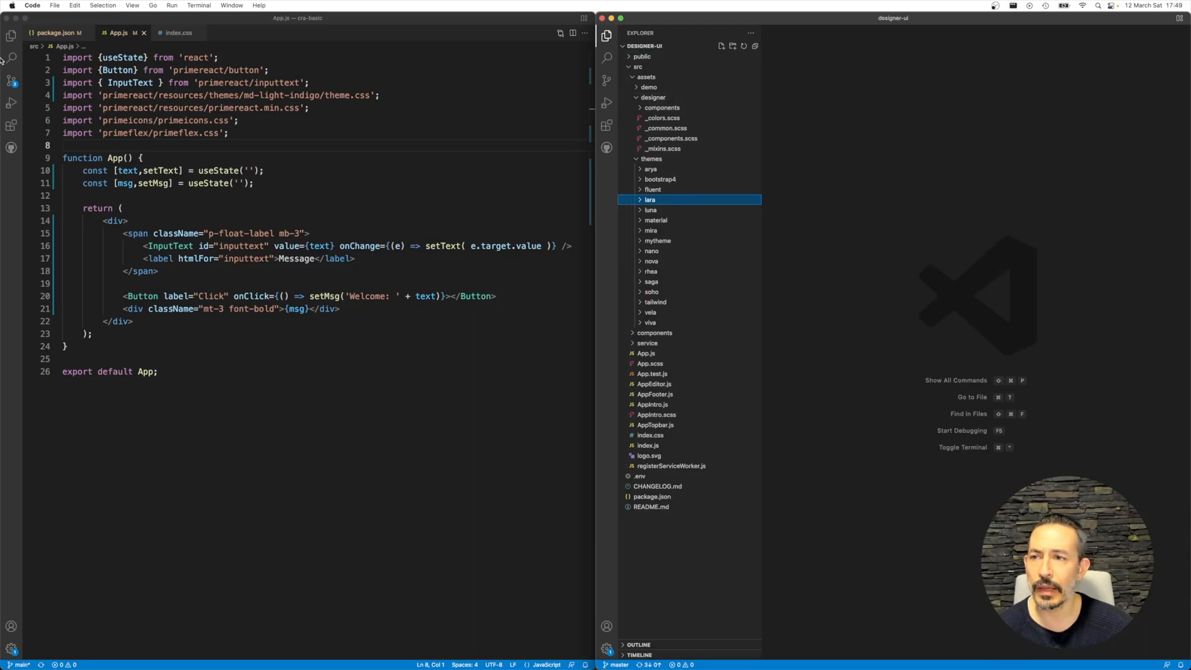
click(12, 36)
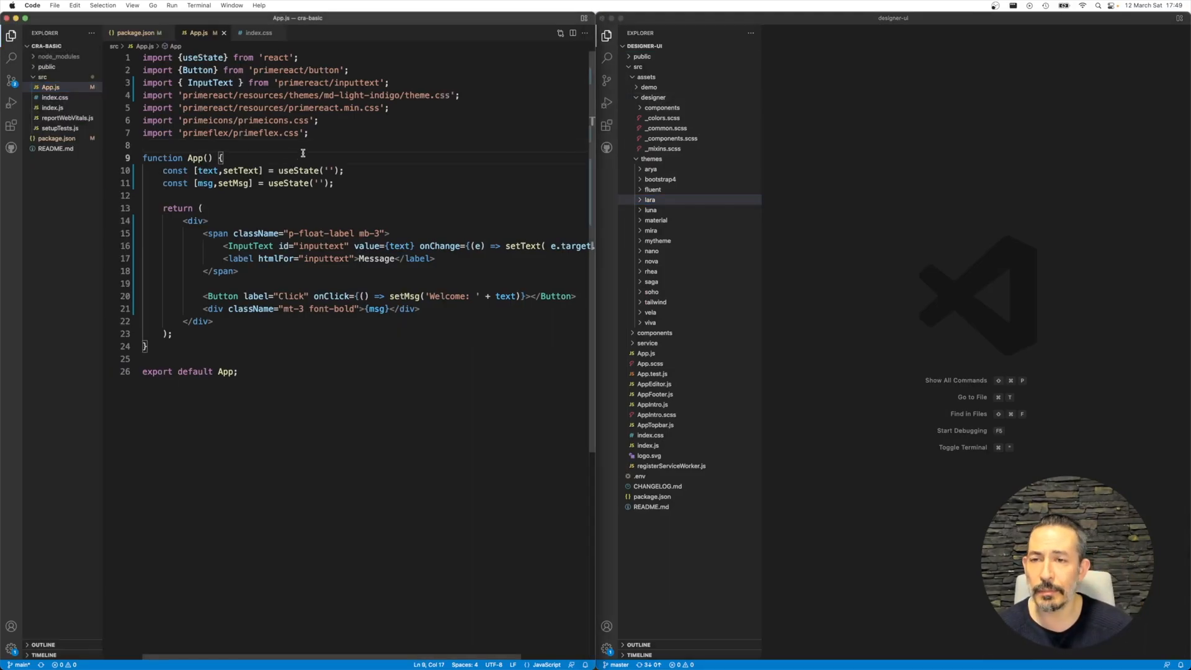
click(460, 95)
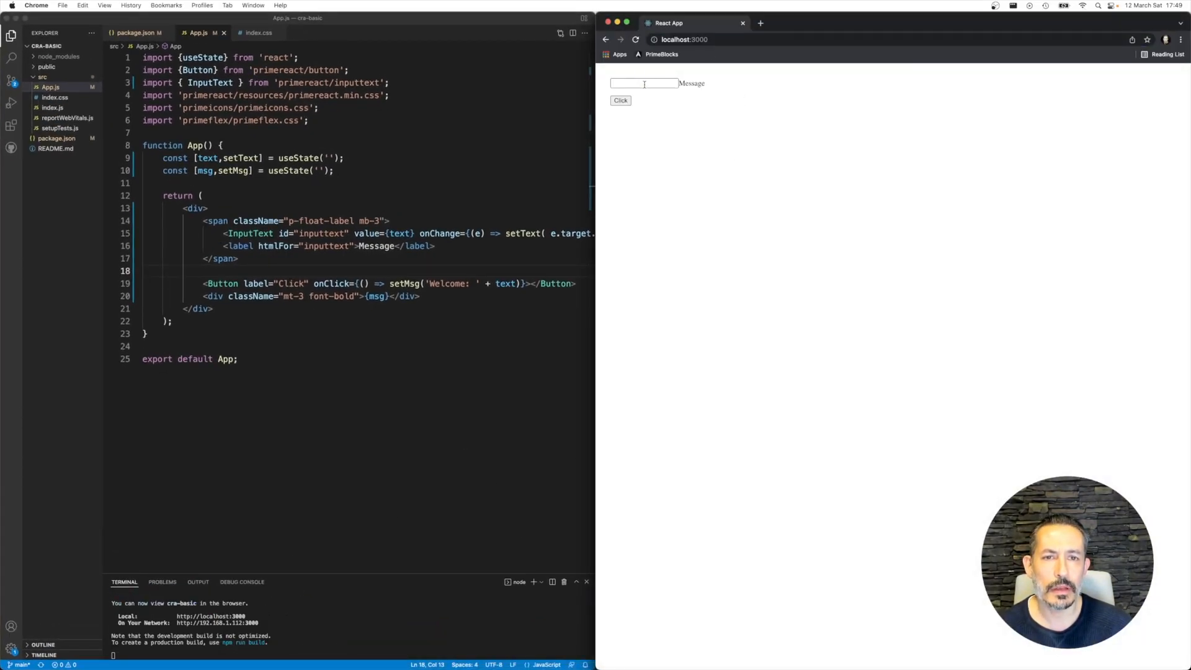
click(620, 100)
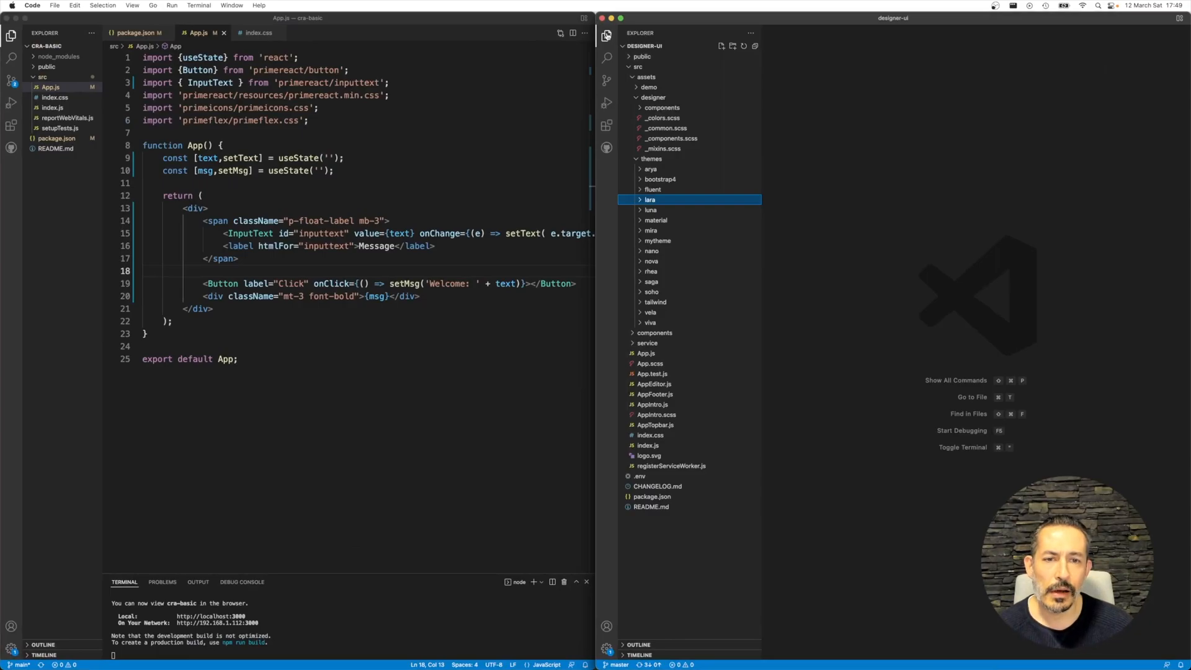
- Copy the designer styles and material theme folder into cra-basic's src/assets, then close App.js
click(652, 96)
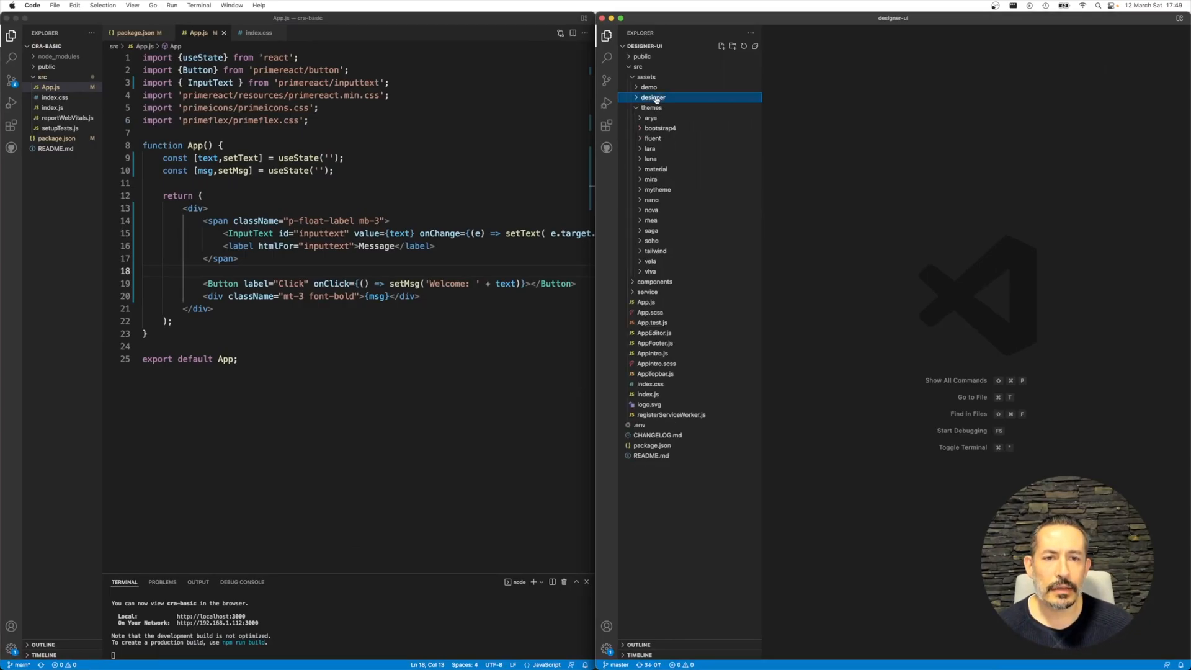
click(42, 77)
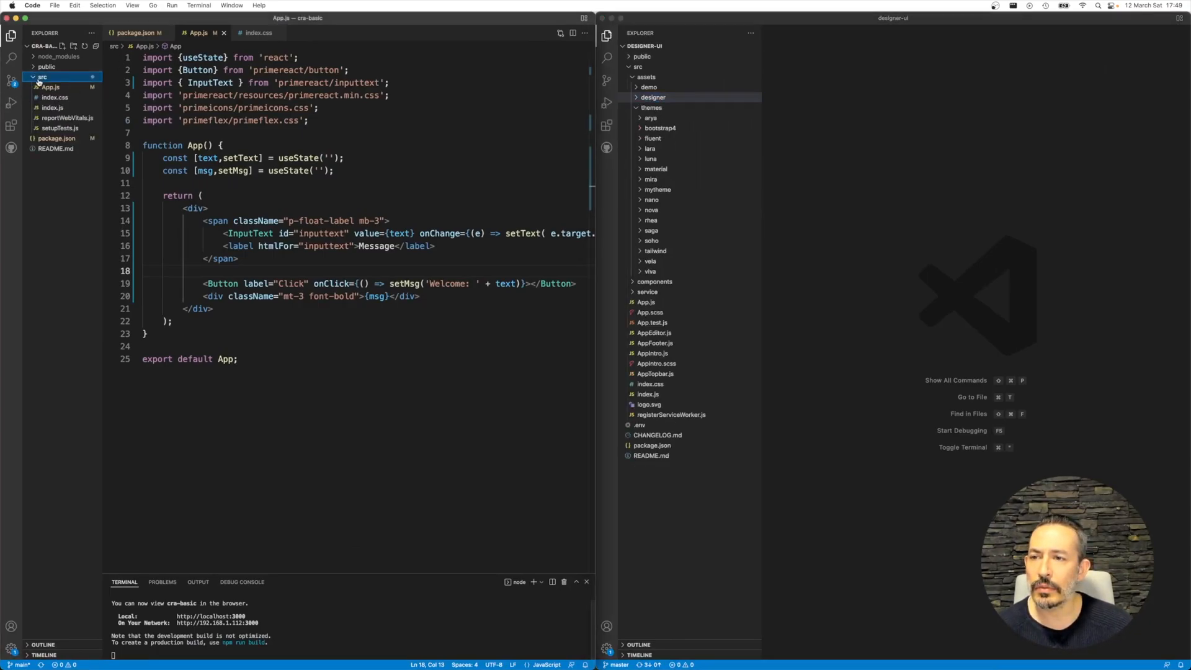
click(43, 77)
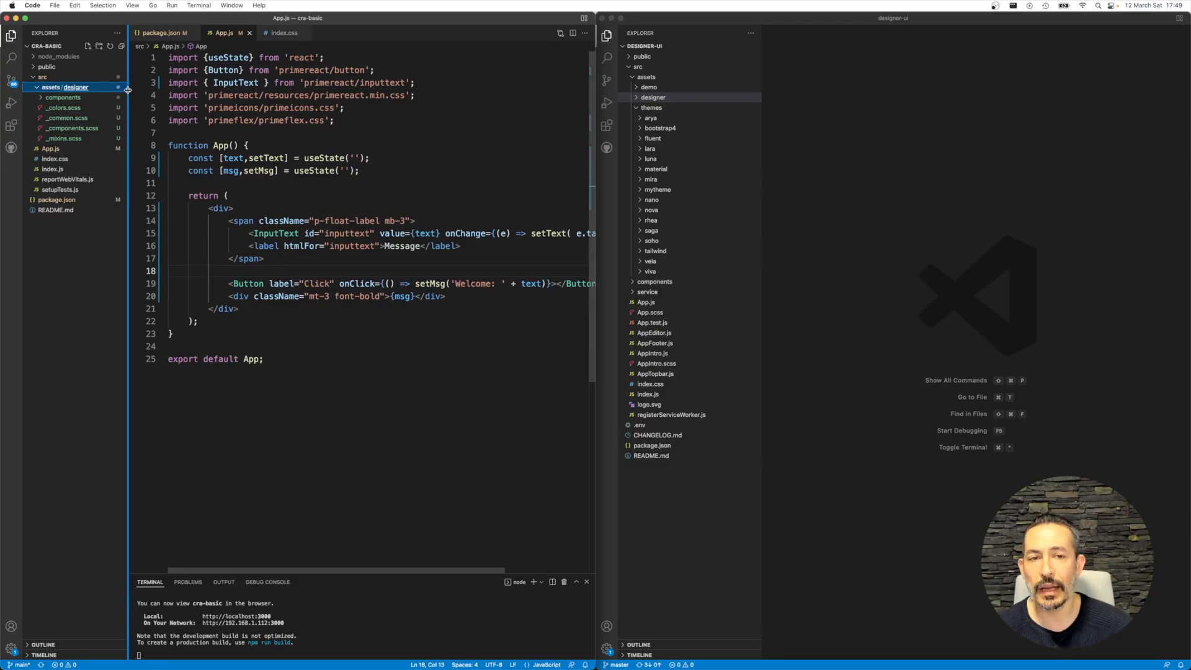
click(651, 106)
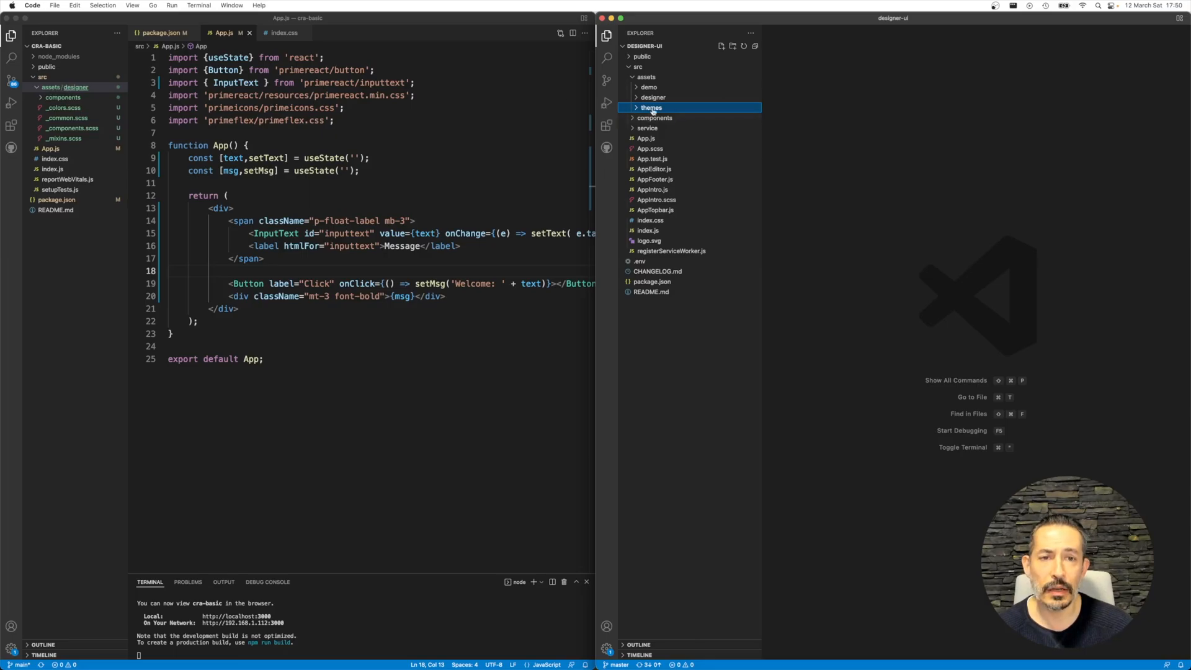
right_click(65, 87)
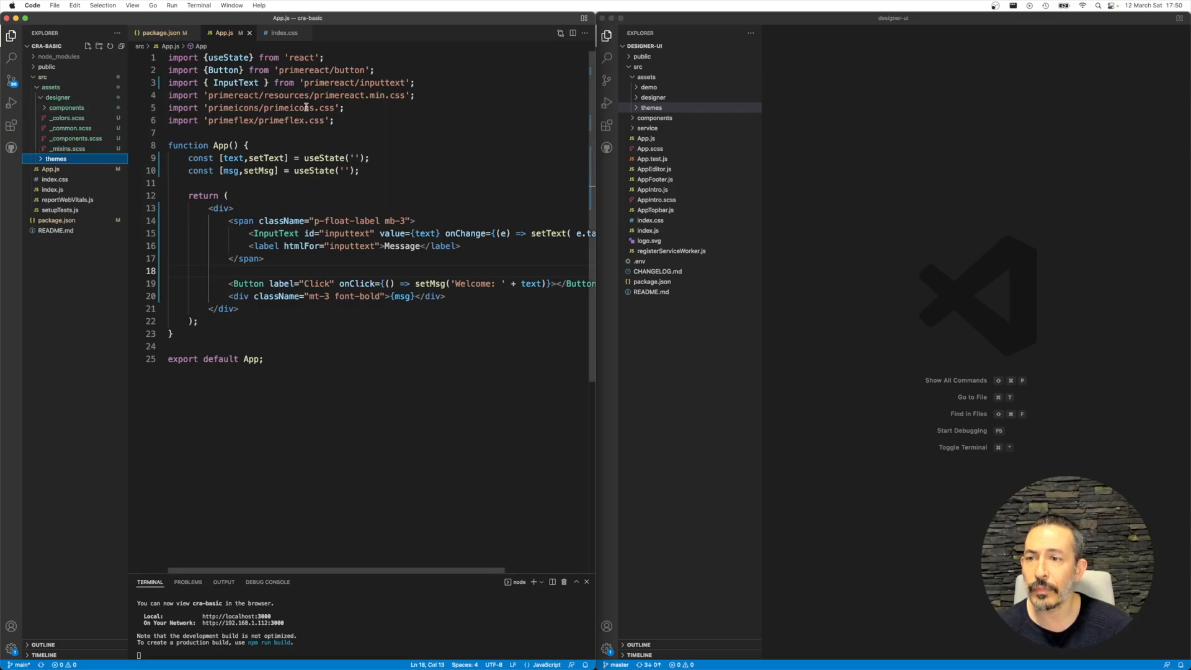
click(651, 106)
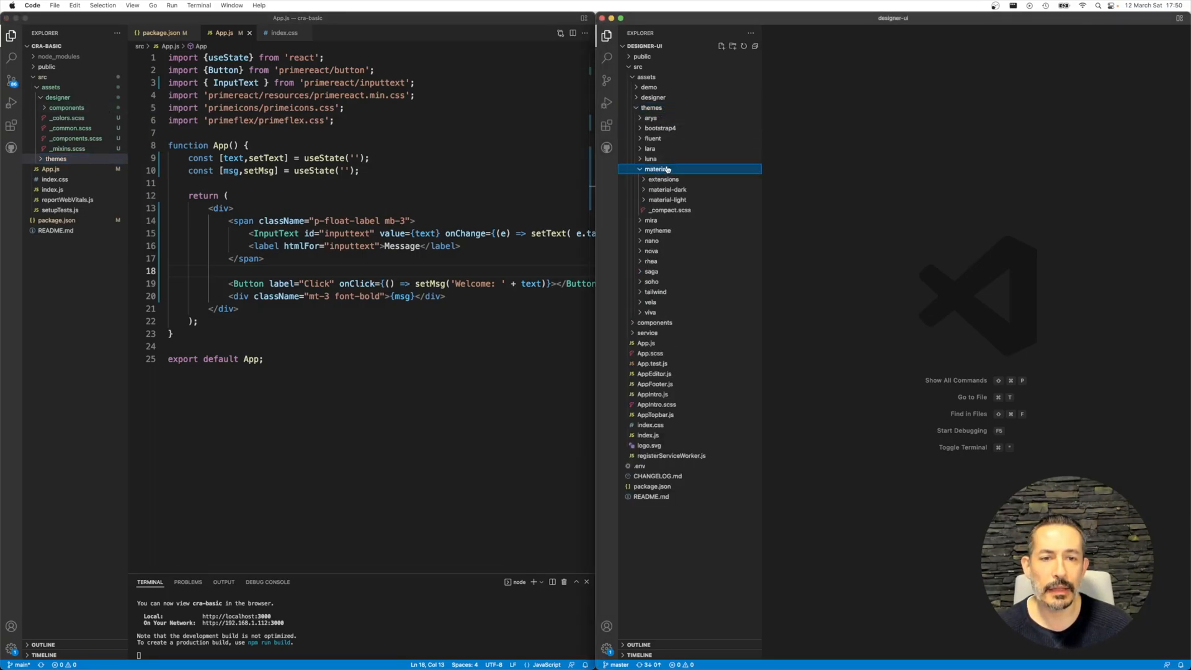
click(56, 158)
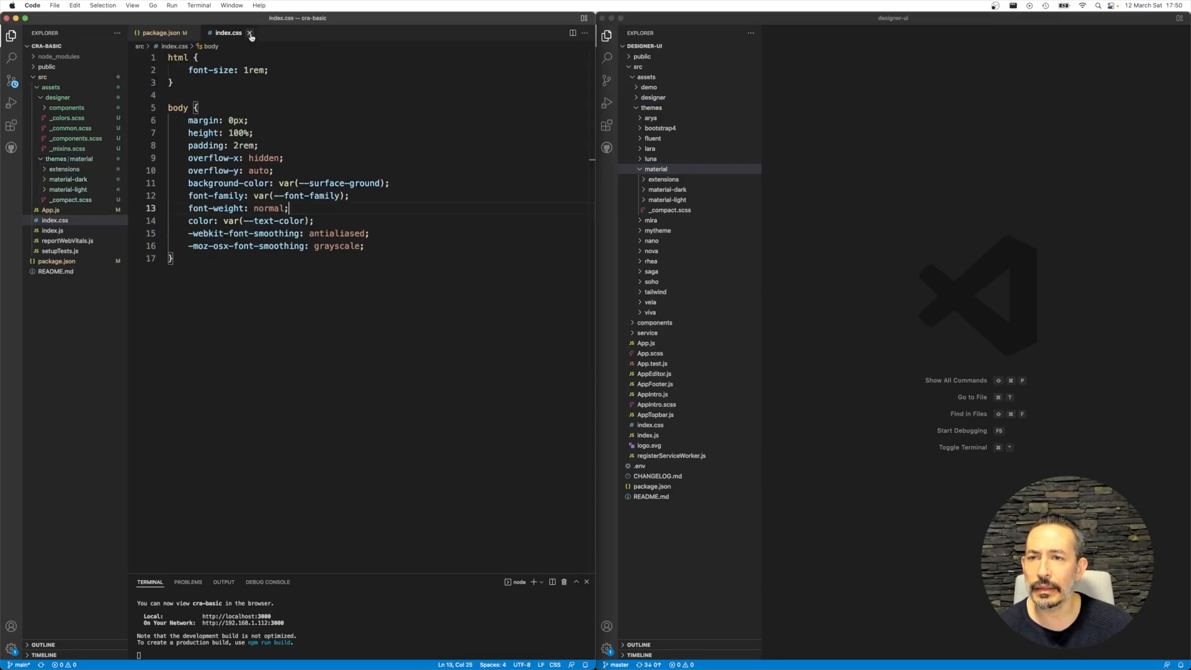
- Close index.css and expand material-light > standard > indigo in the Explorer
click(249, 32)
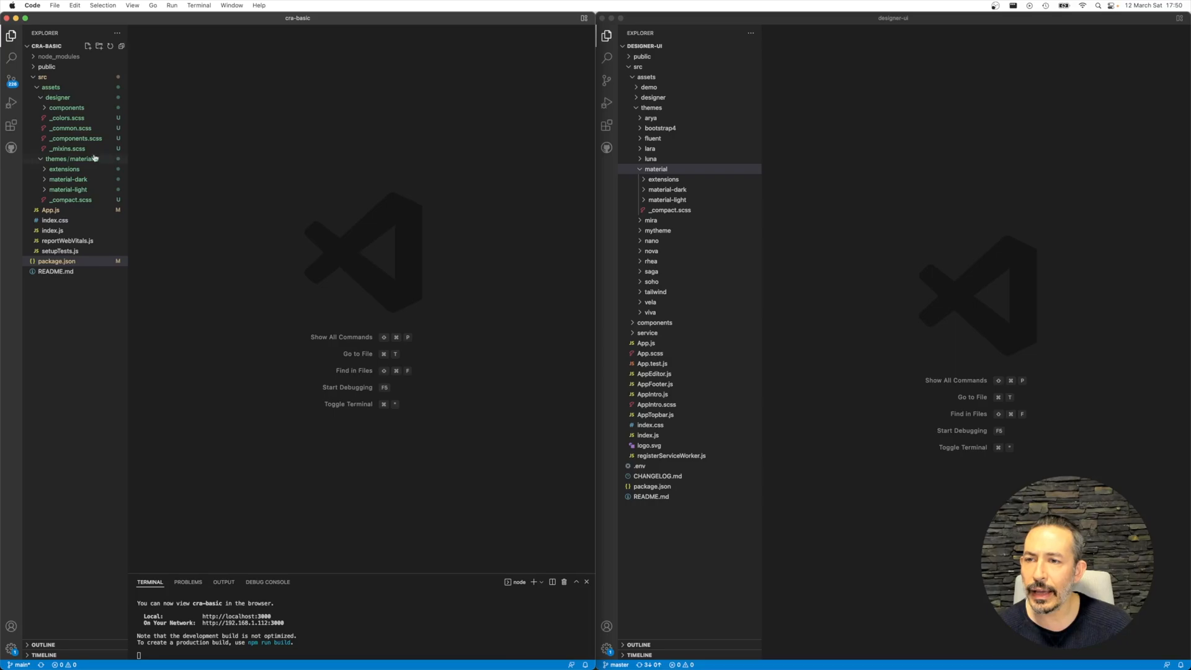
click(68, 189)
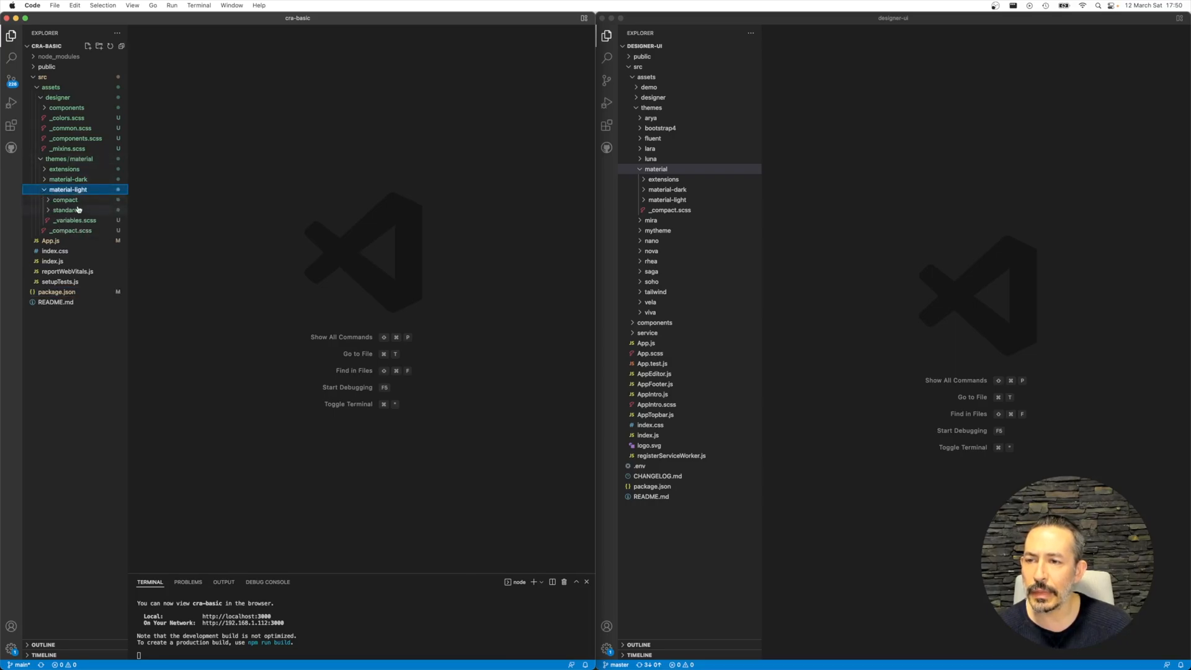
click(74, 219)
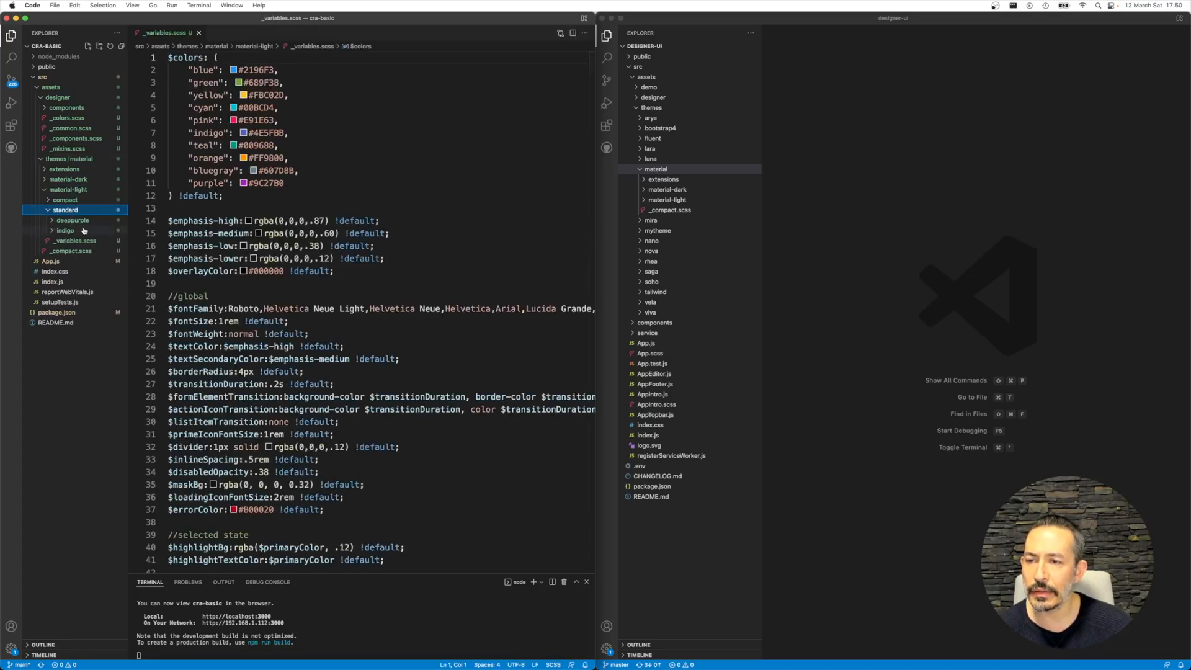
click(76, 291)
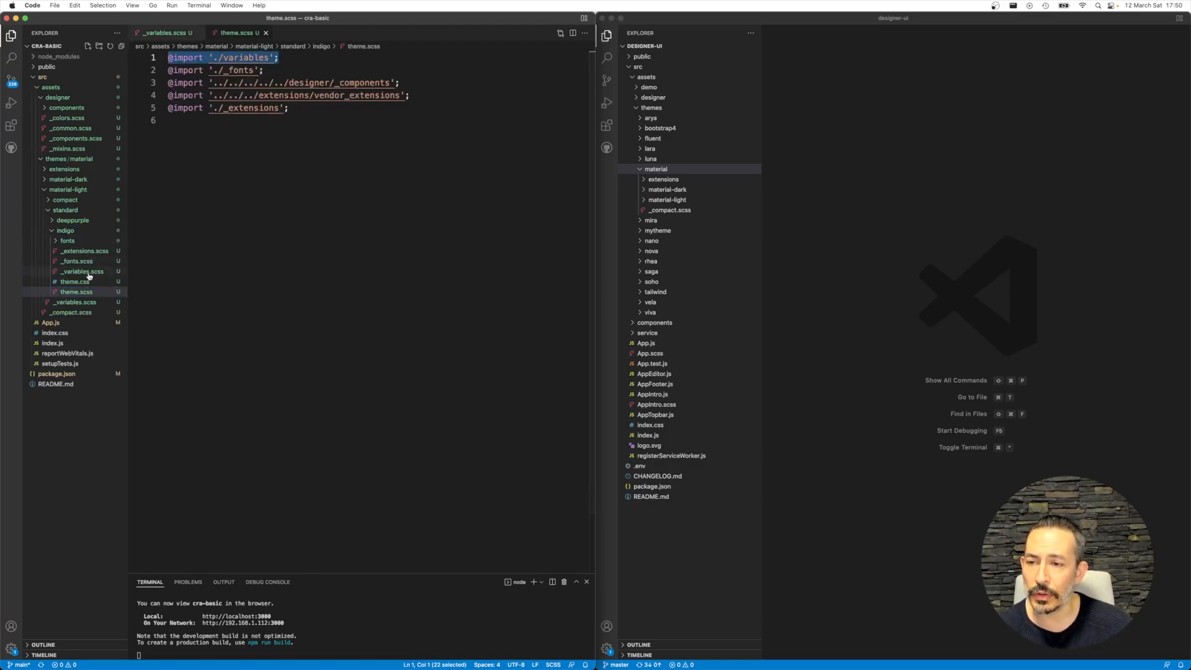
- View the indigo _variables.scss, then the indigo theme.scss with its variables, fonts and component imports
click(82, 272)
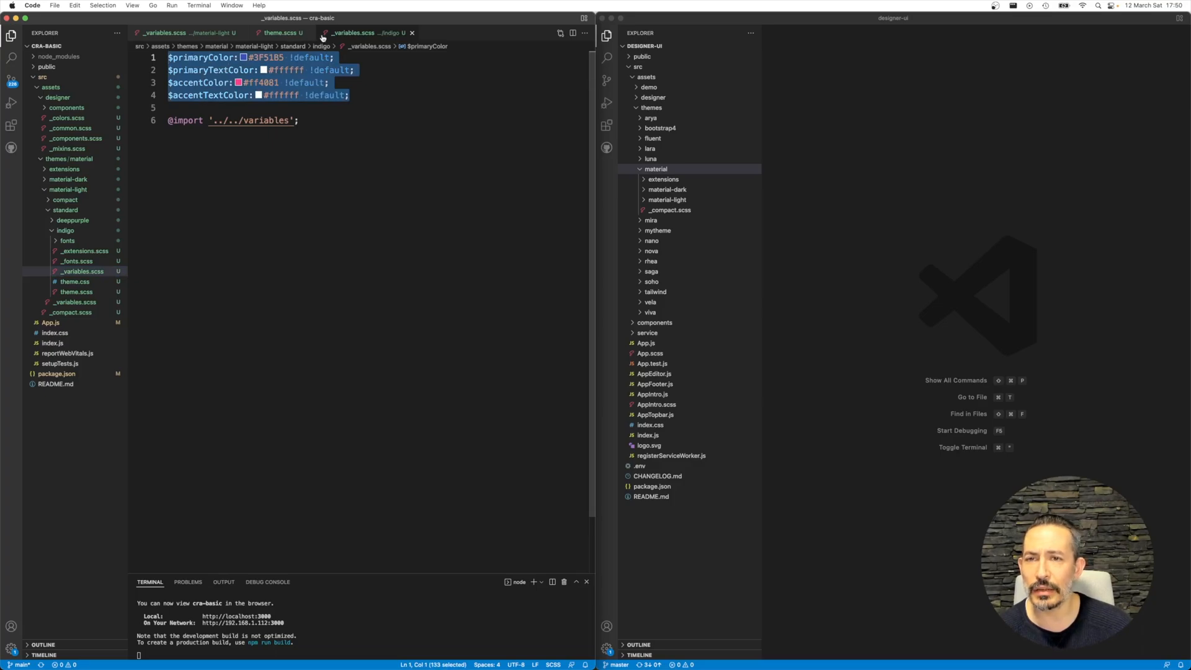
click(282, 33)
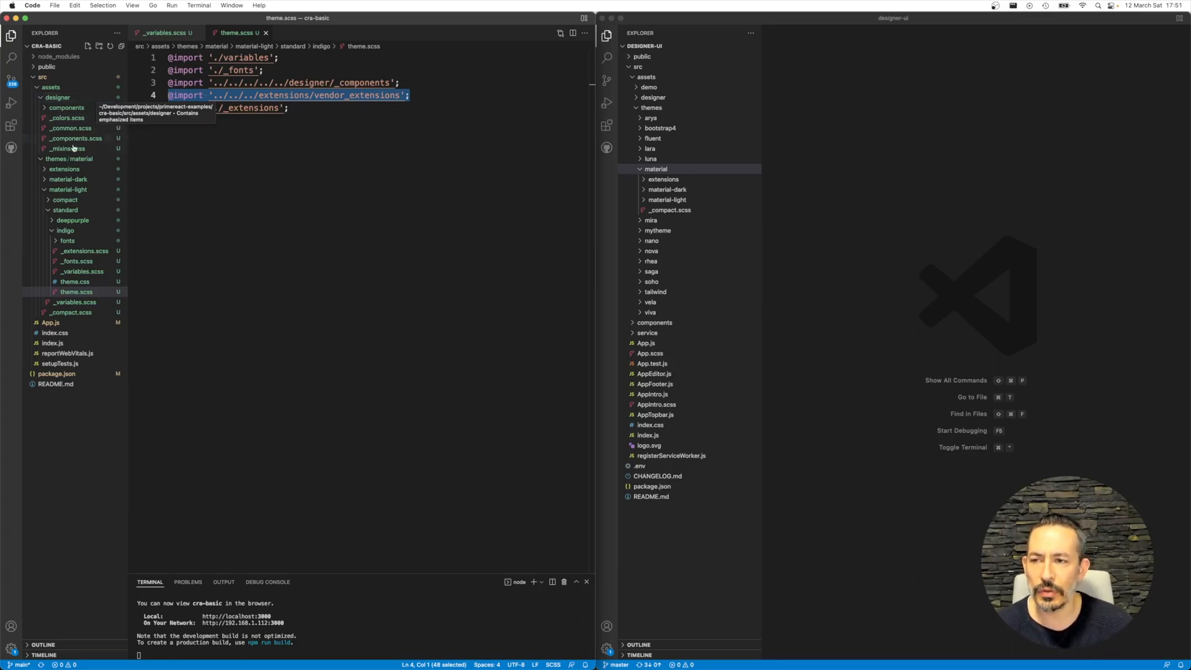
click(65, 169)
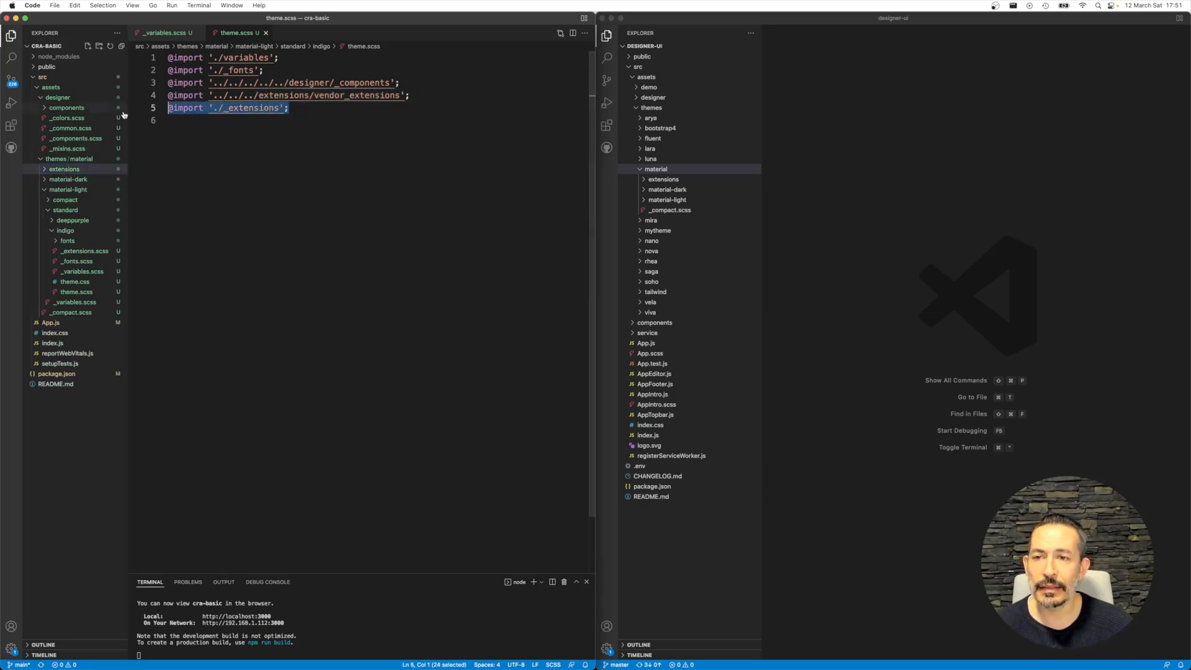
click(65, 230)
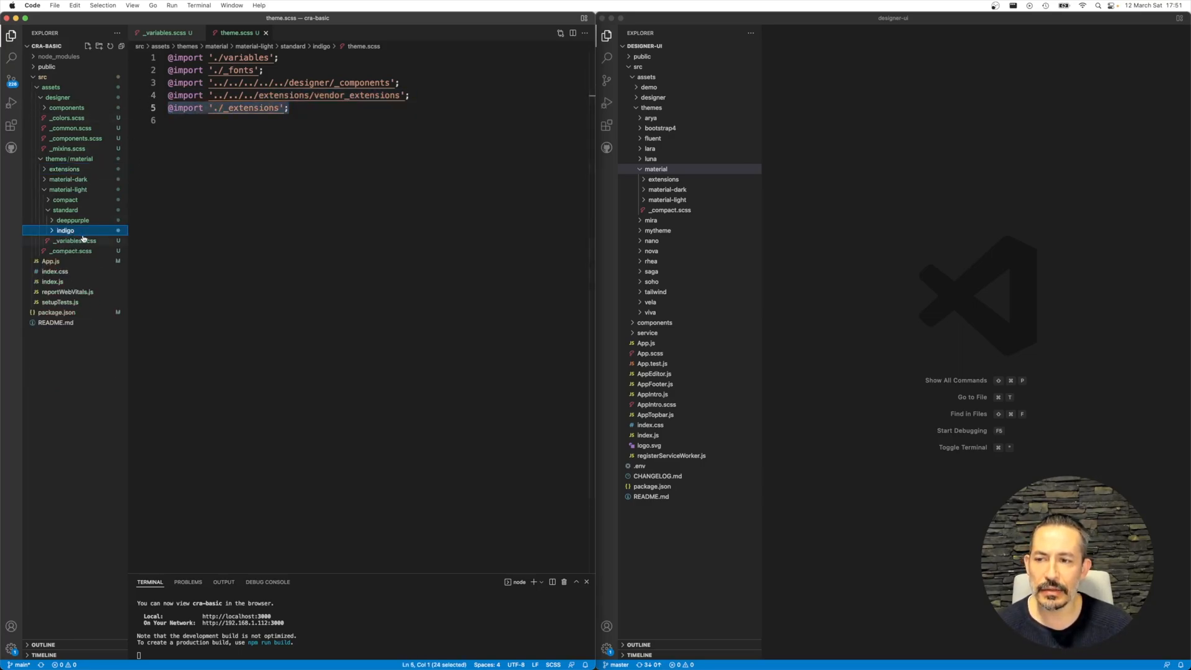
click(65, 230)
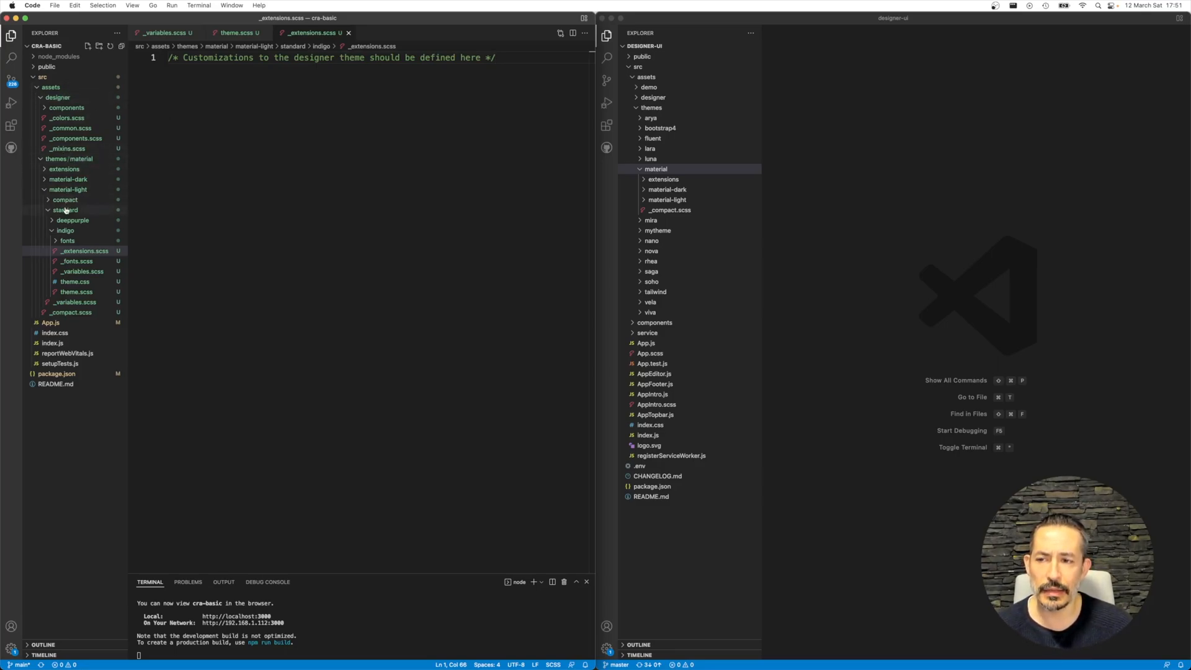
click(66, 210)
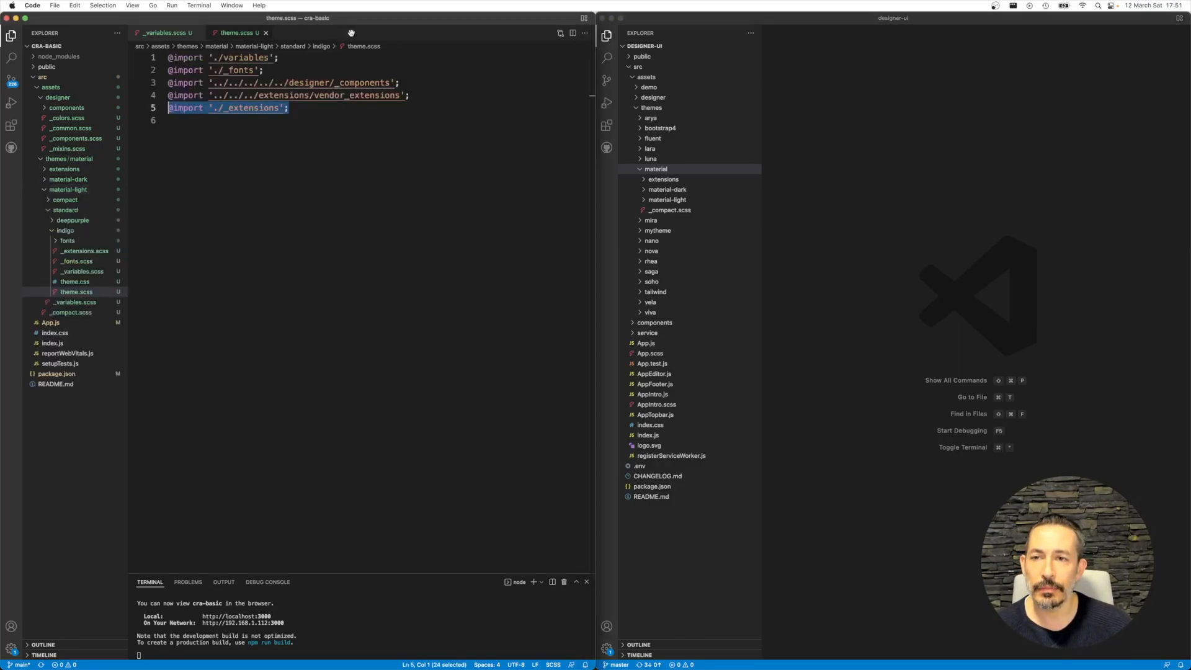
click(66, 231)
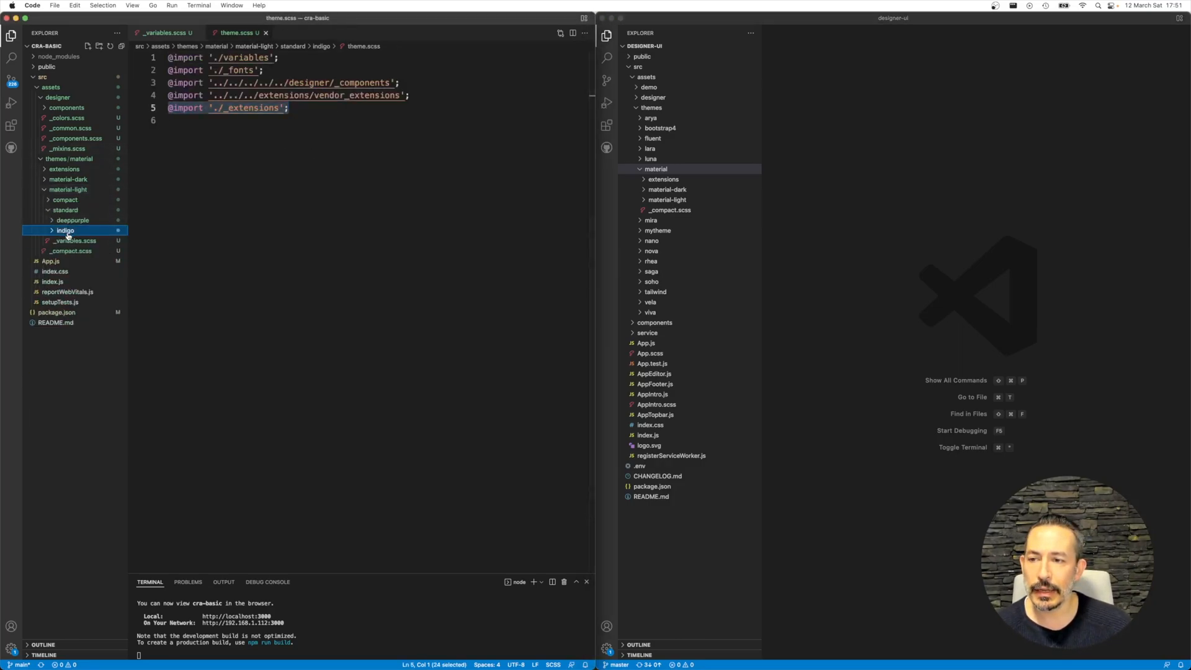
right_click(66, 231)
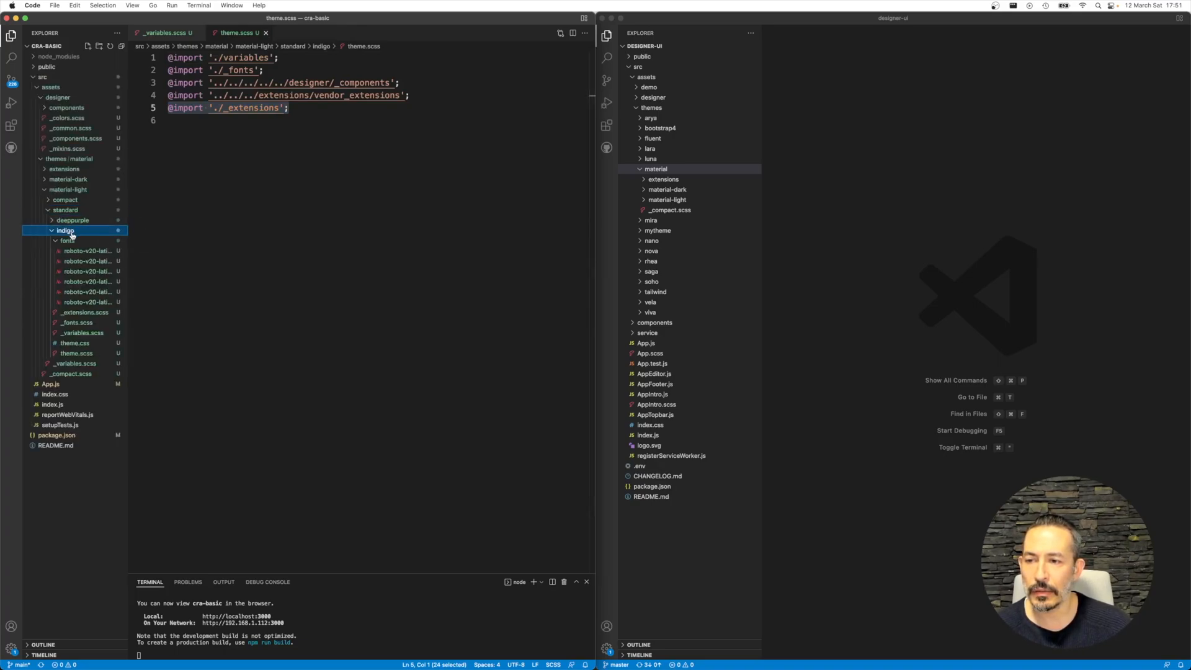
click(66, 231)
text(ma)
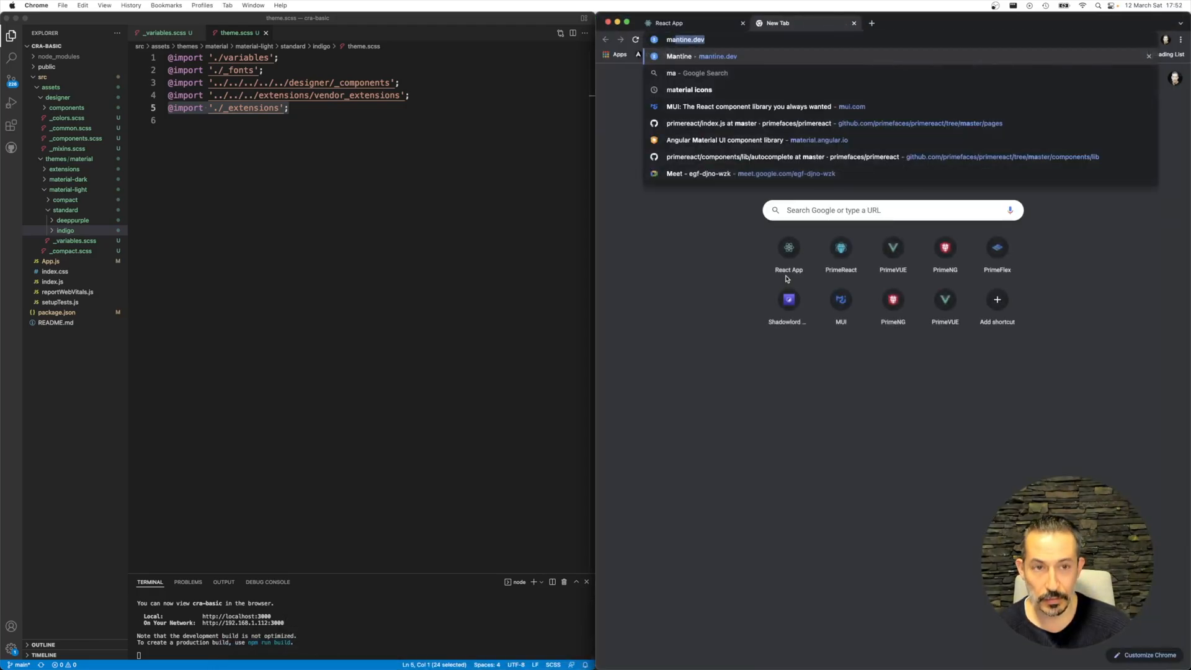
- Find the Material Design Color Tool via Google and pick Orange 500 (#FF9800) as primary colour
key(Return)
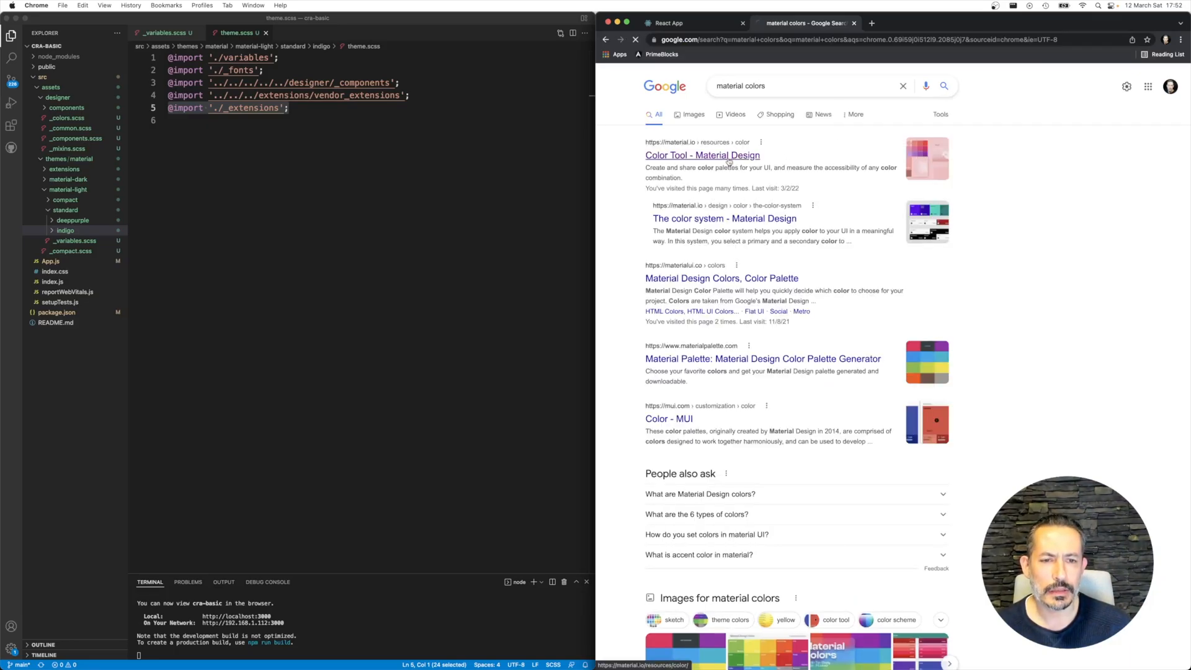
click(702, 155)
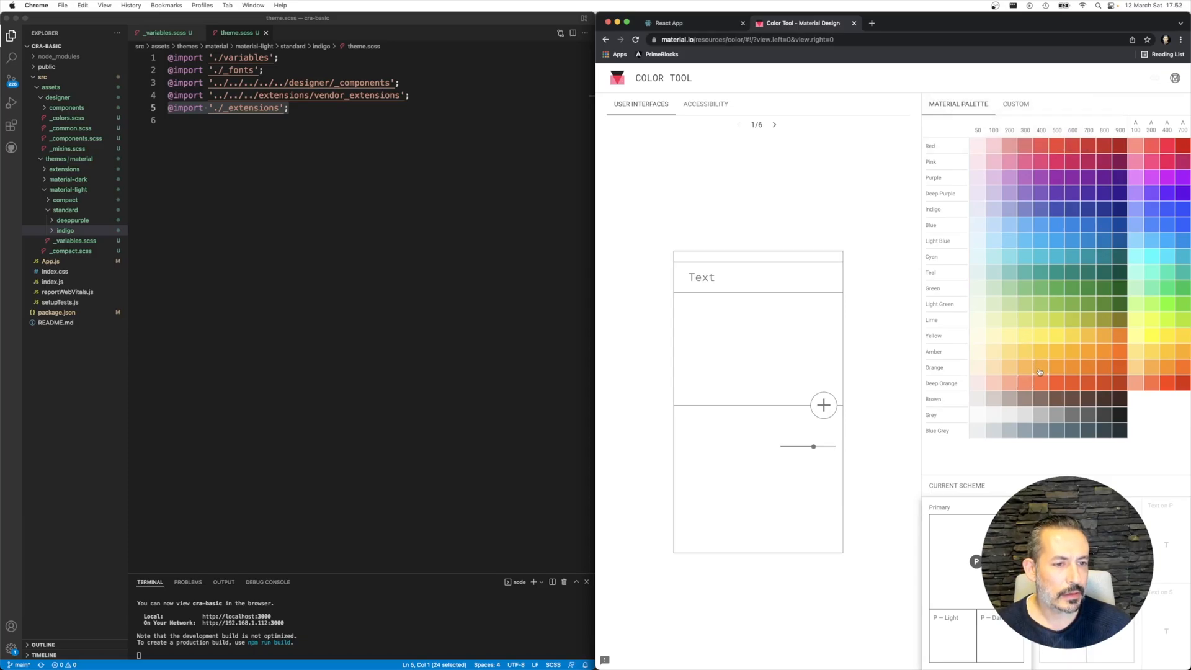
click(1054, 369)
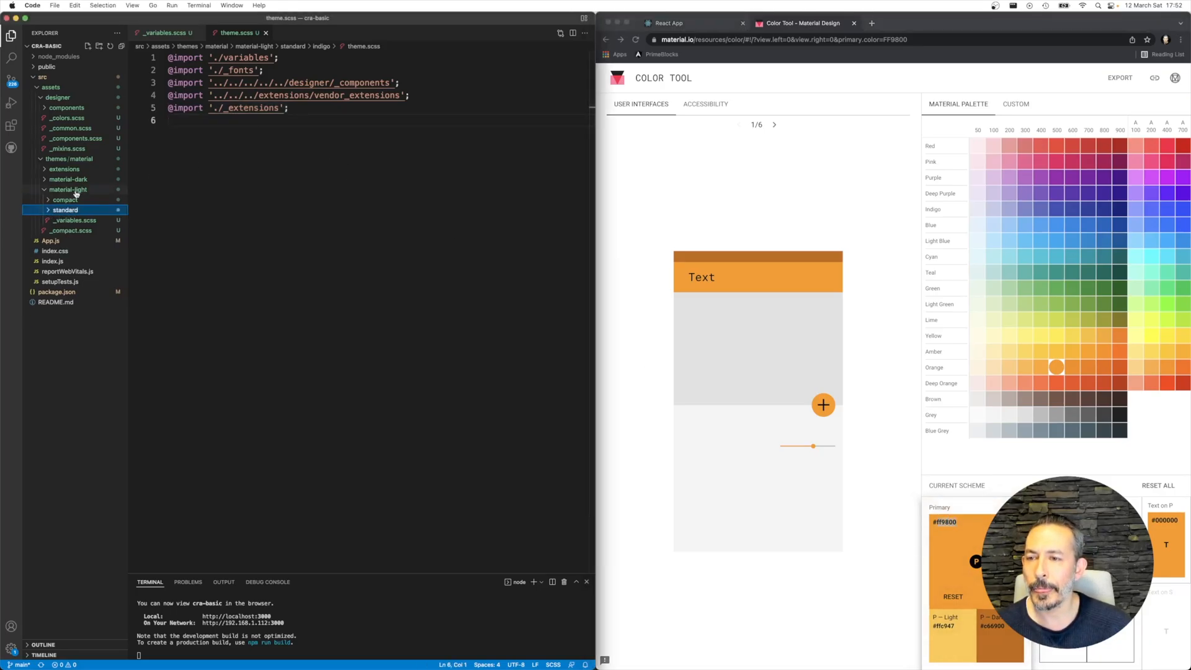
right_click(66, 209)
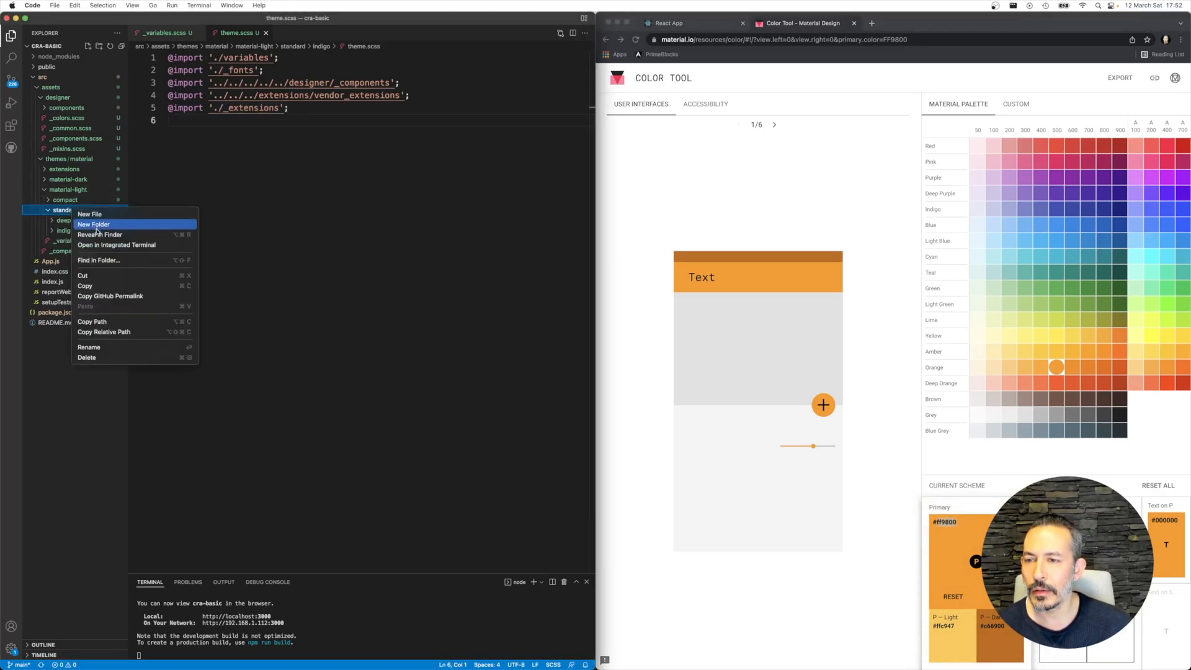
- Reveal the standard themes folder in Finder, dismissing the paste error
click(100, 234)
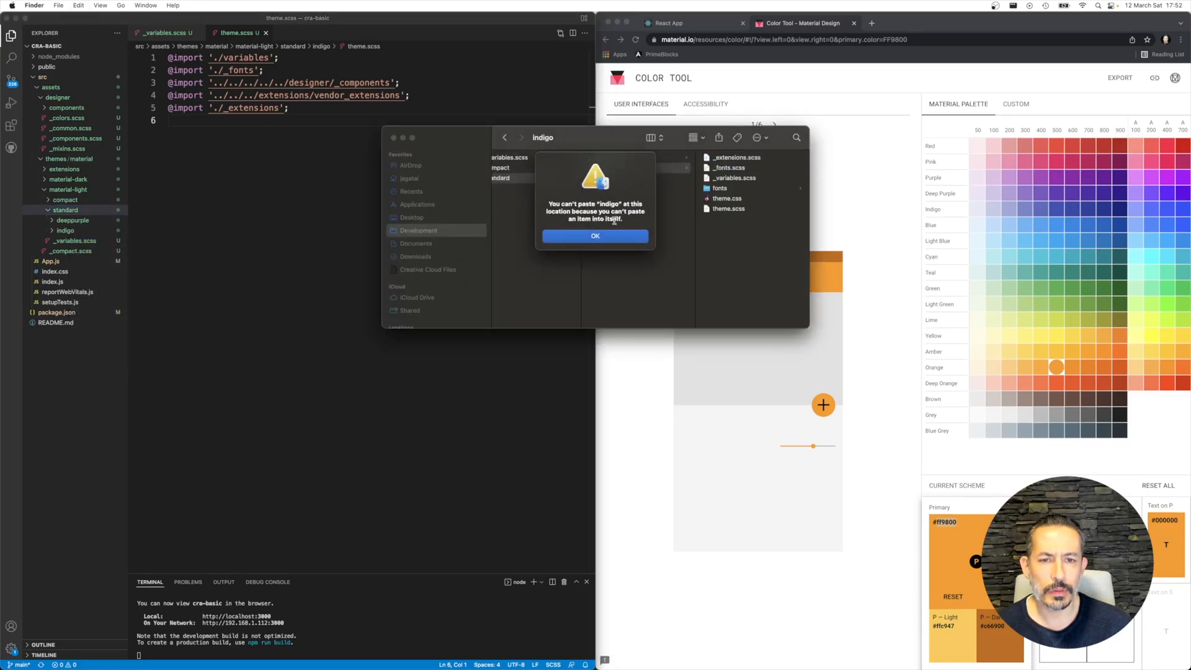
click(594, 235)
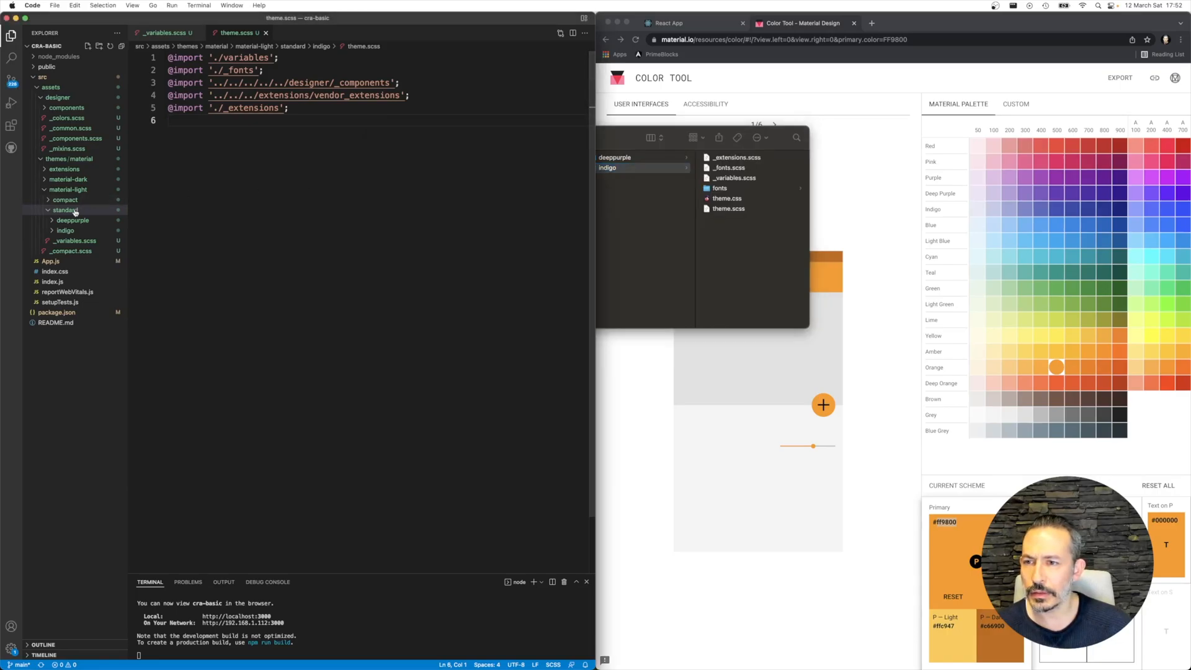
click(66, 209)
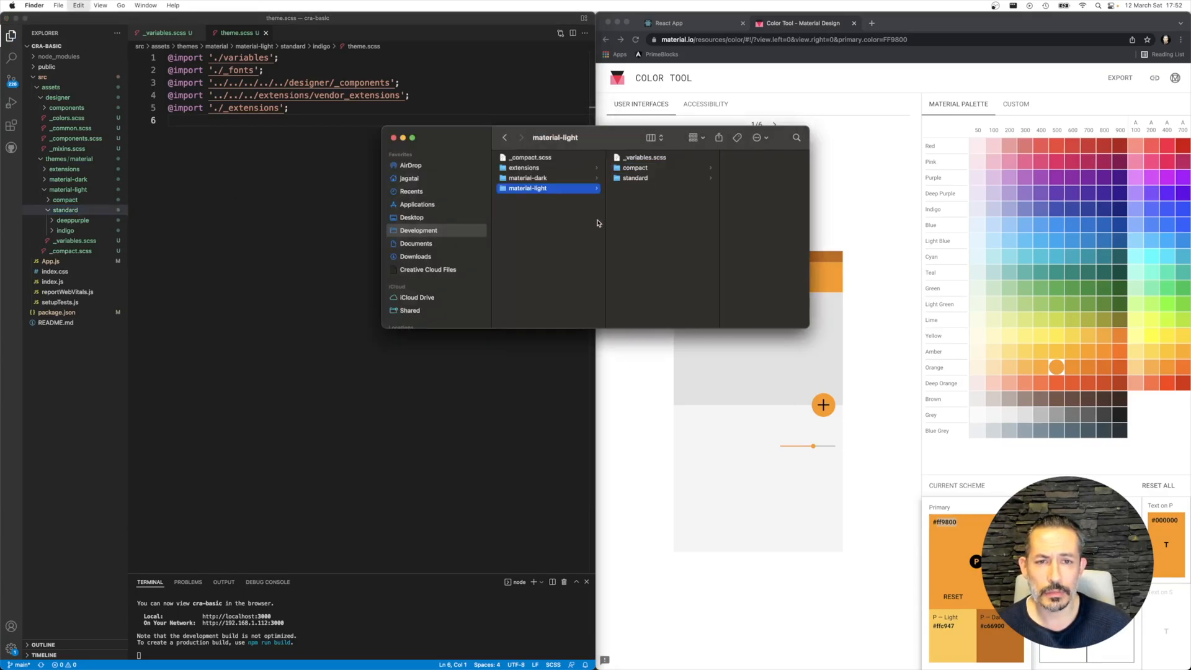
- Paste the indigo folder as a new orange theme and view its _variables.scss (#3F51B5 primary)
click(635, 178)
text(orange)
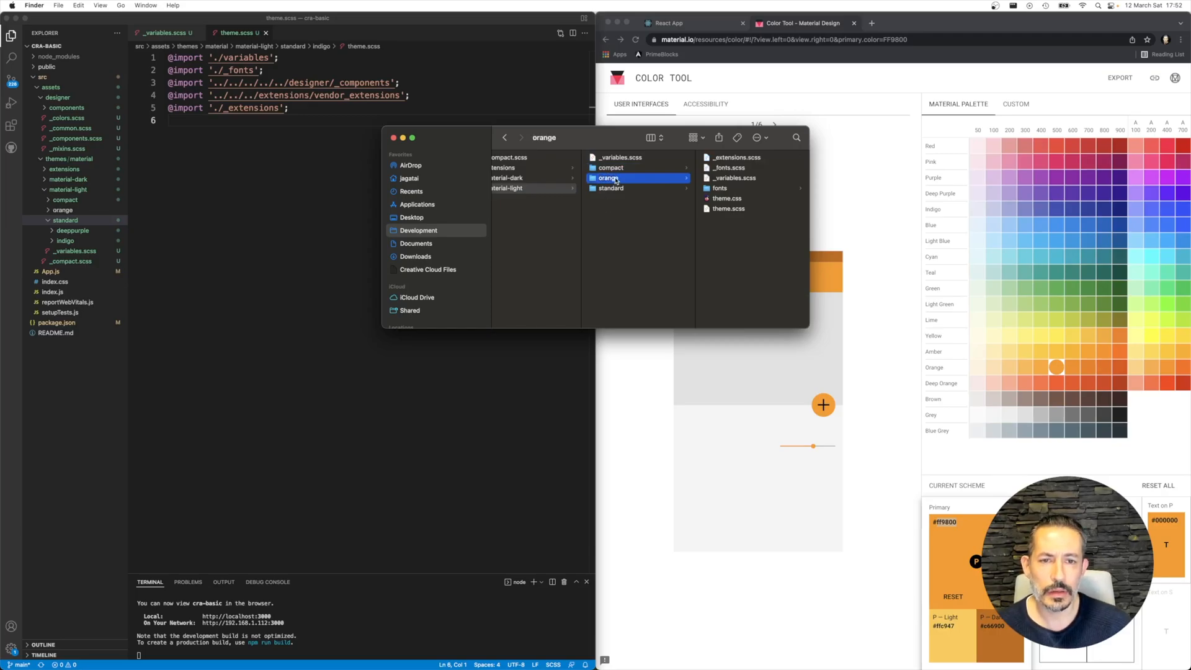
click(610, 177)
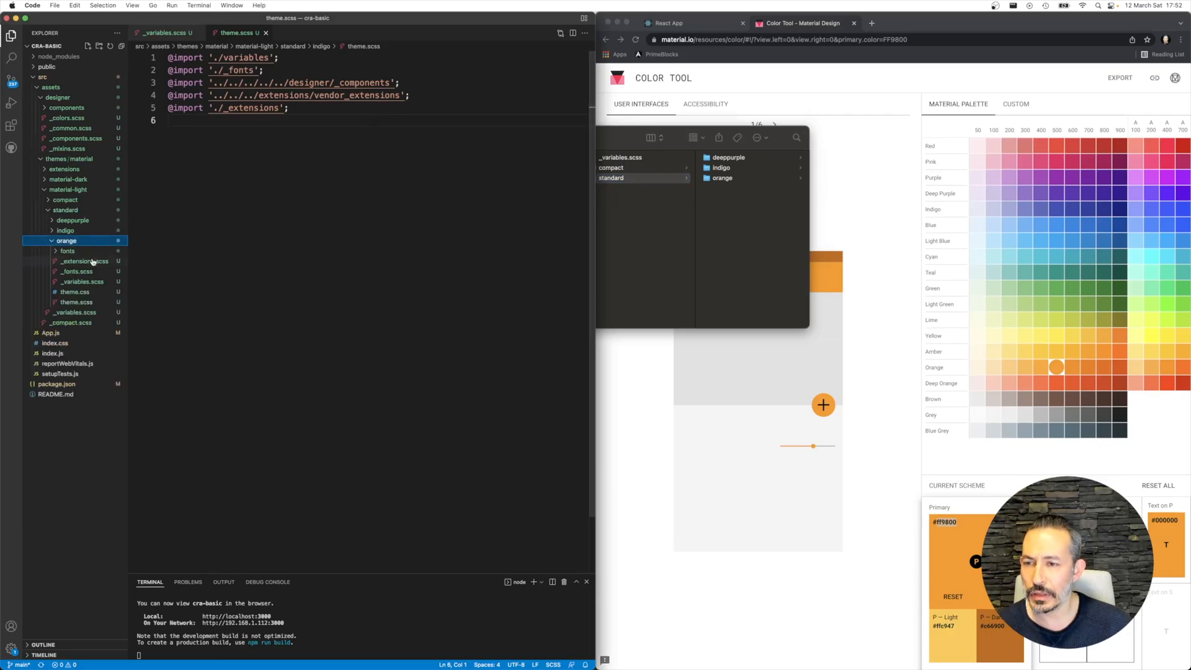
click(84, 282)
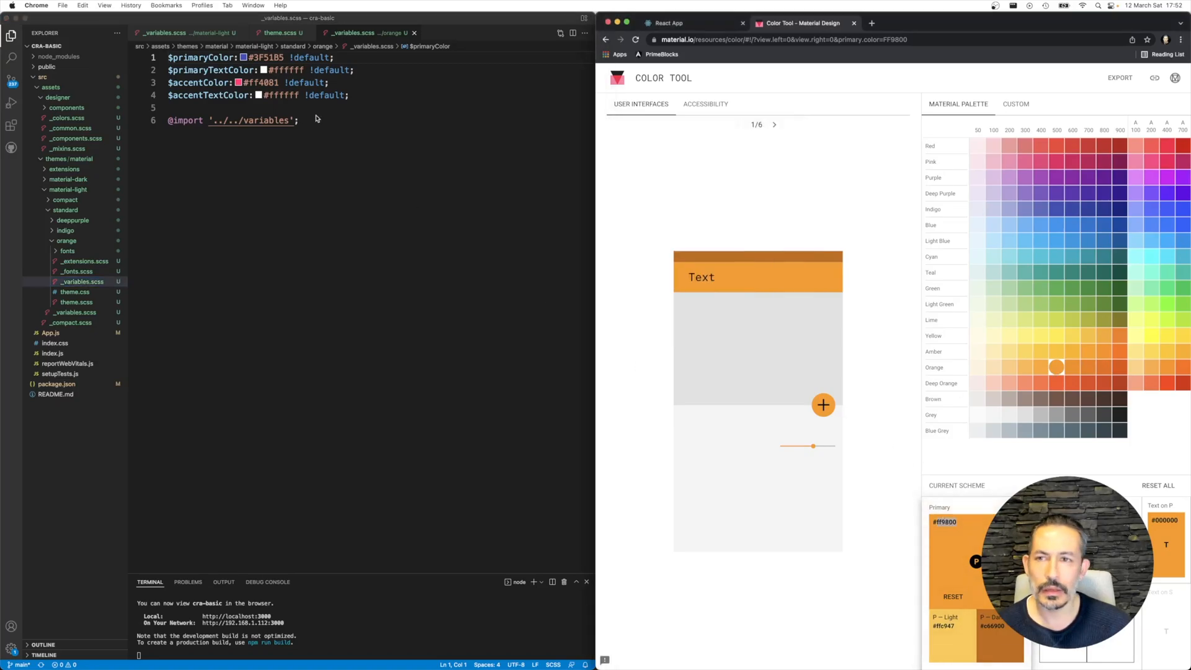
- Set orange theme $primaryColor #ff9800, $accentColor #4caf50, text #000000, and return to the React app tab
click(247, 57)
text(000000)
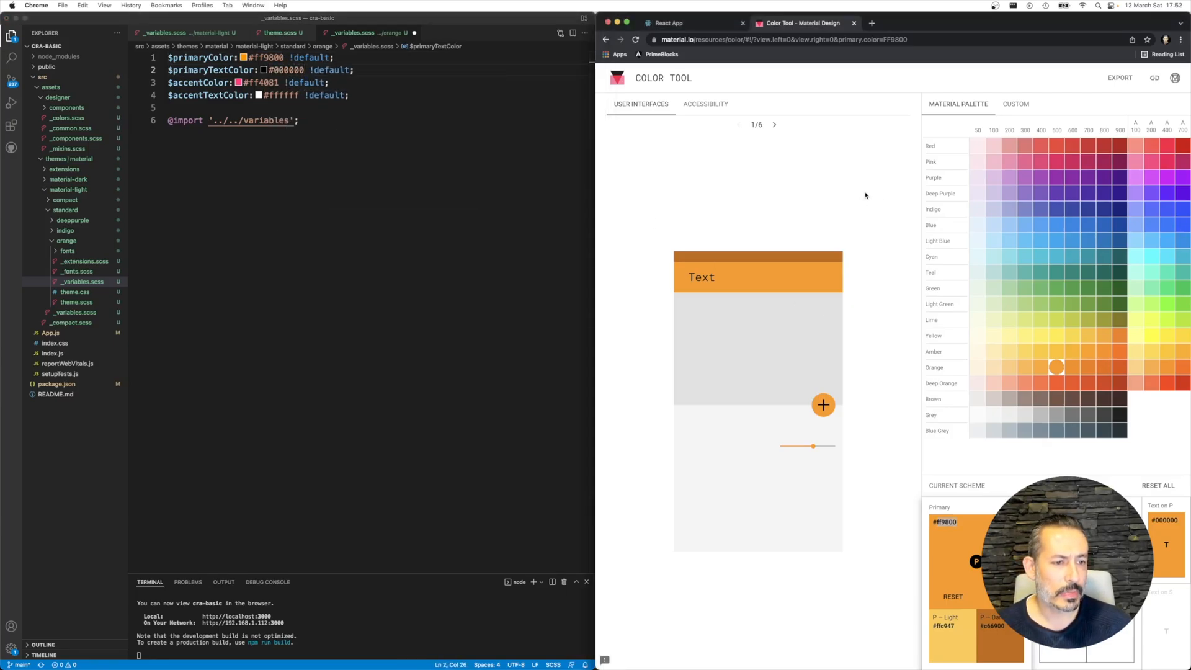
mouse_move(1055, 281)
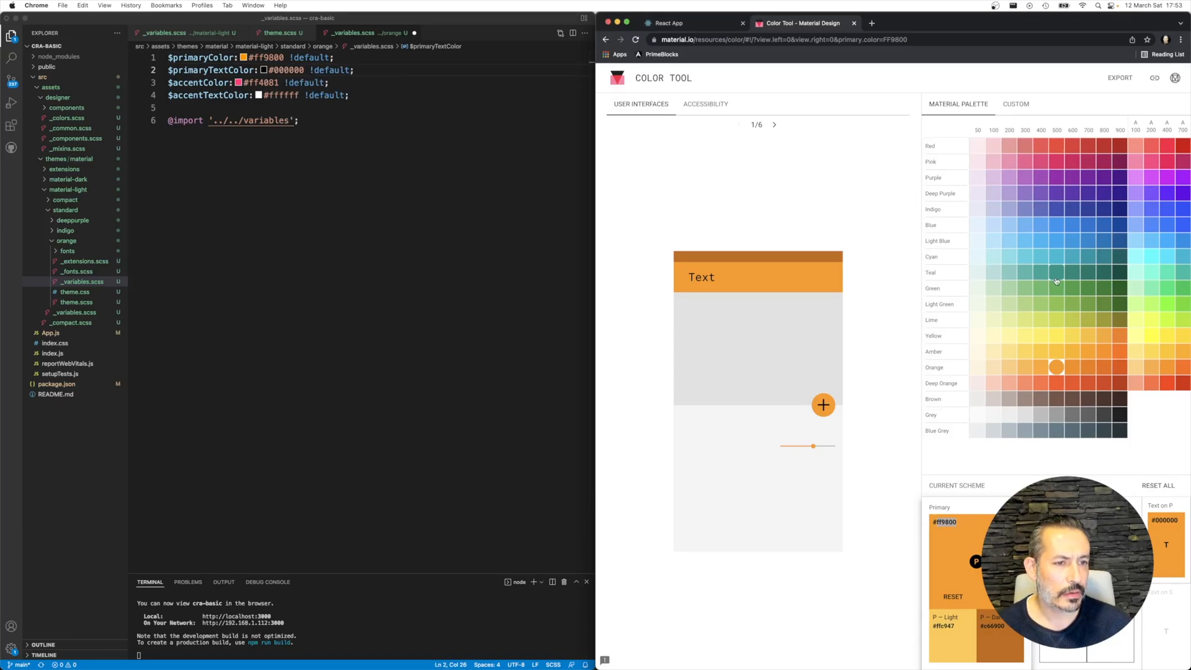
click(1055, 286)
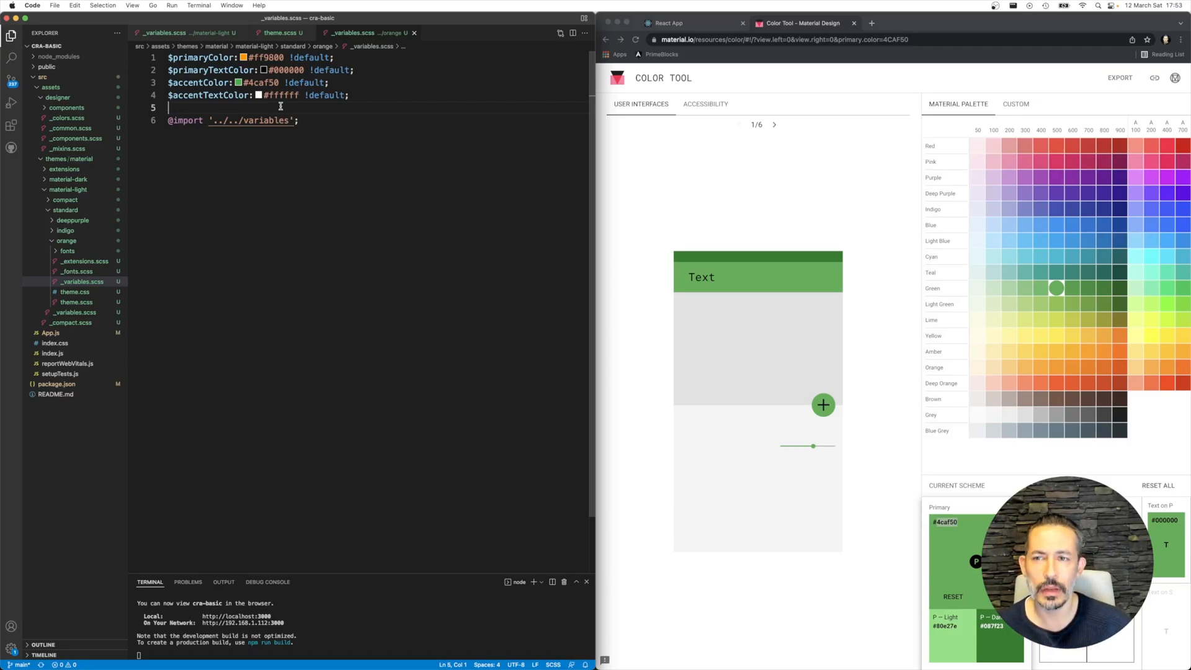
mouse_move(856, 360)
text(000000)
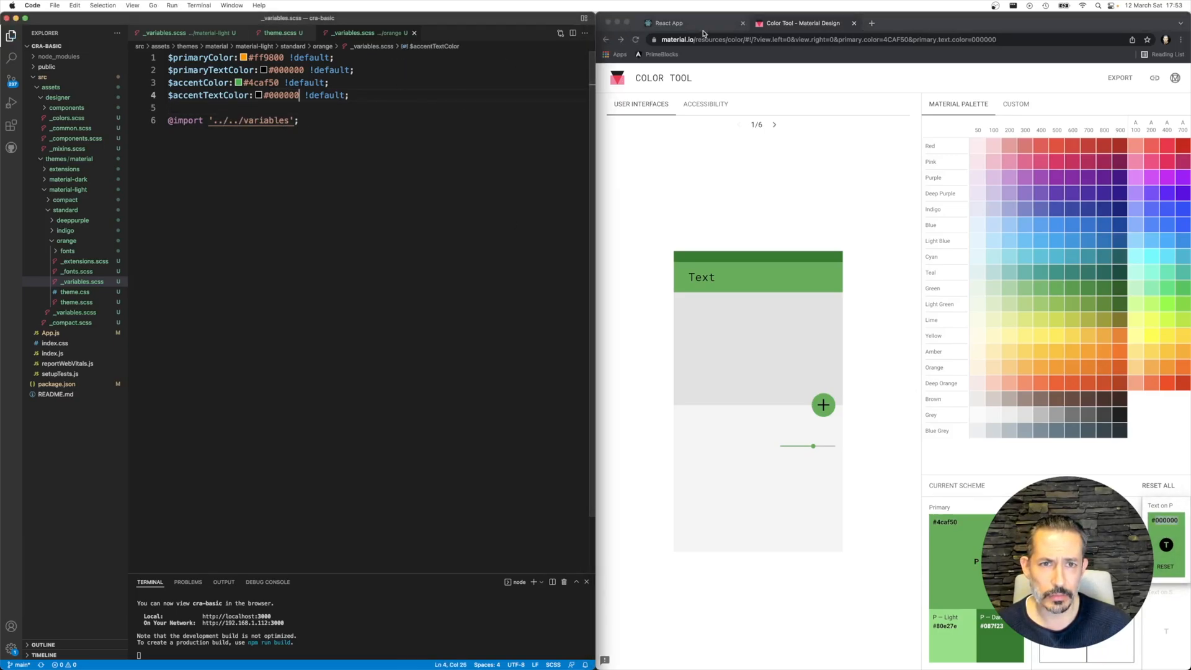
click(669, 23)
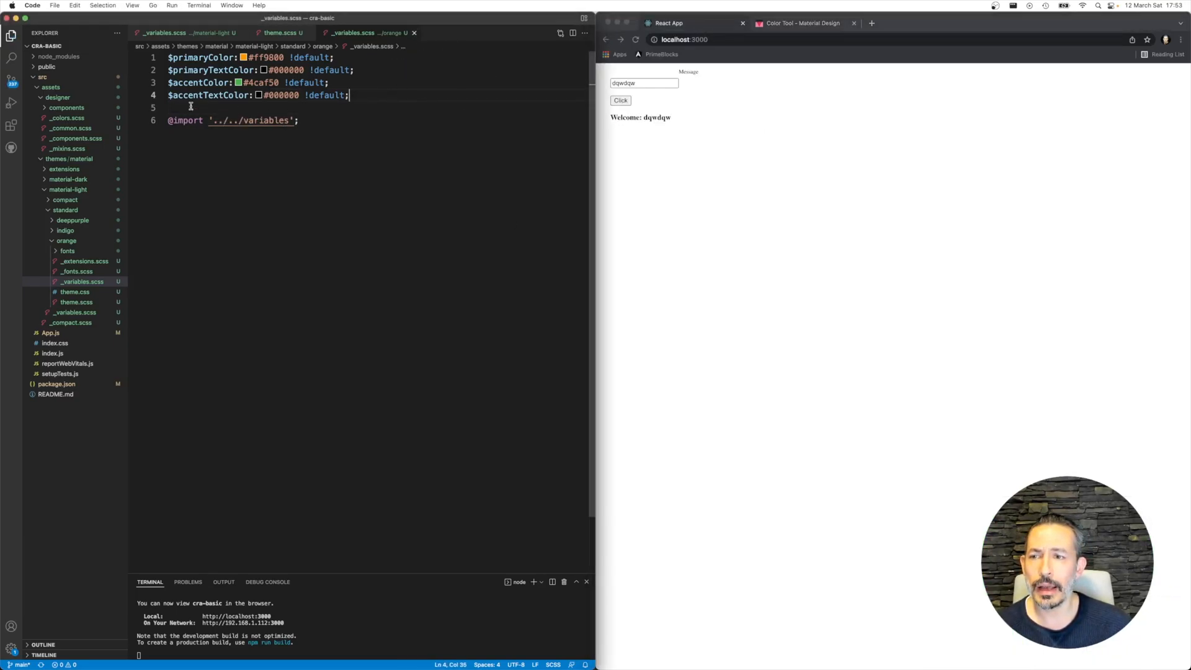
- View the orange theme.scss, its _variables.scss and the shared material-light variables file
click(66, 240)
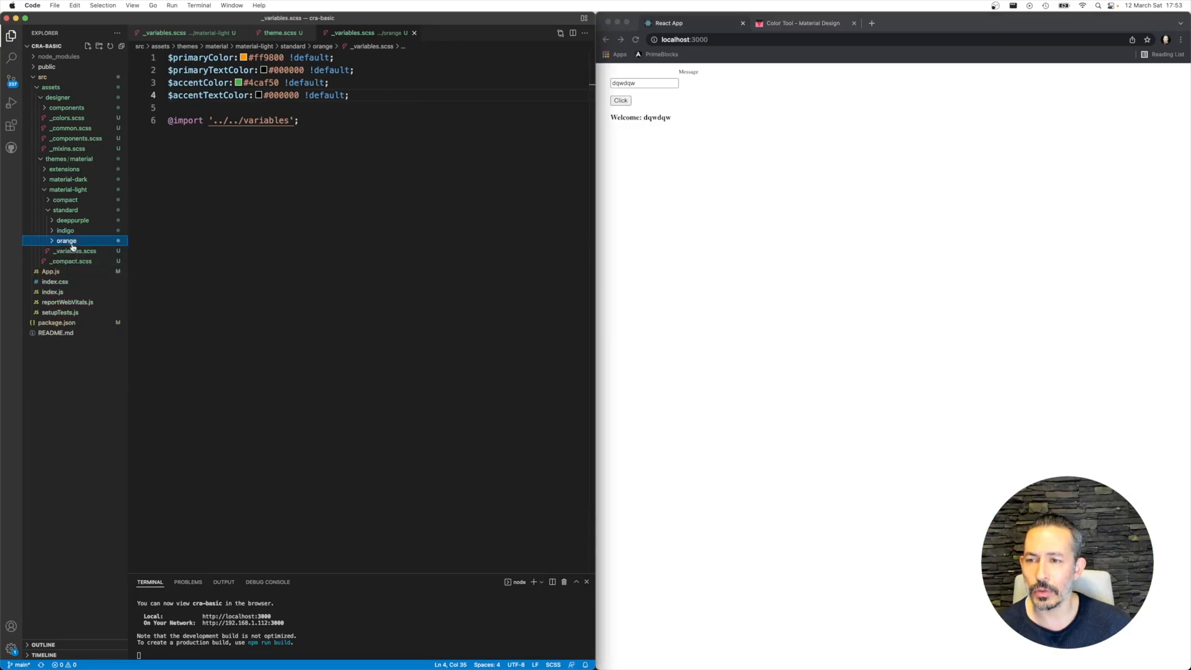
click(65, 241)
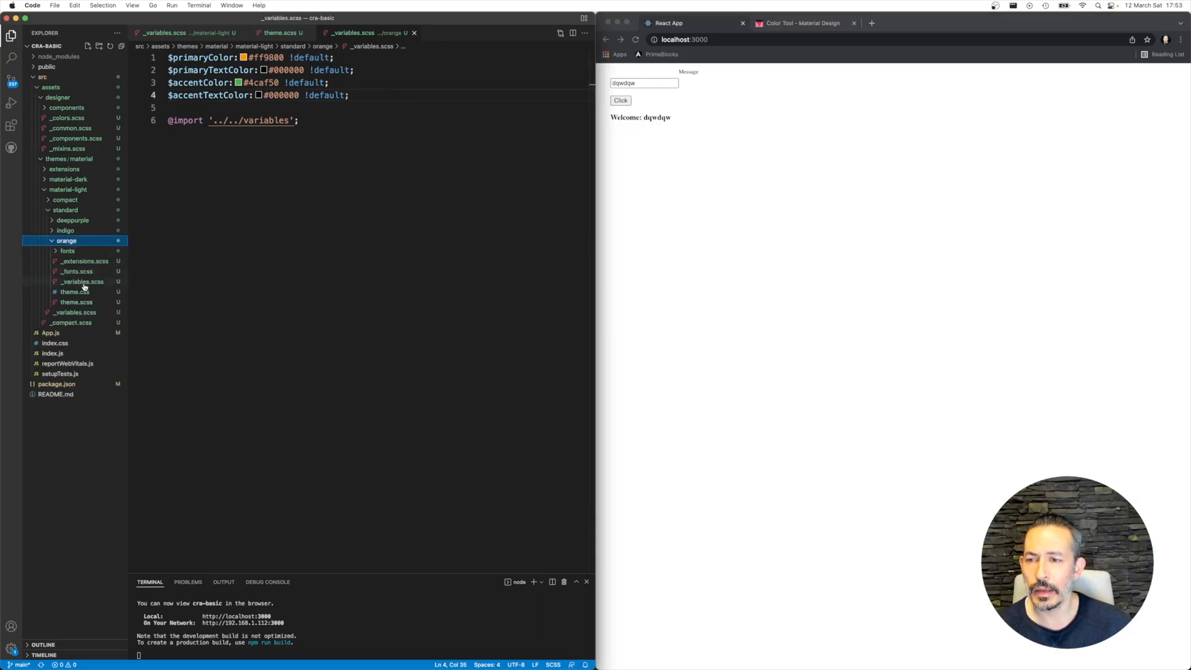
click(76, 301)
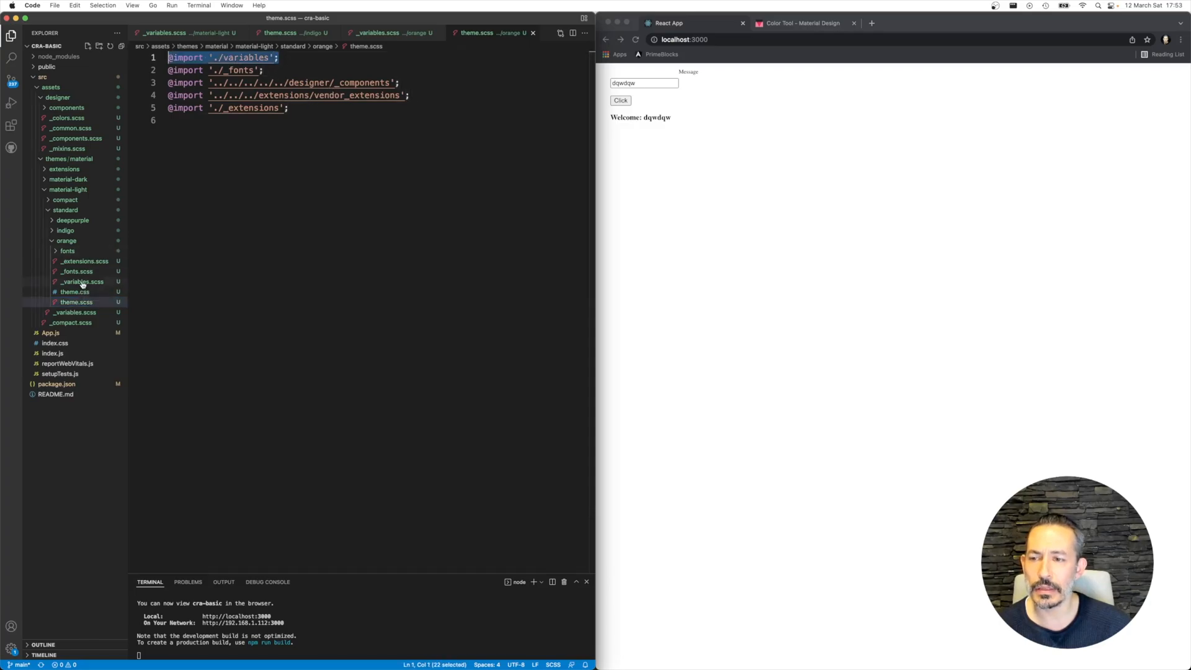
click(80, 282)
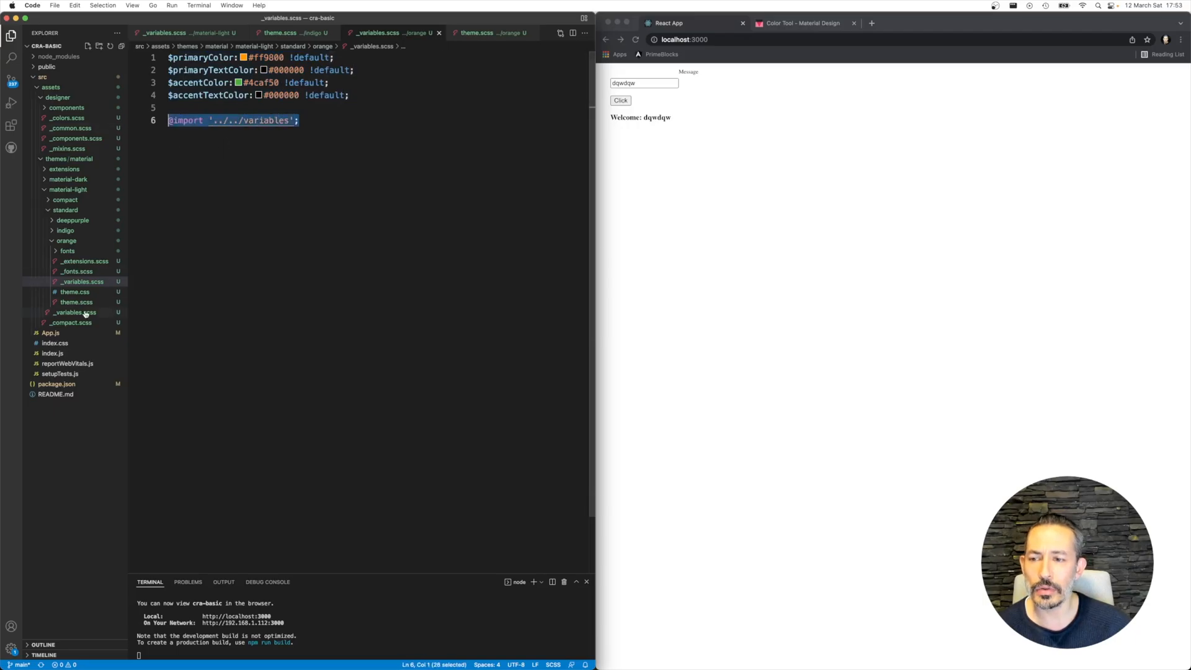
click(74, 313)
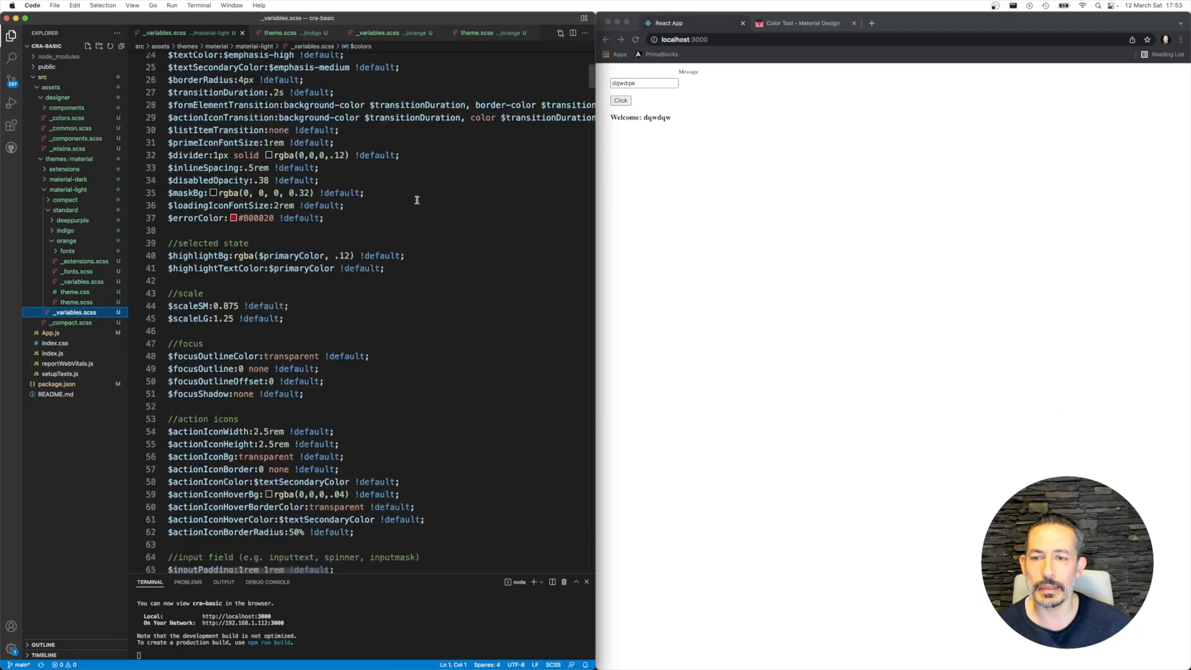
scroll(down, 3)
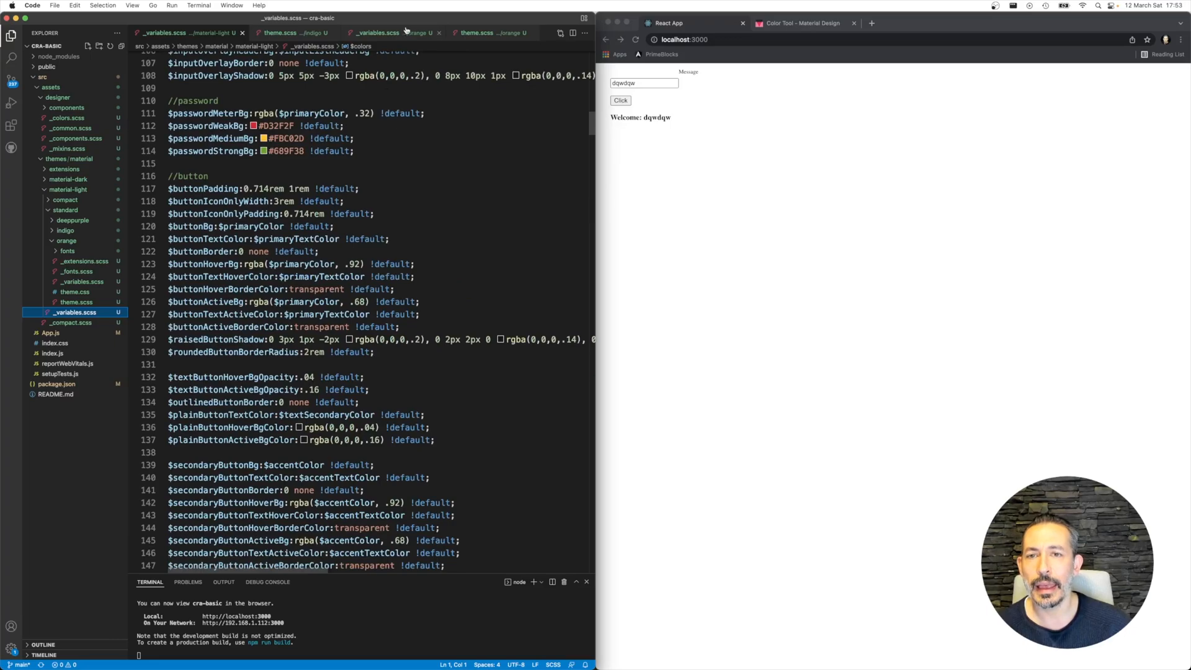
- Compare the indigo theme.scss import lines with orange's, then close all open files
click(293, 33)
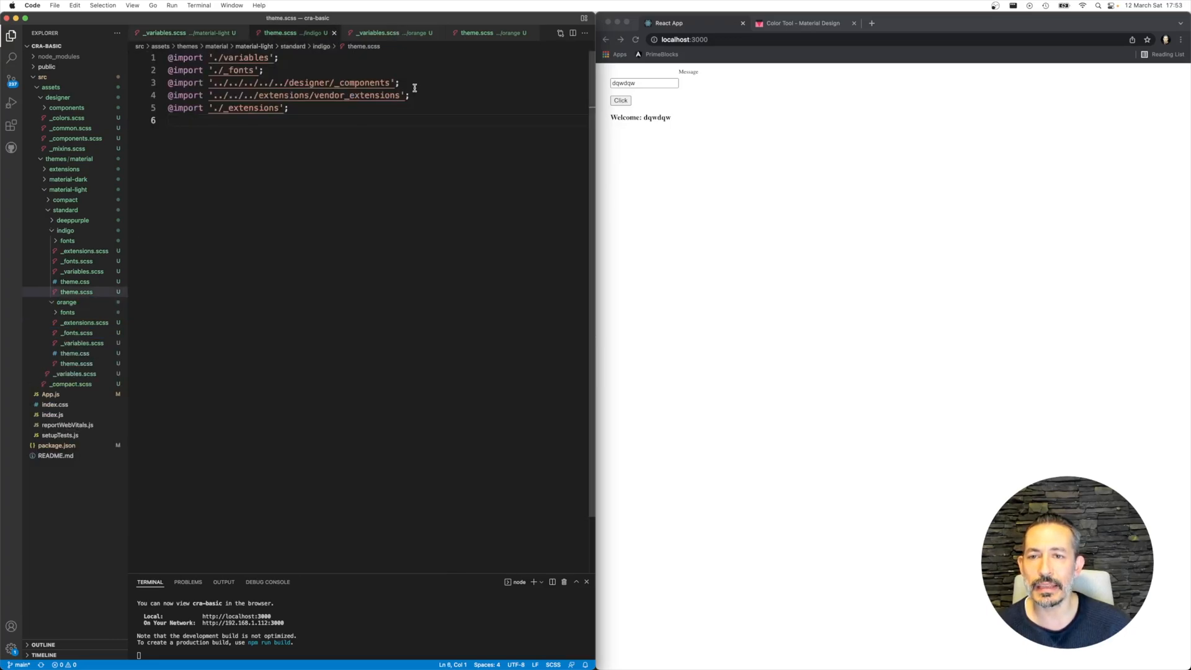
triple_click(285, 82)
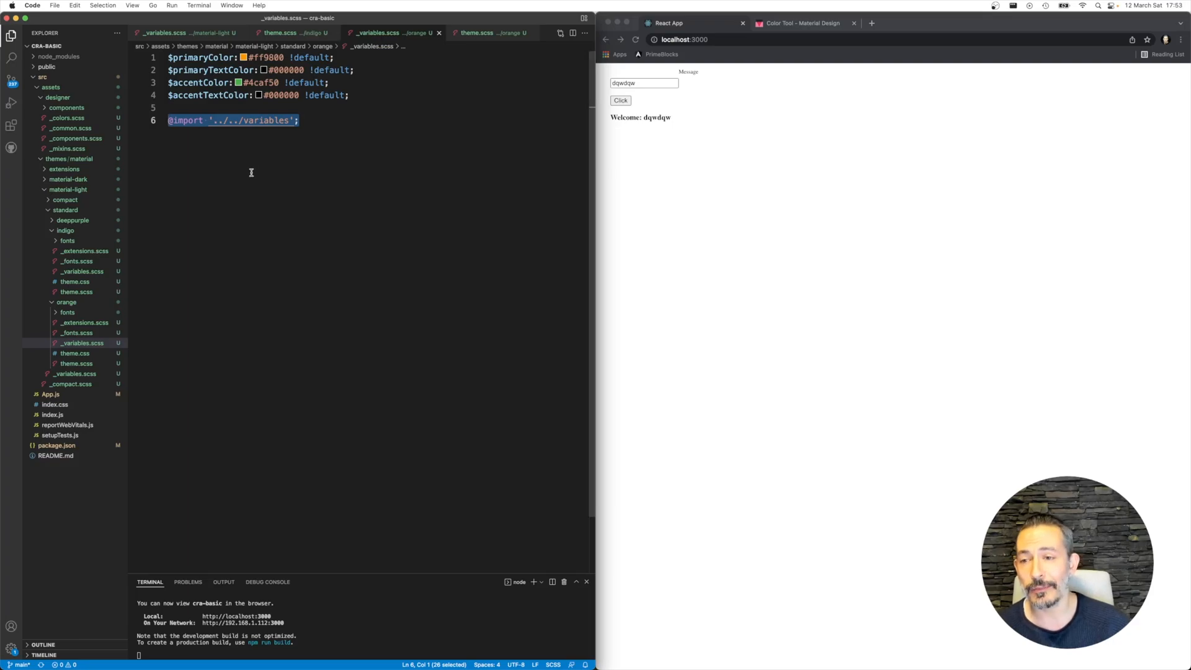
click(493, 32)
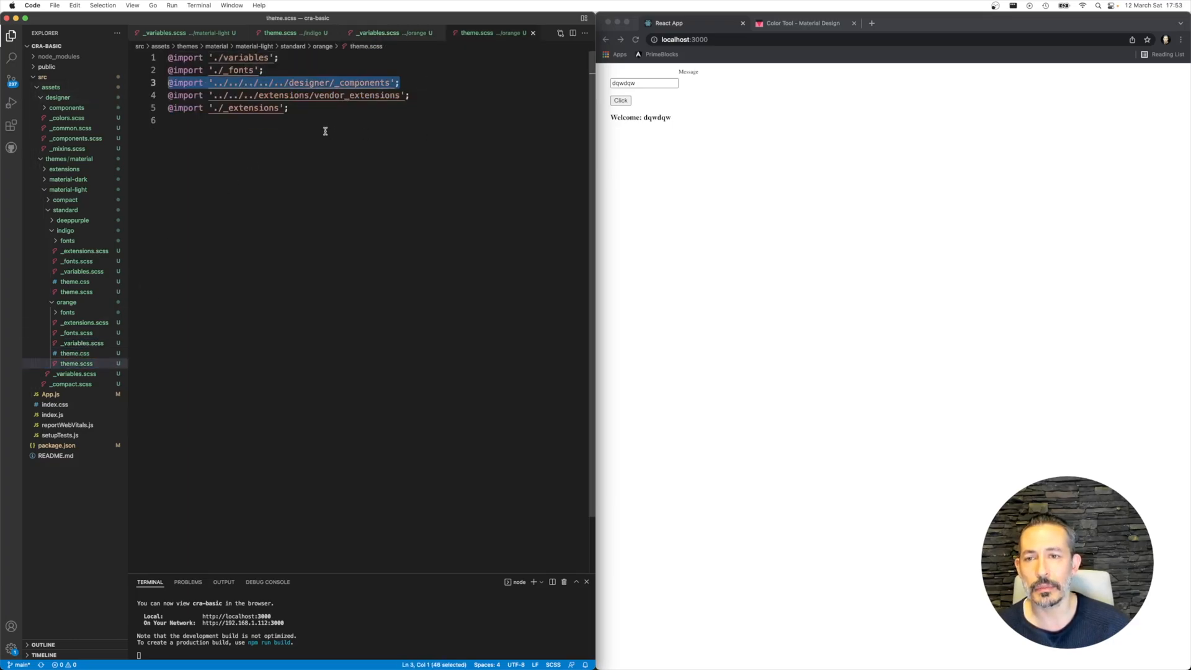
right_click(170, 32)
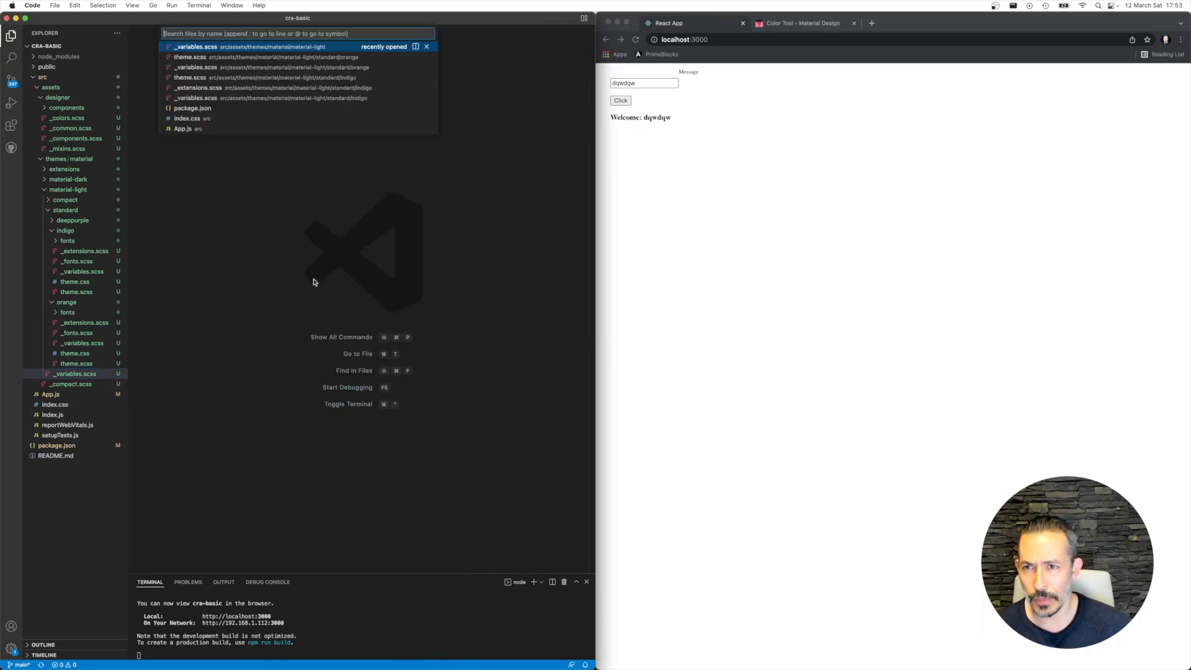
- Add import 'assets/themes/material/material-light/standard/orange/theme.scss' to App.js, checking the path in Explorer
key(Escape)
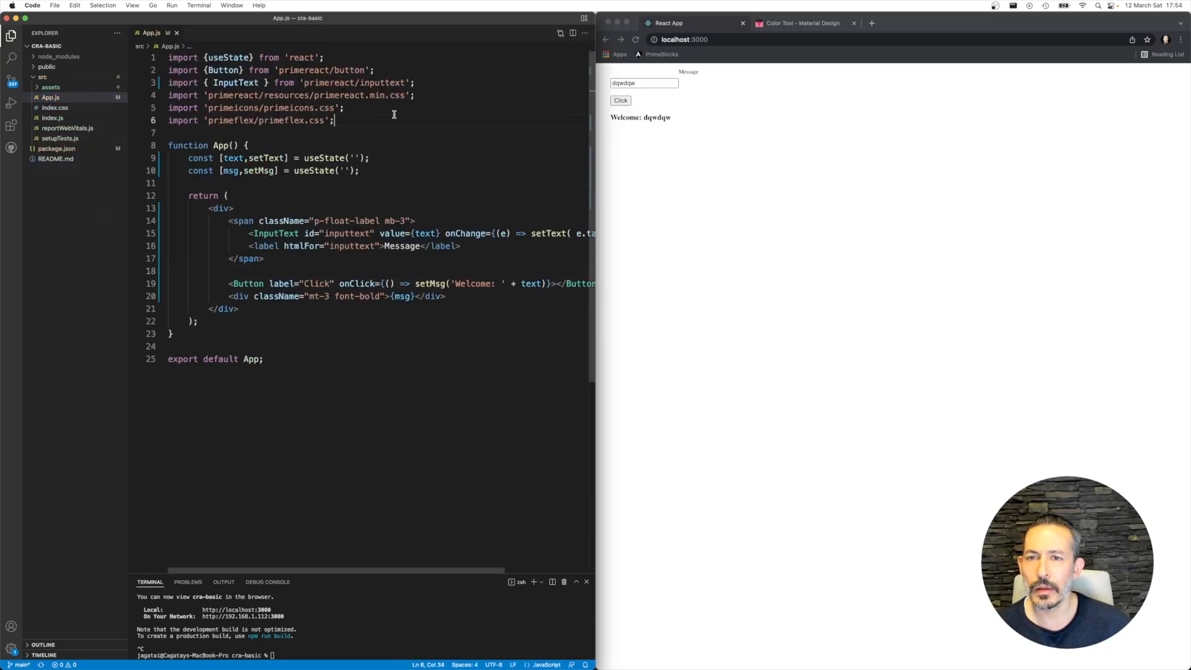
text('primereact/resources/themes/md-light-indigo/theme.css')
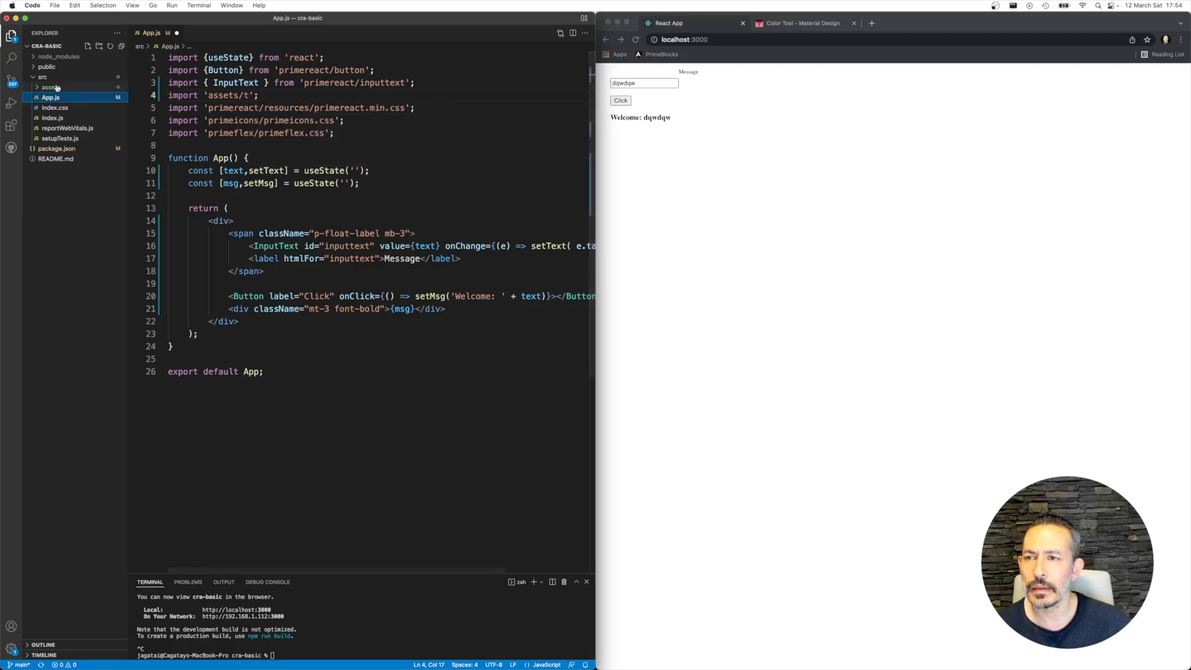
click(51, 87)
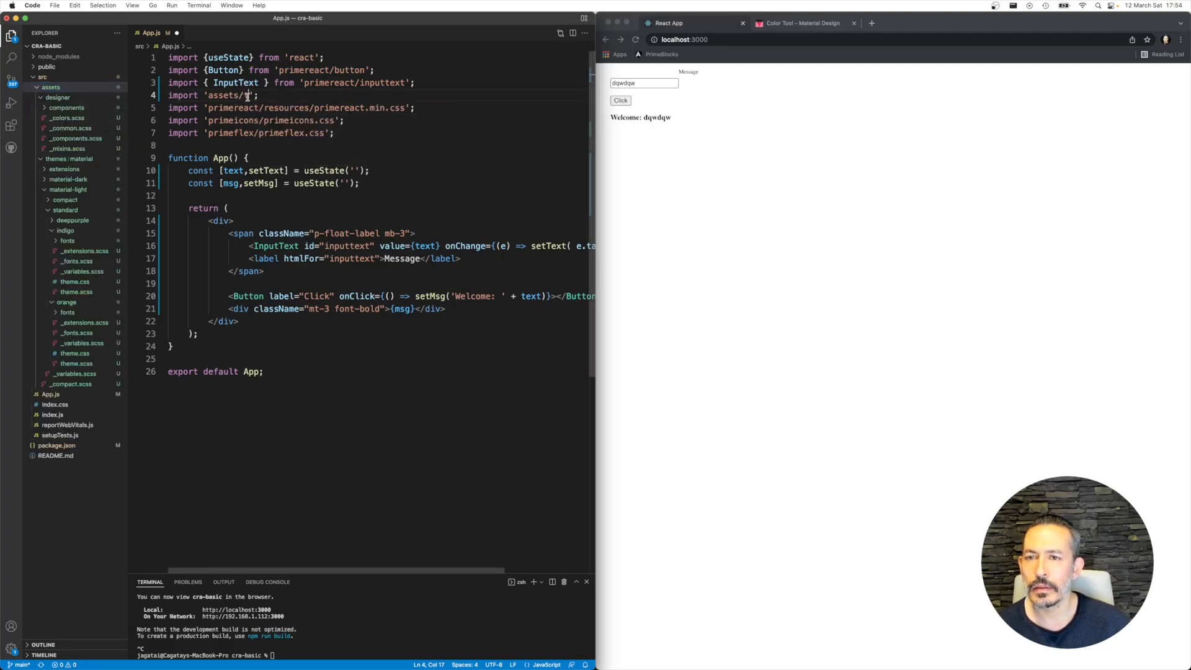
text(themes/material)
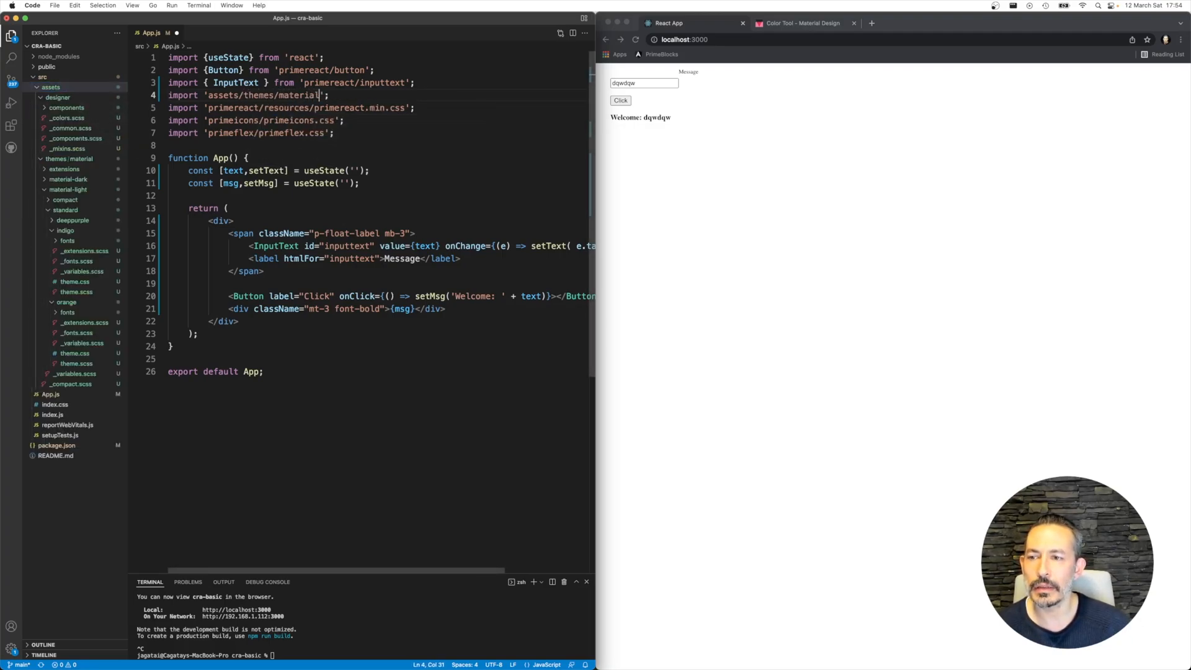
text(/material-light/standard/orange/theme.scss)
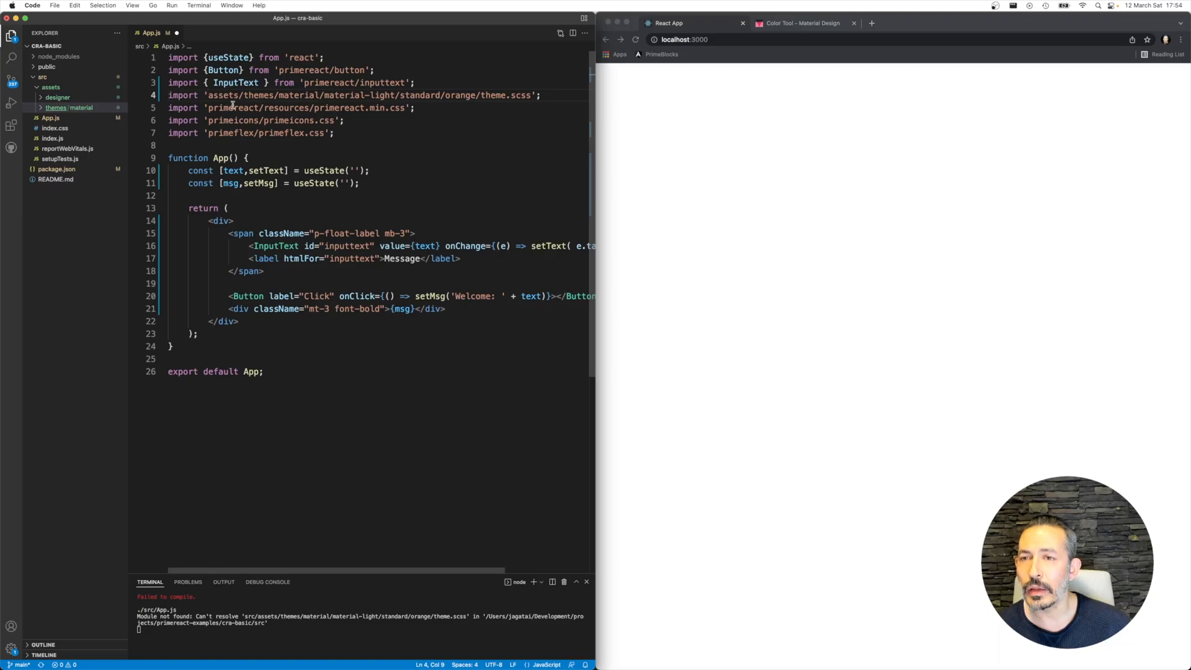
- Verify the assets/themes/material/material-light/standard/orange folder structure in the Explorer
click(69, 106)
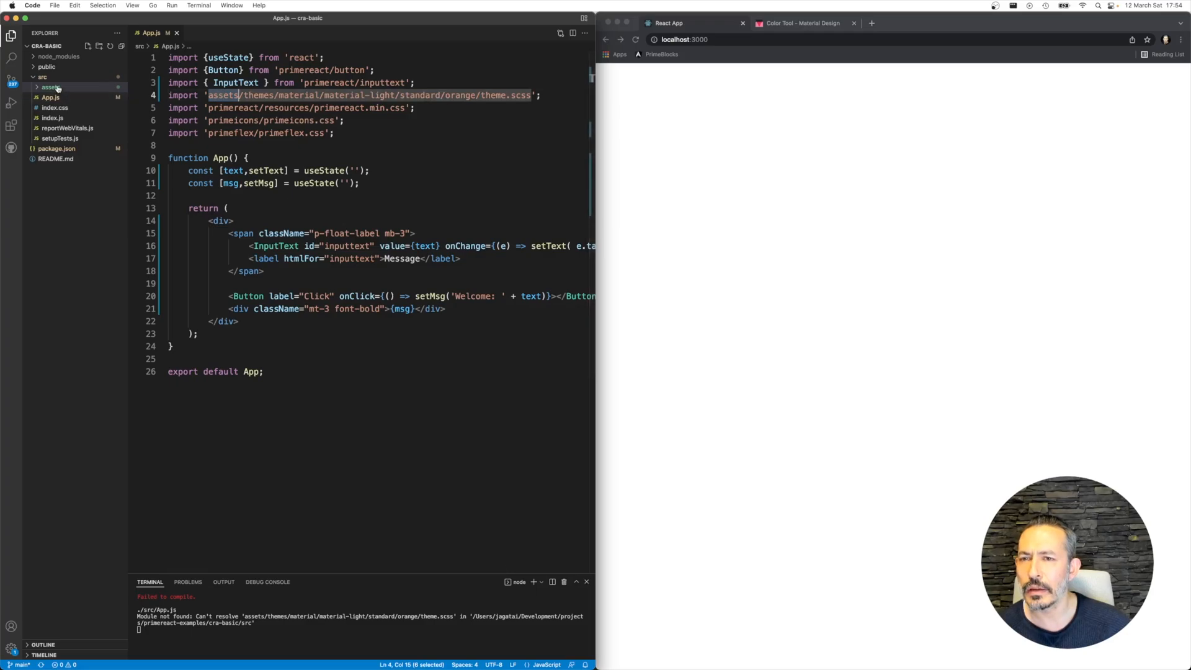
click(50, 86)
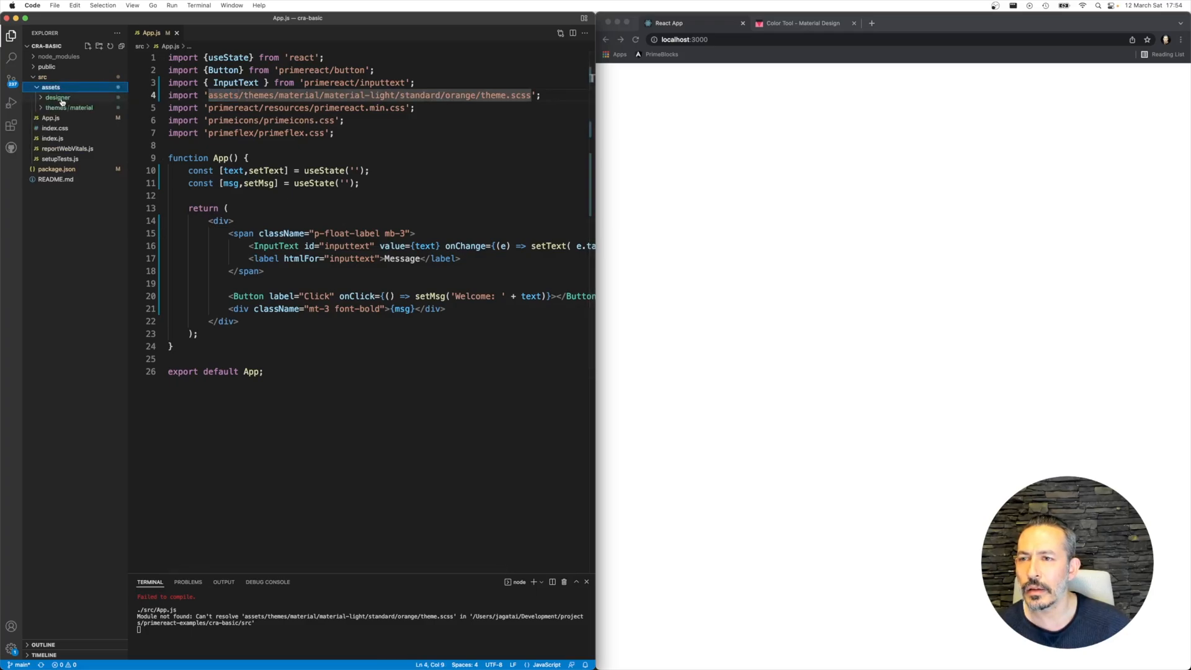
click(78, 106)
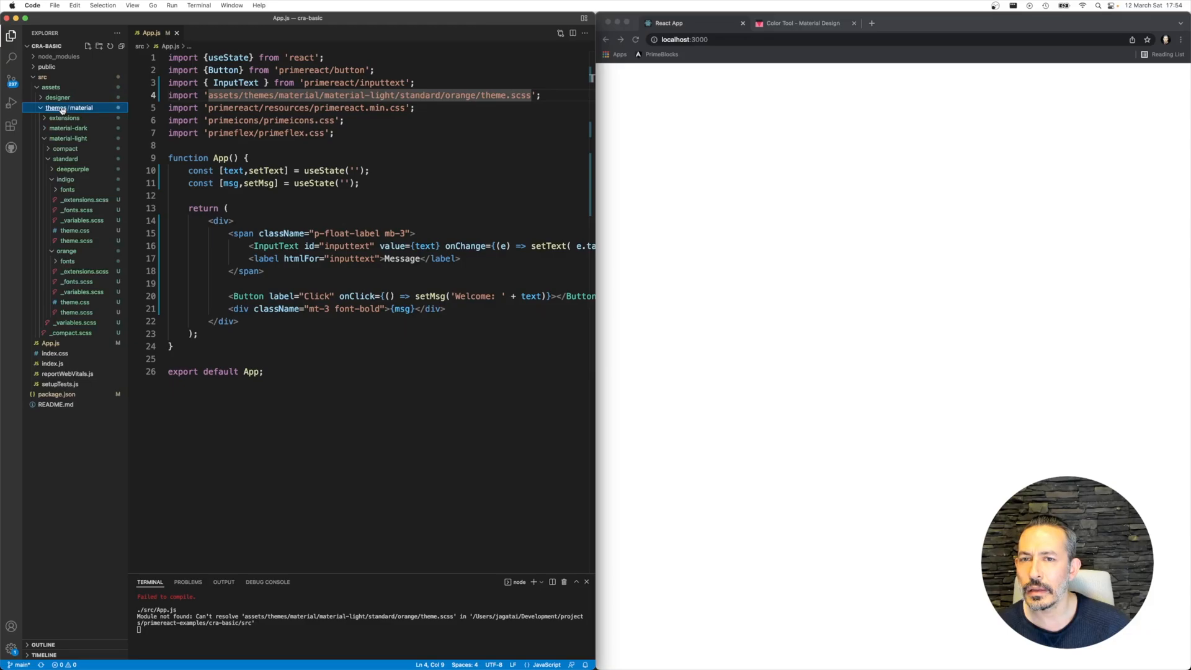
click(69, 138)
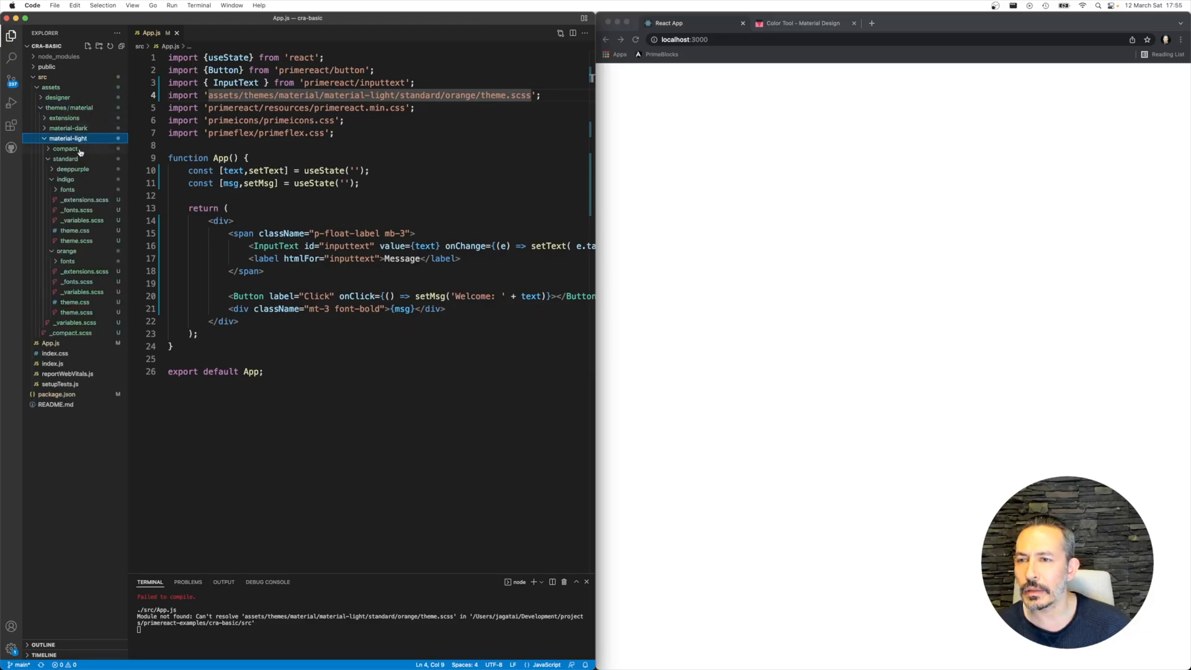
click(66, 158)
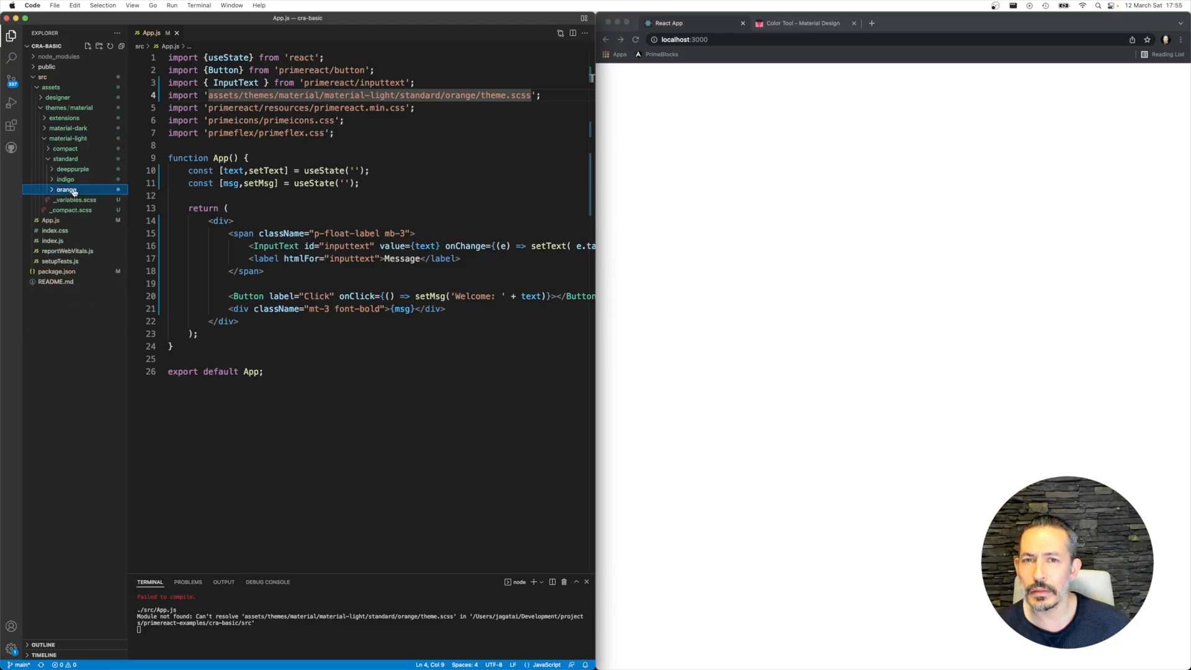
click(67, 189)
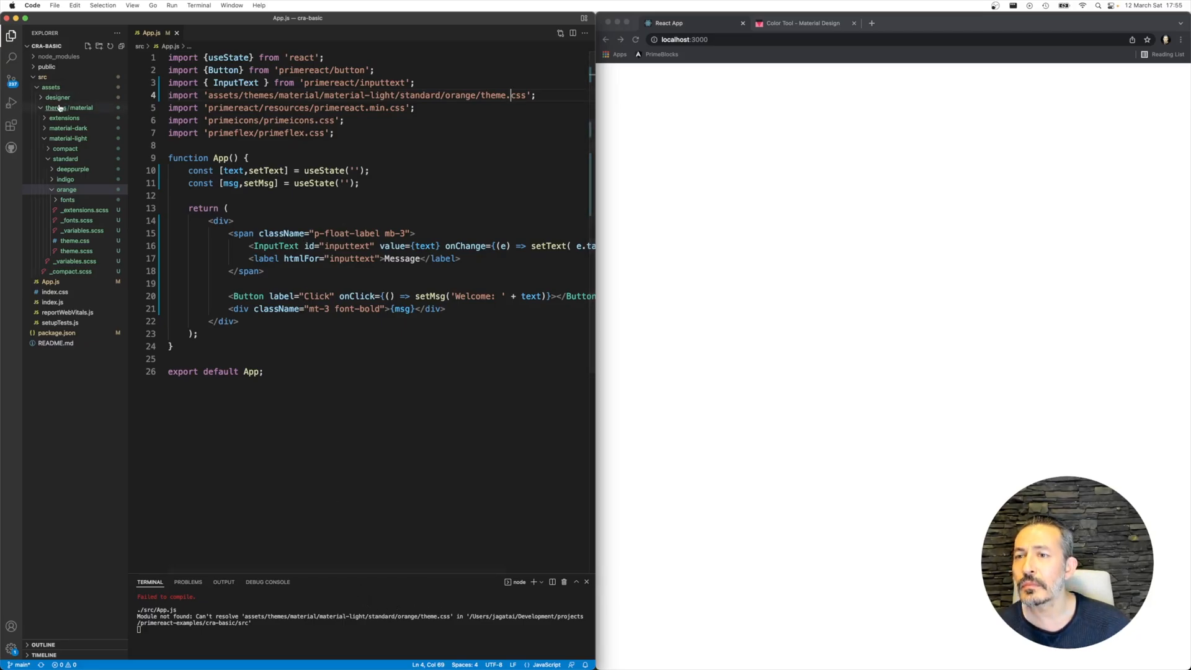
- Make the App.js theme import a relative ./assets path
click(51, 87)
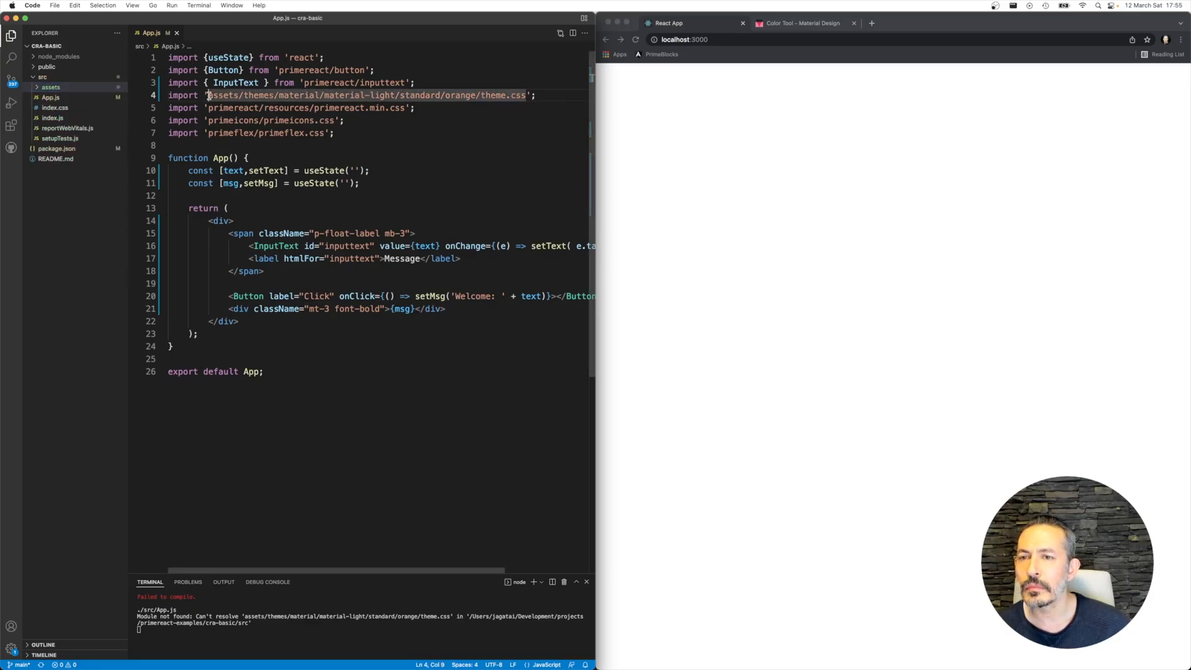
text(.1.2")
click(364, 627)
text(npm install sass --save)
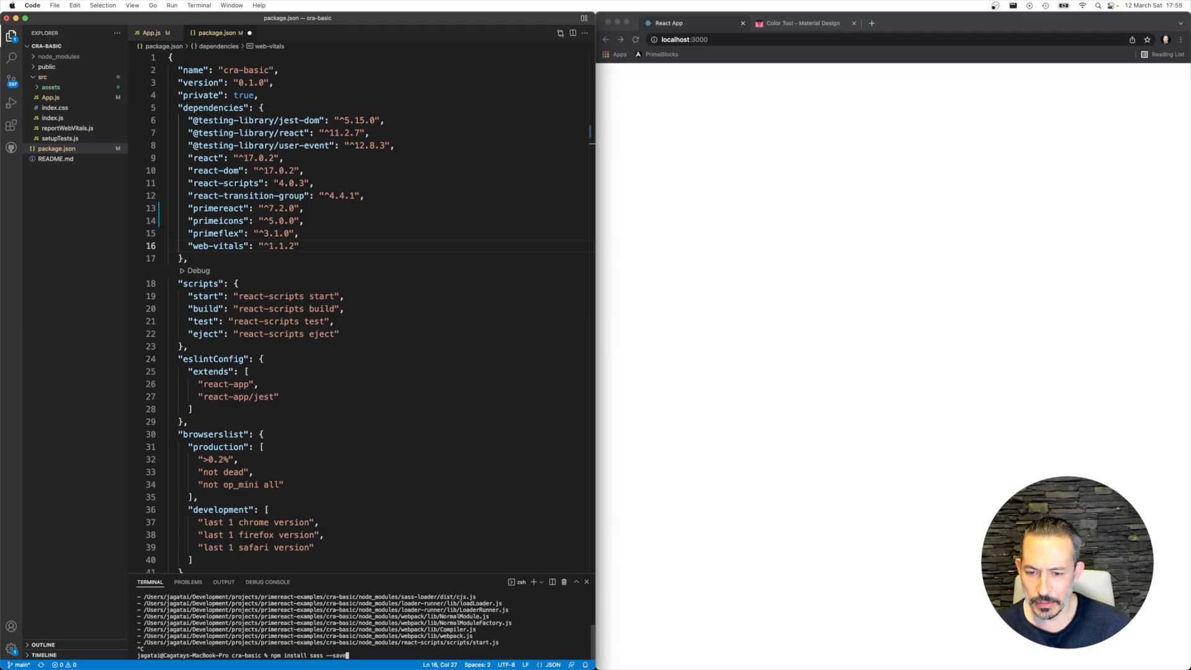
- Run npm install sass --save and npm run start, then test the orange-themed app's Message field
key(Return)
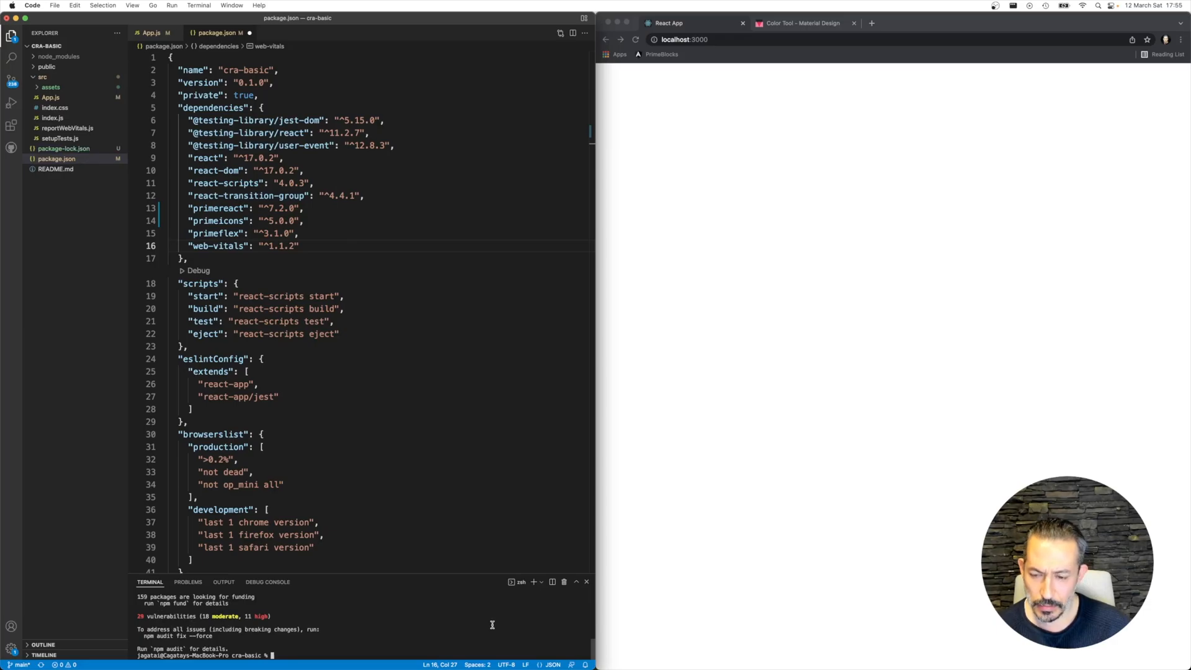
text(npm run start)
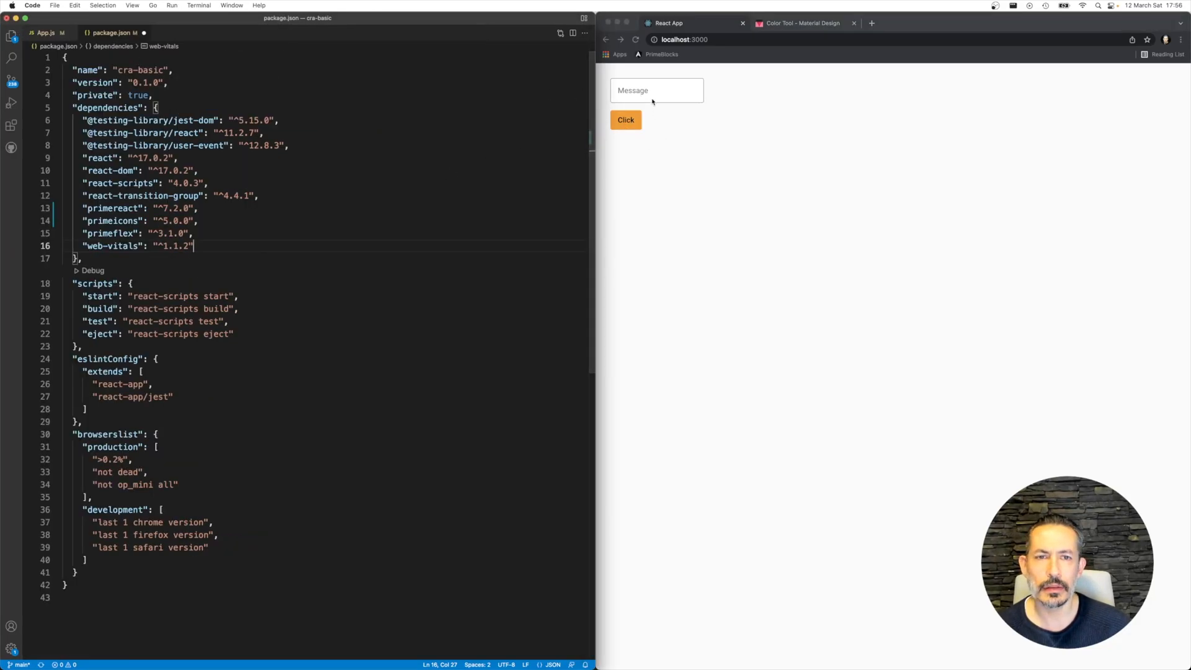
click(625, 120)
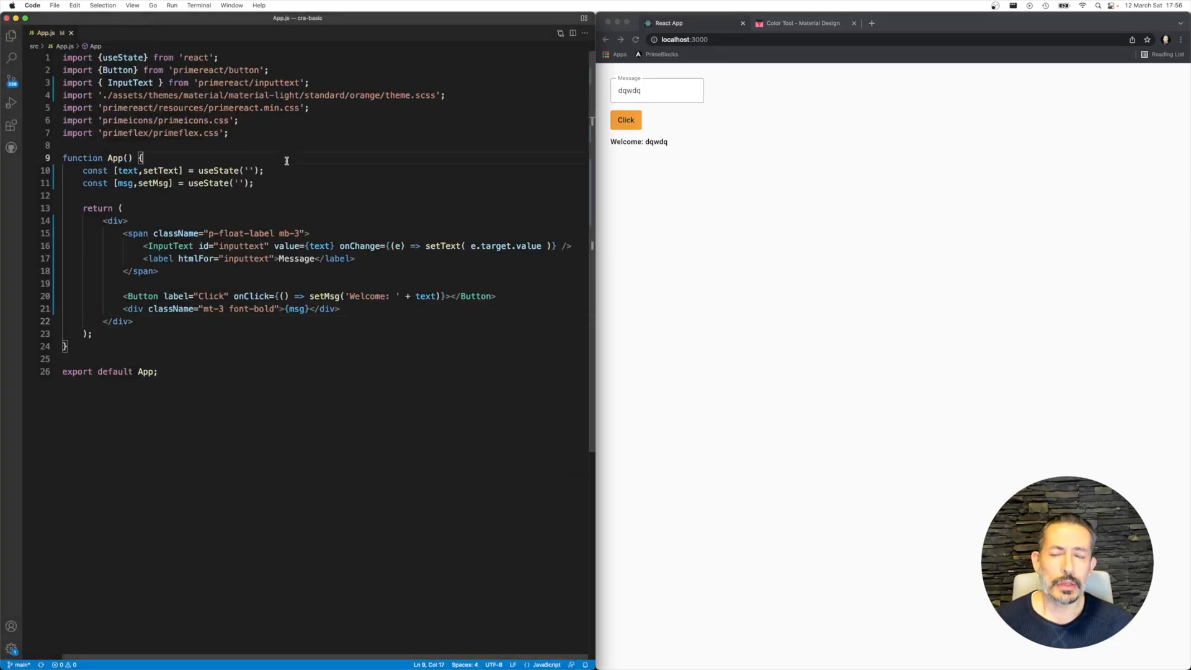
- Review package.json's sass devDependency and open designer-ui in a second window with its themes folder expanded
click(308, 107)
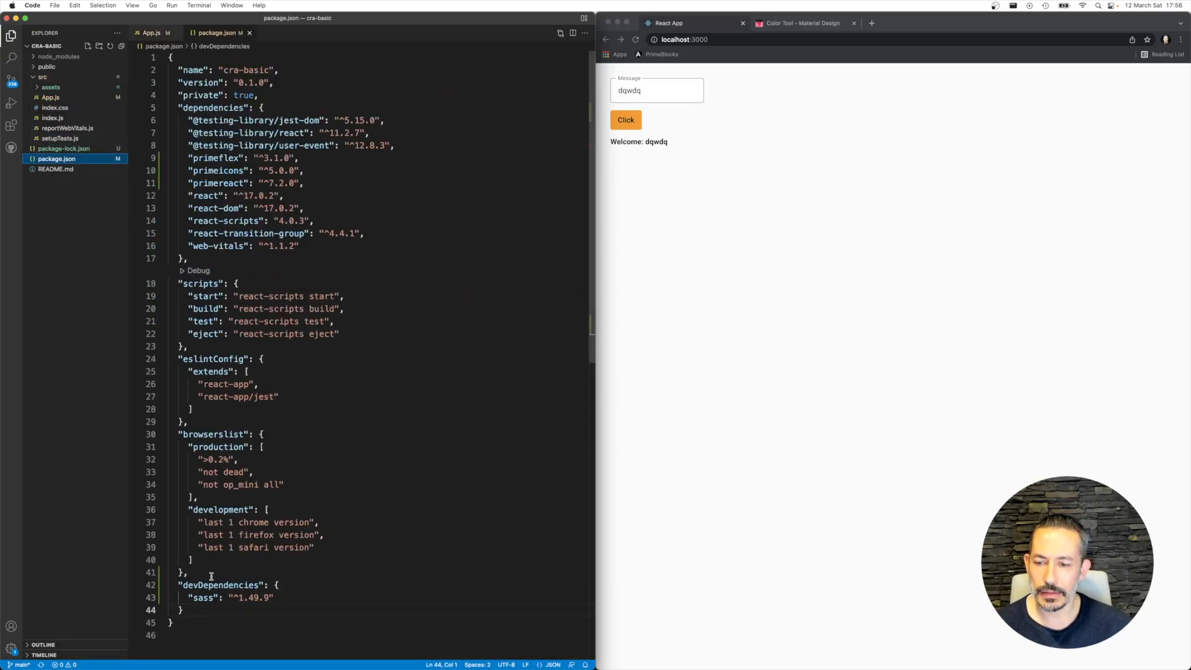
double_click(229, 598)
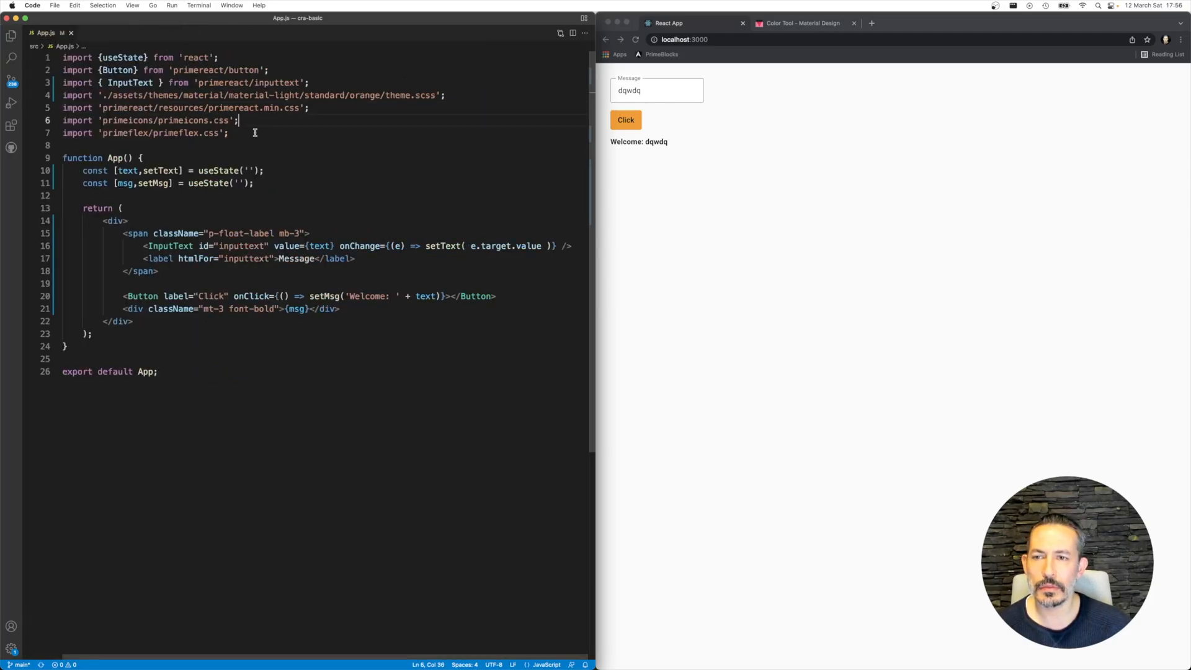
click(283, 138)
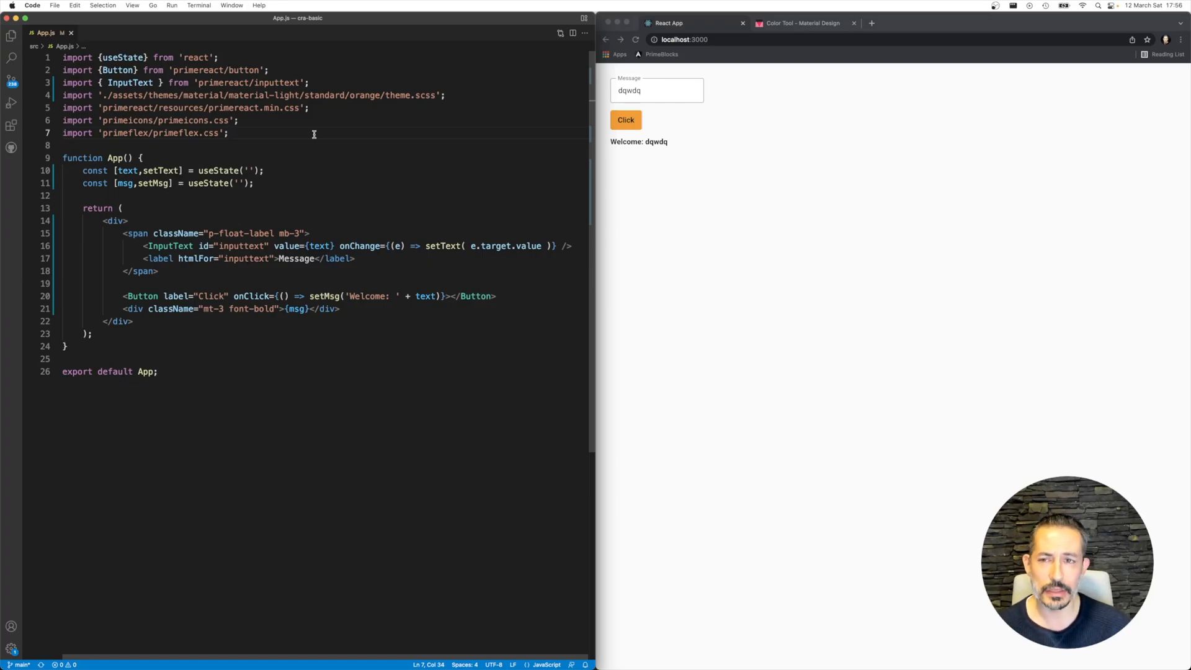
click(822, 175)
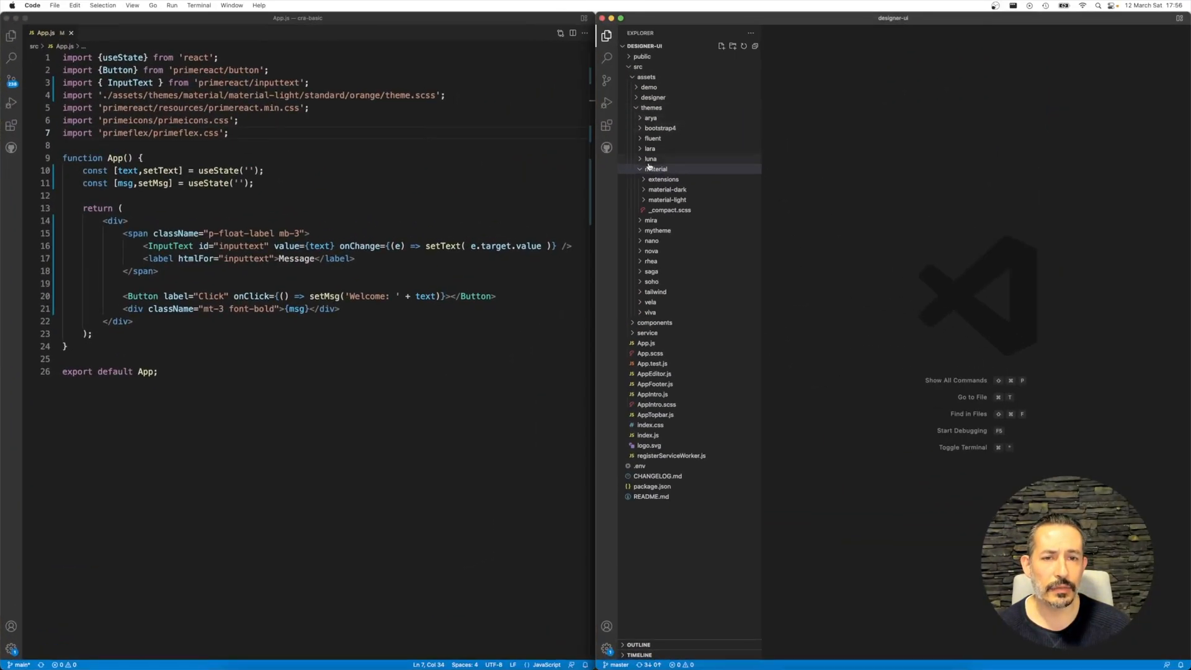
- Collapse designer-ui's material folder and browse cra-basic's assets and designer folders
click(655, 168)
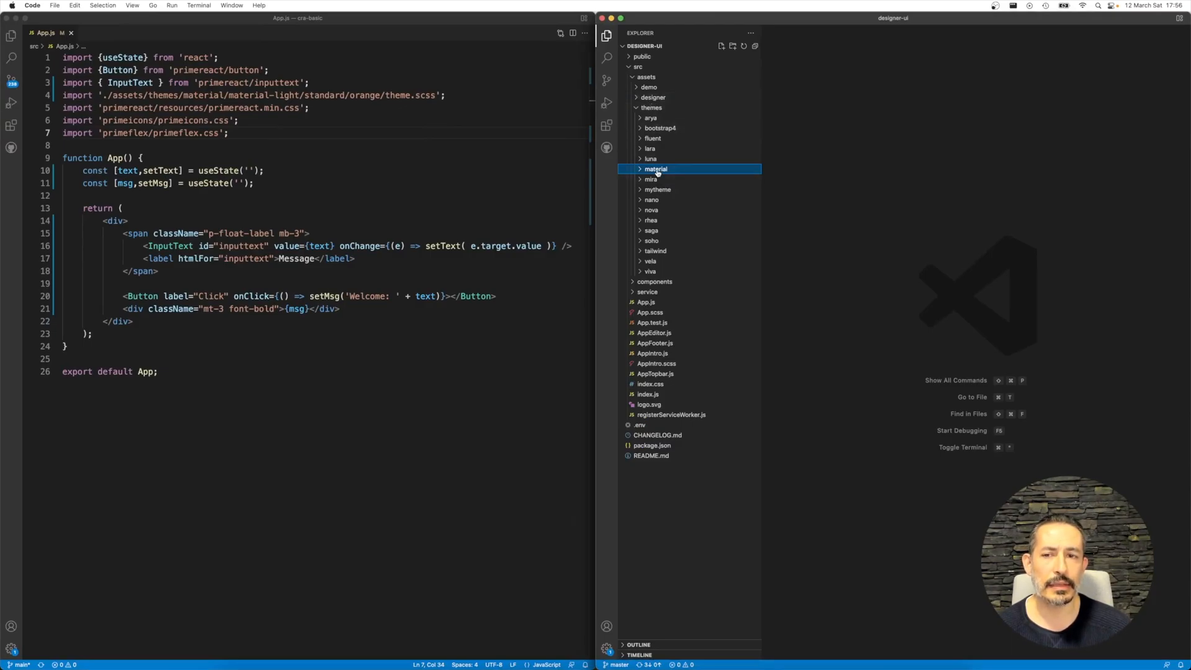
mouse_move(655, 169)
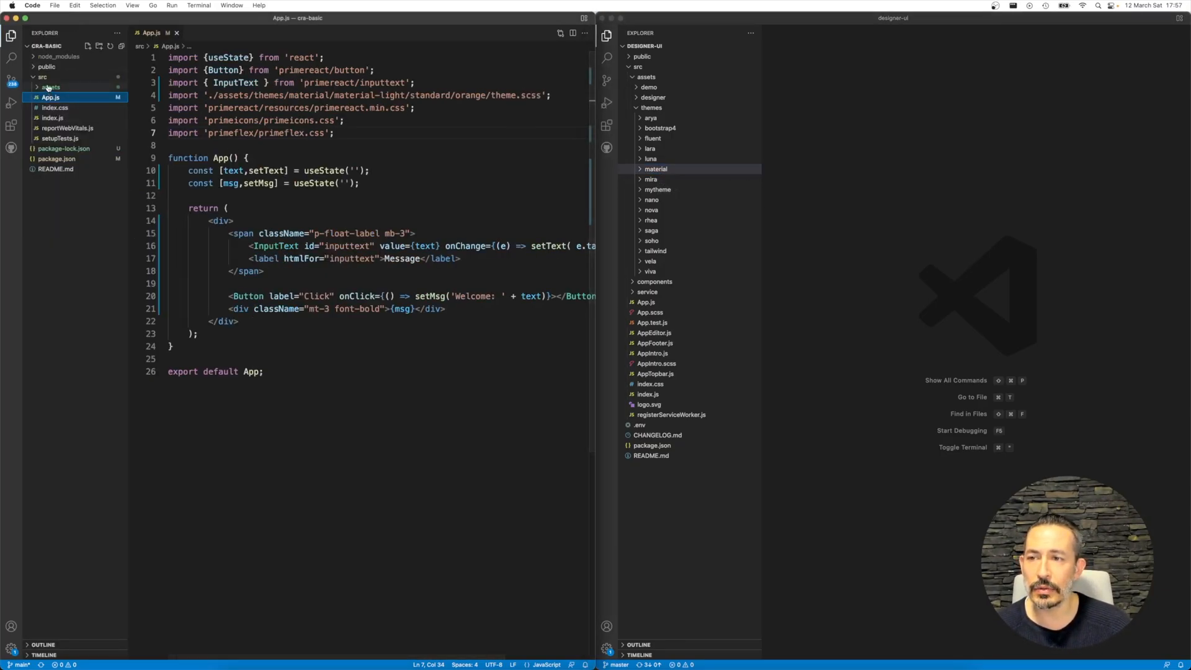
click(50, 86)
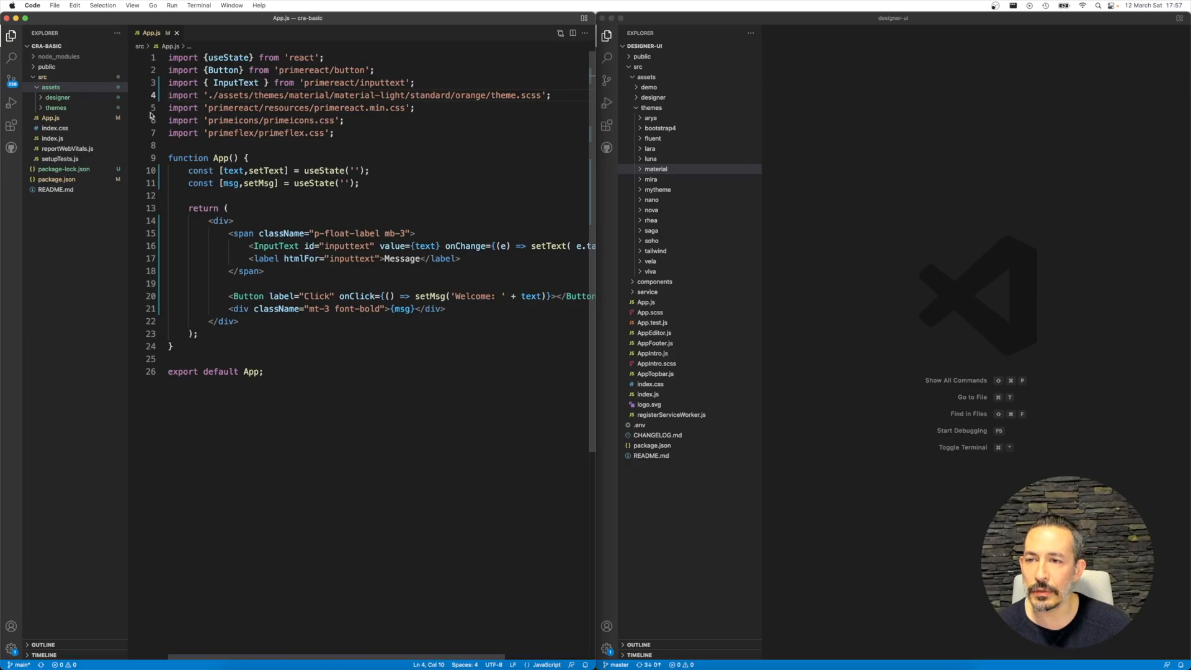
click(58, 97)
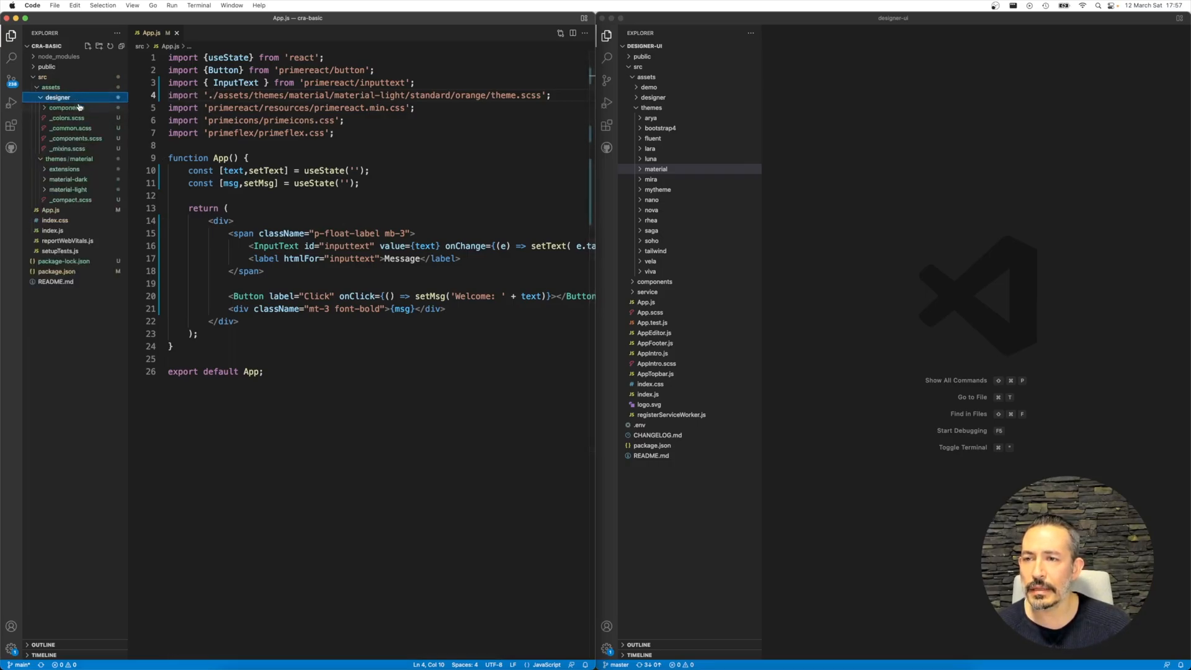
click(72, 107)
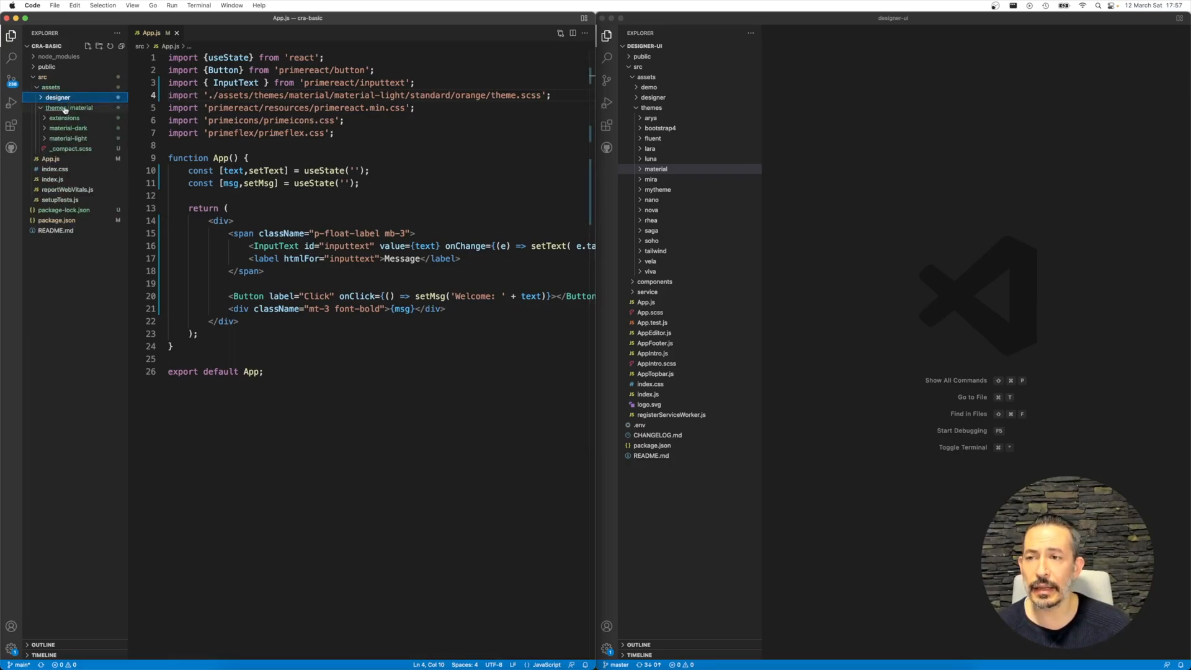
- Expand material-light > orange, close App.js and view material-light's _variables.scss
click(69, 138)
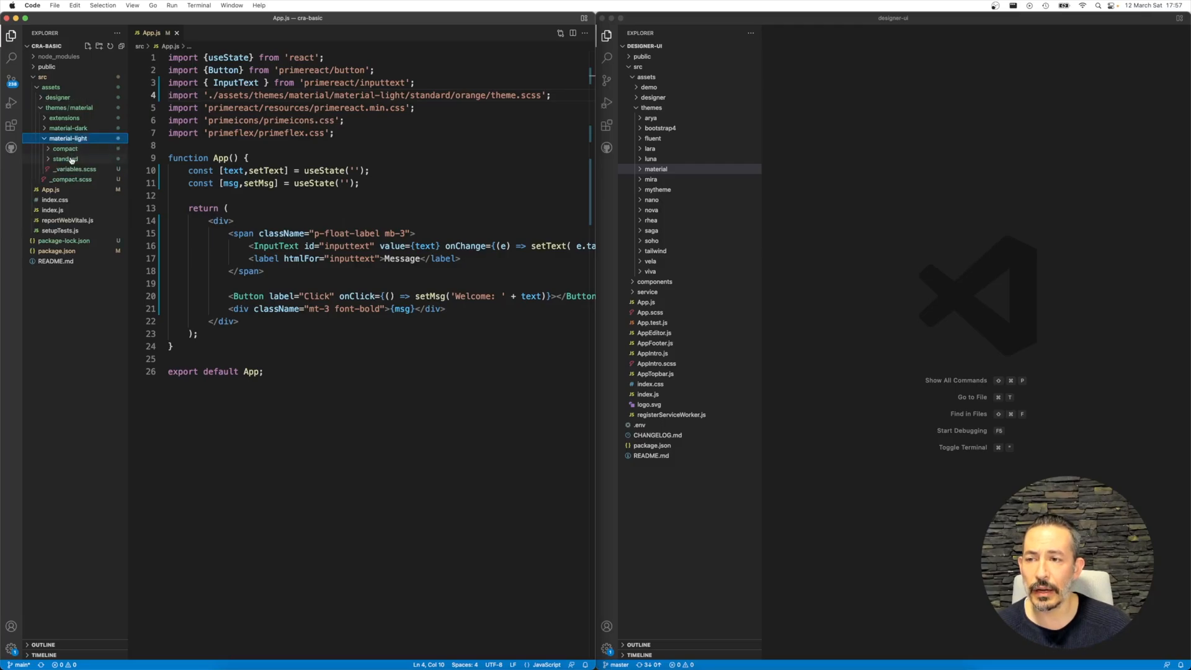
click(66, 159)
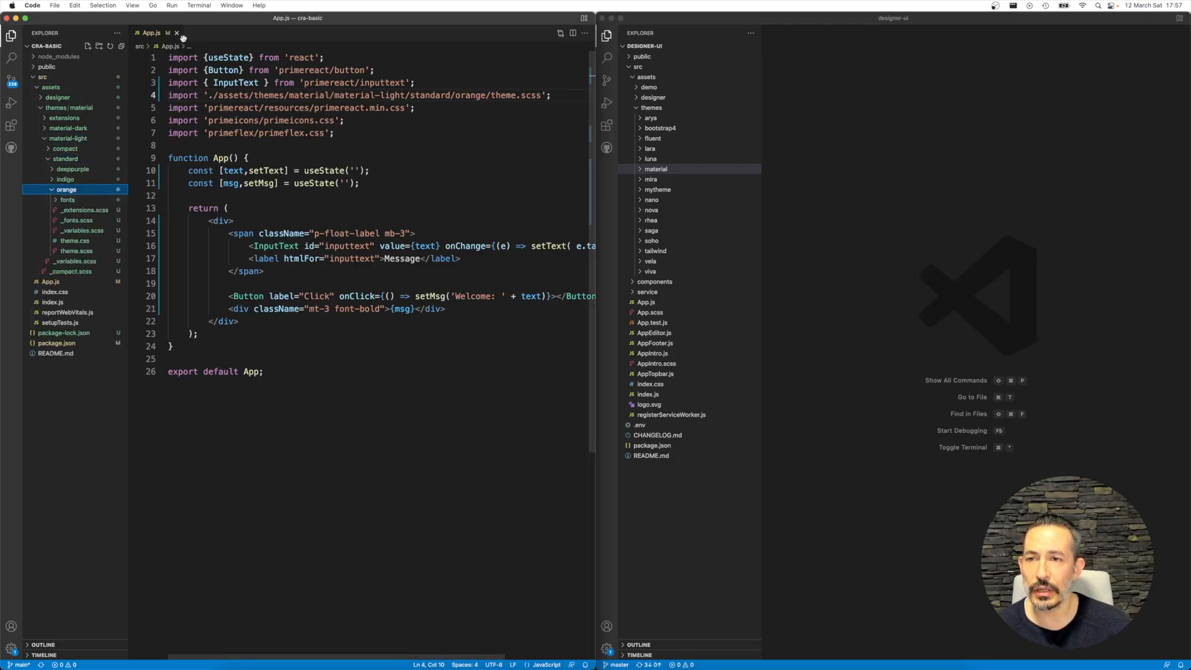
click(82, 231)
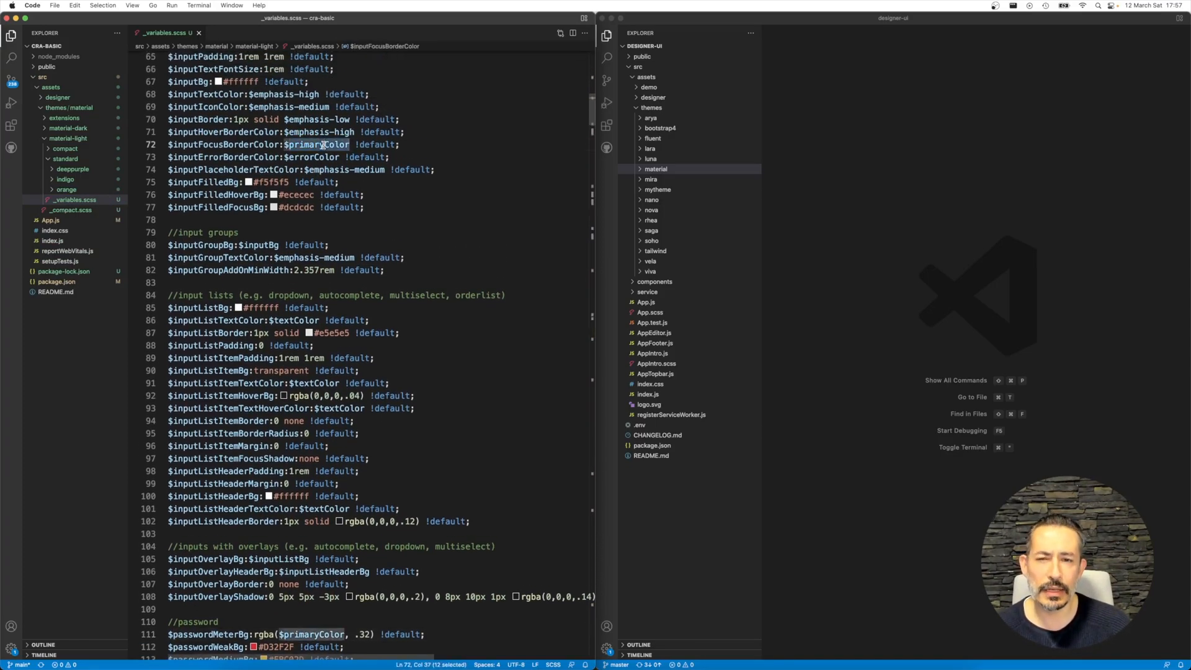
scroll(up, 3)
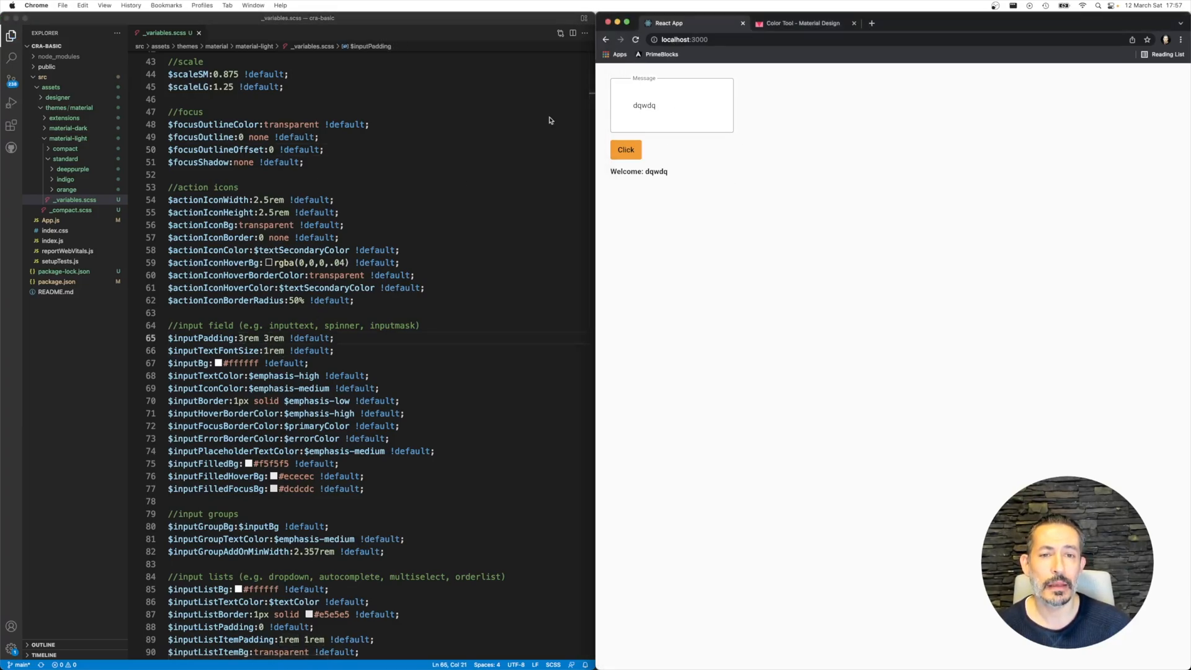
mouse_move(449, 176)
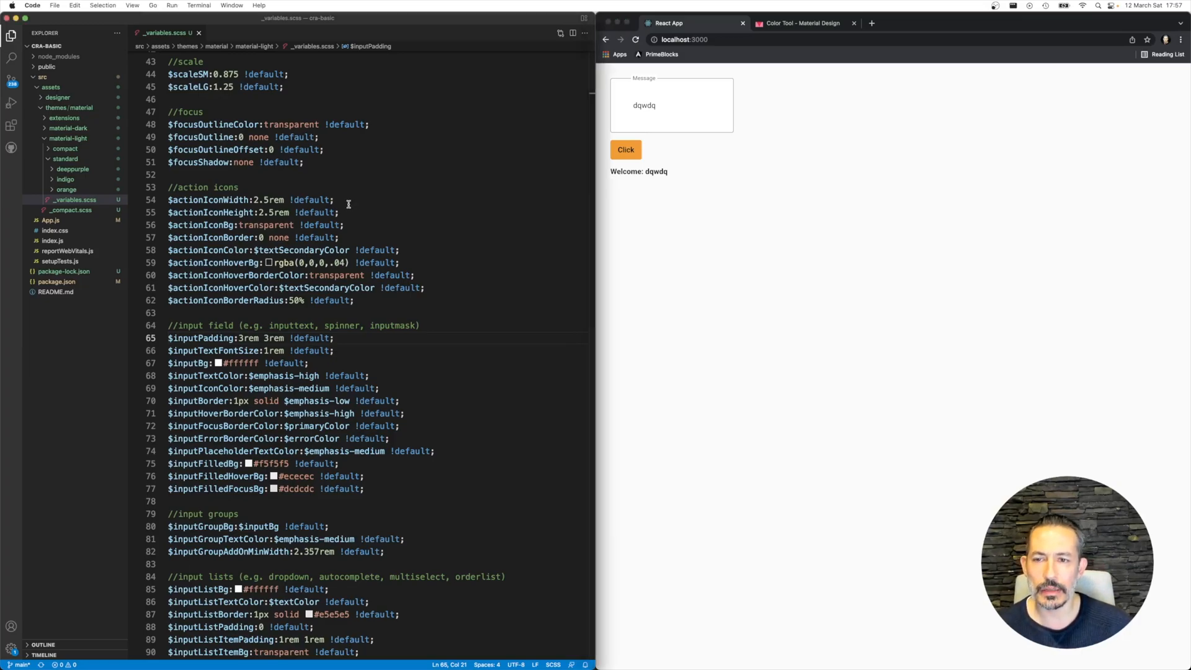
click(169, 312)
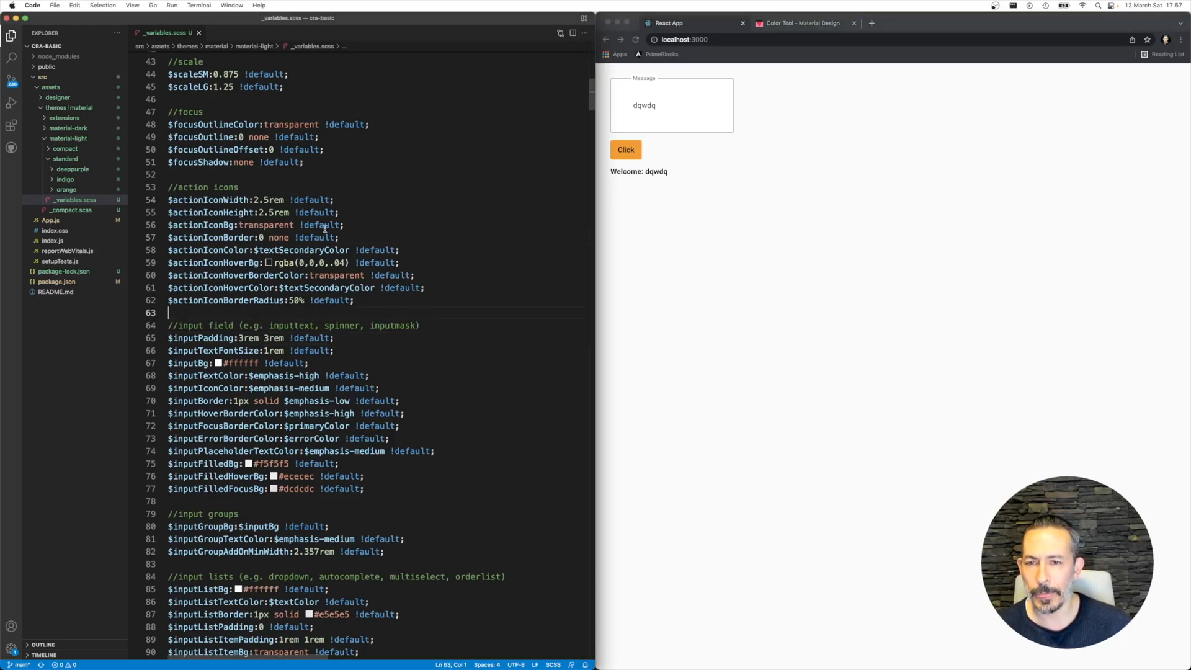
click(340, 237)
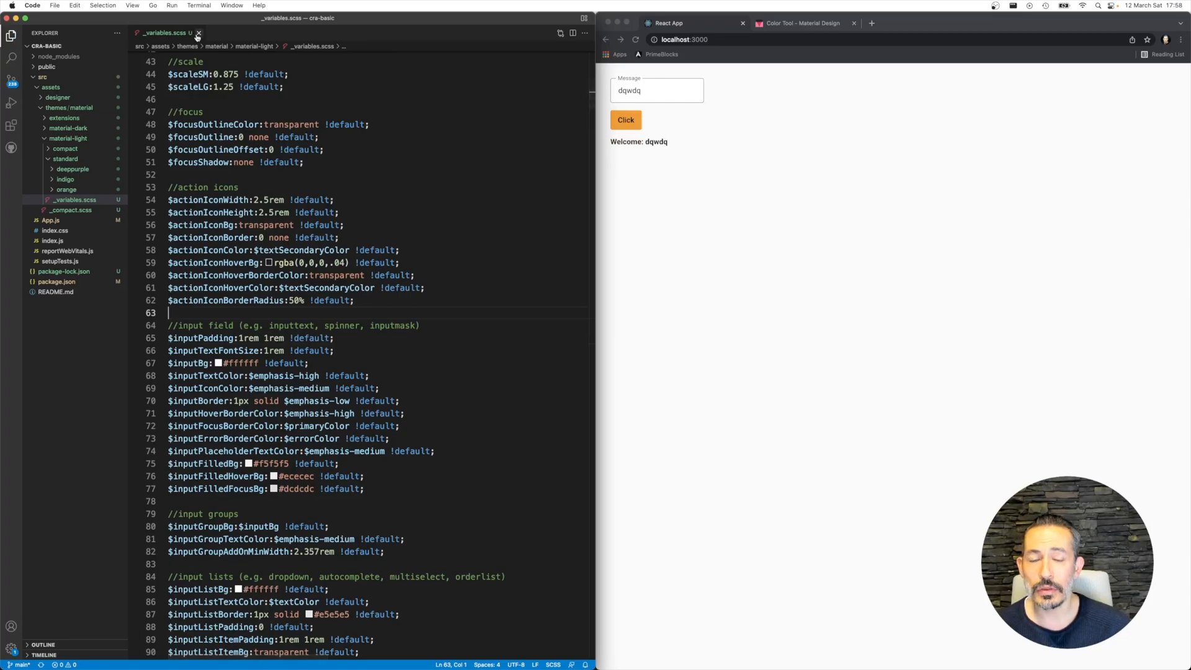
- Review material-dark's _variables.scss for comparison, then close editors and collapse the assets folder
click(68, 128)
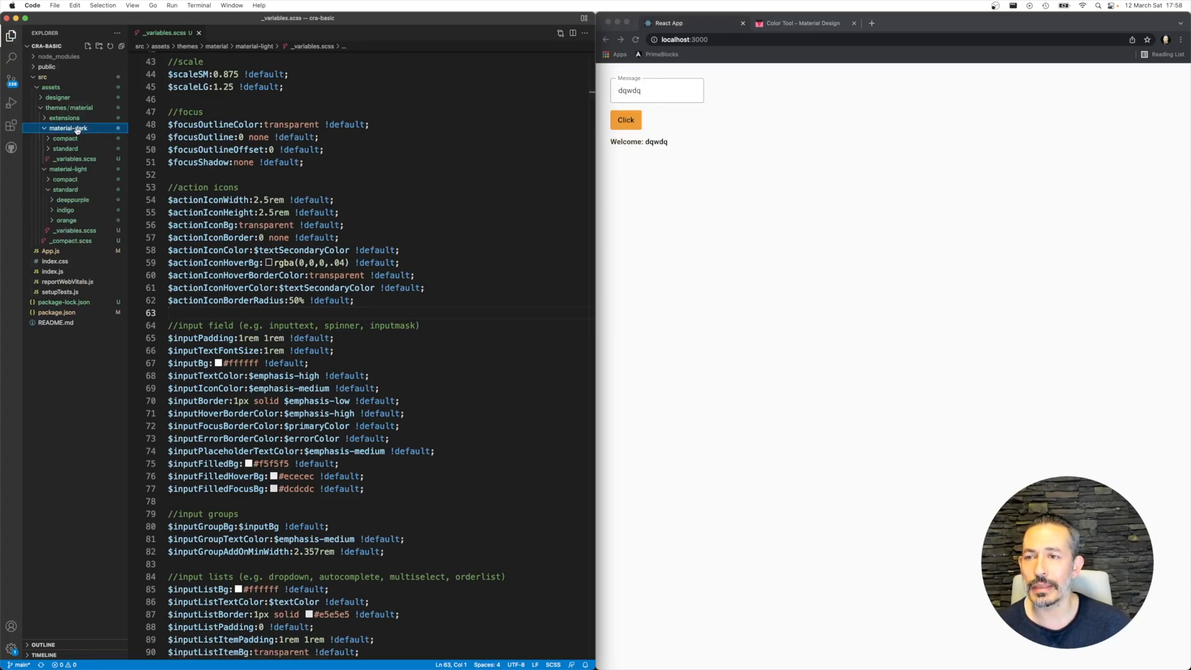
click(66, 147)
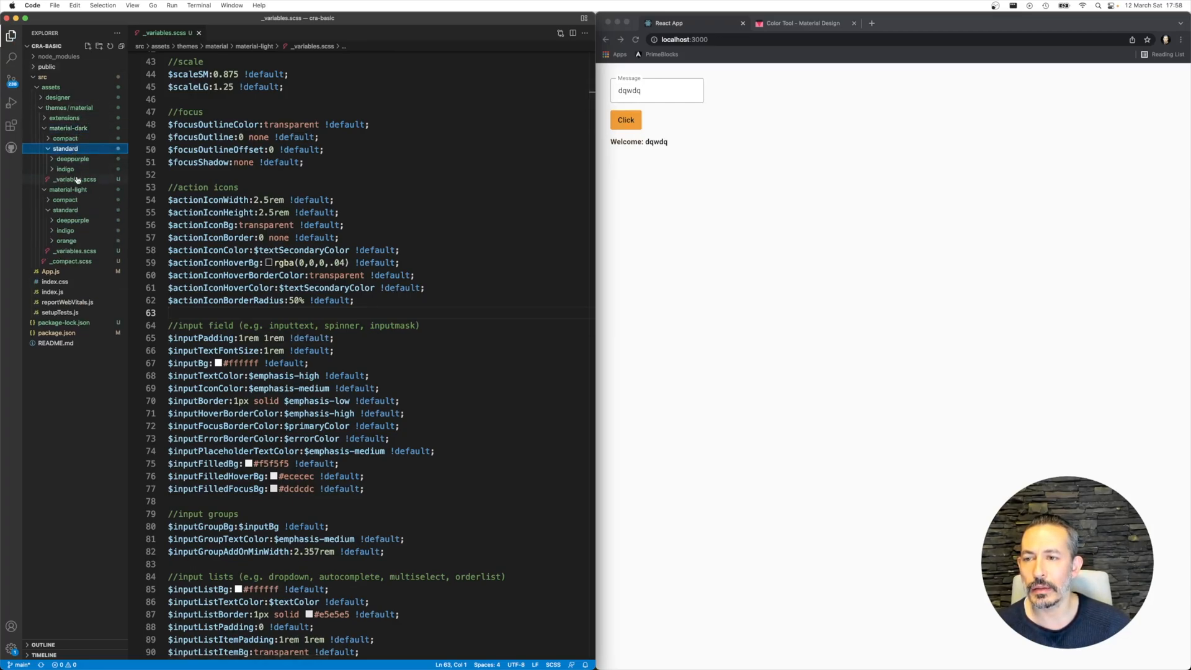
click(75, 179)
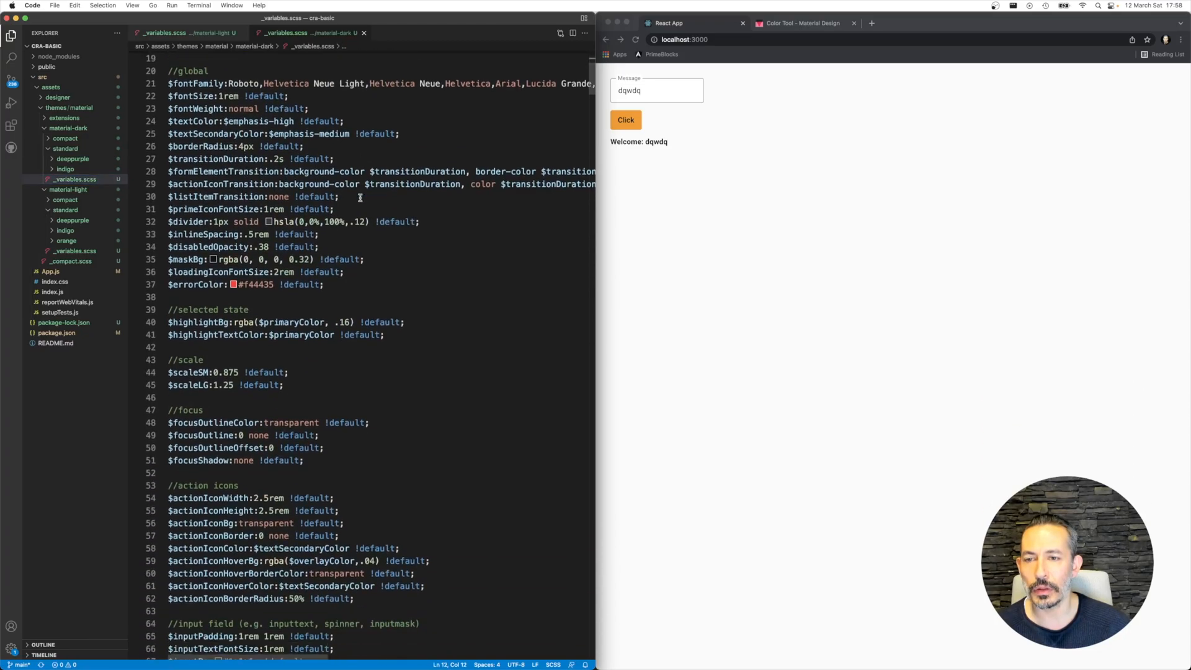
scroll(down, 3)
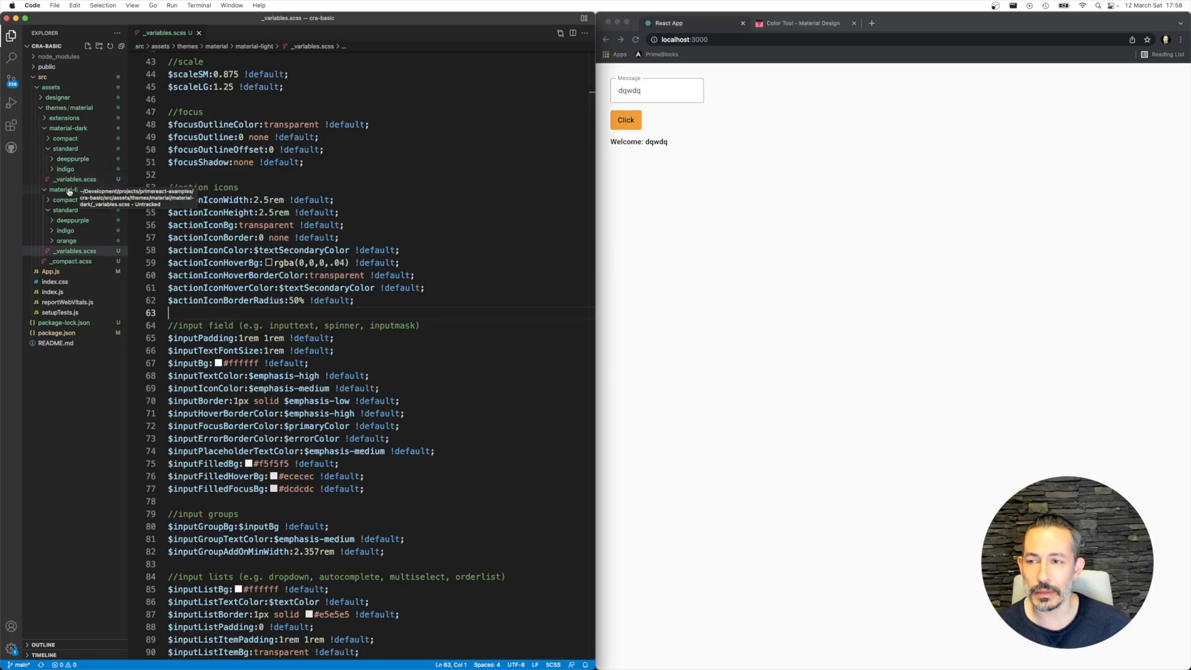
click(64, 209)
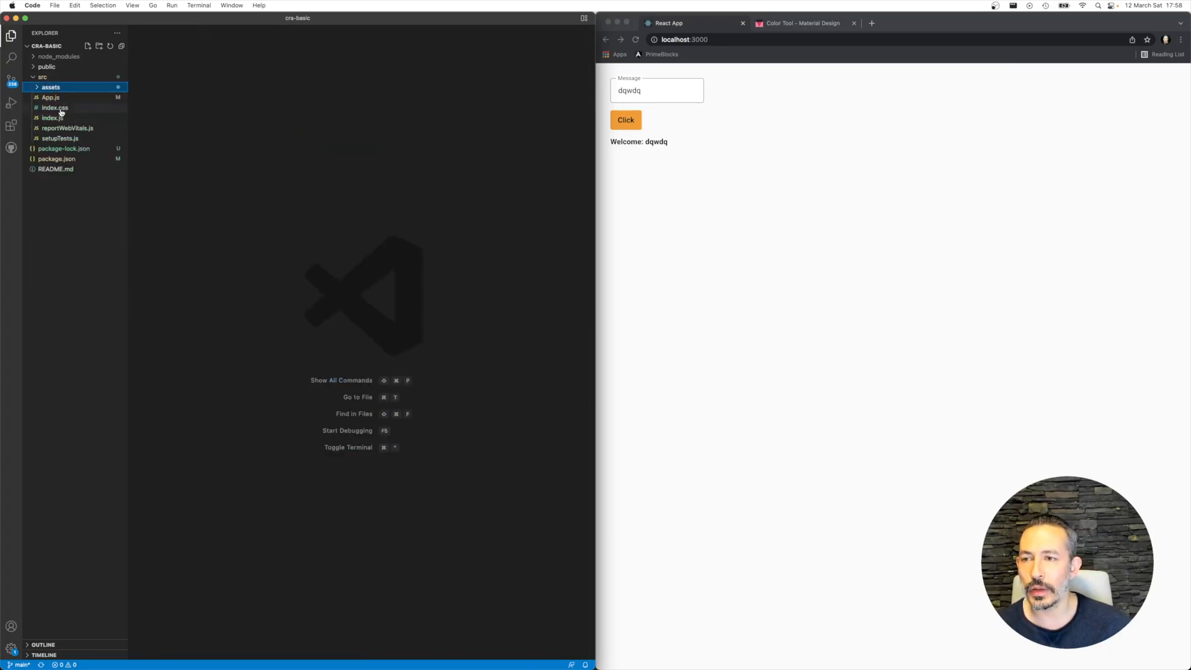
click(52, 107)
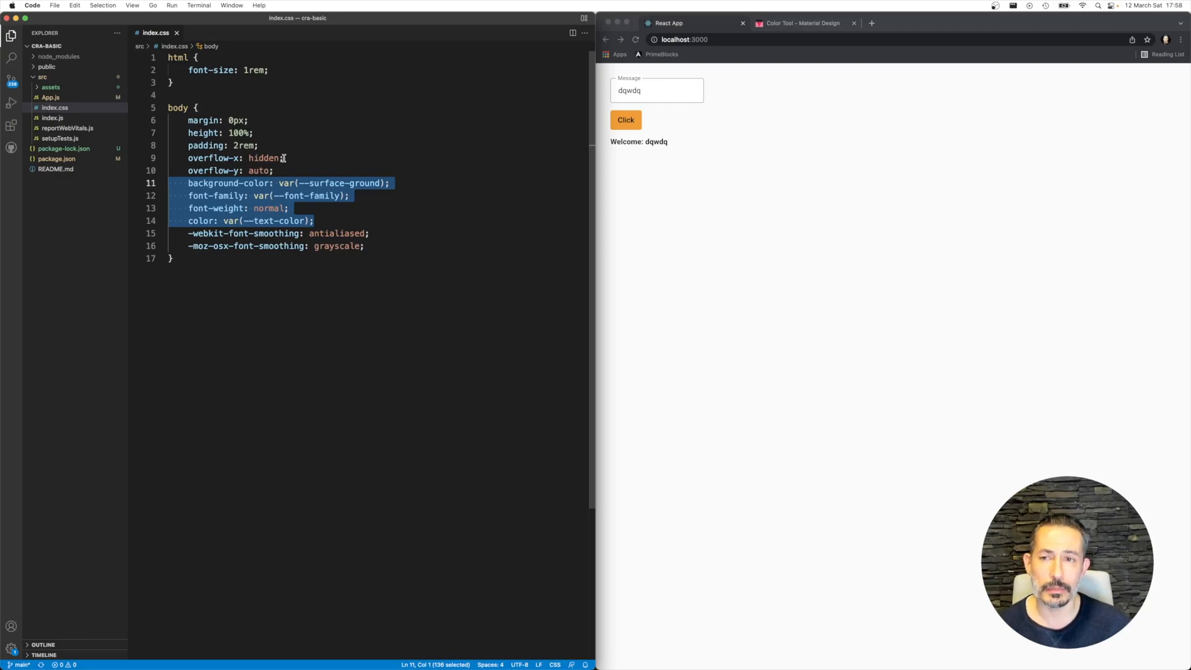
click(284, 158)
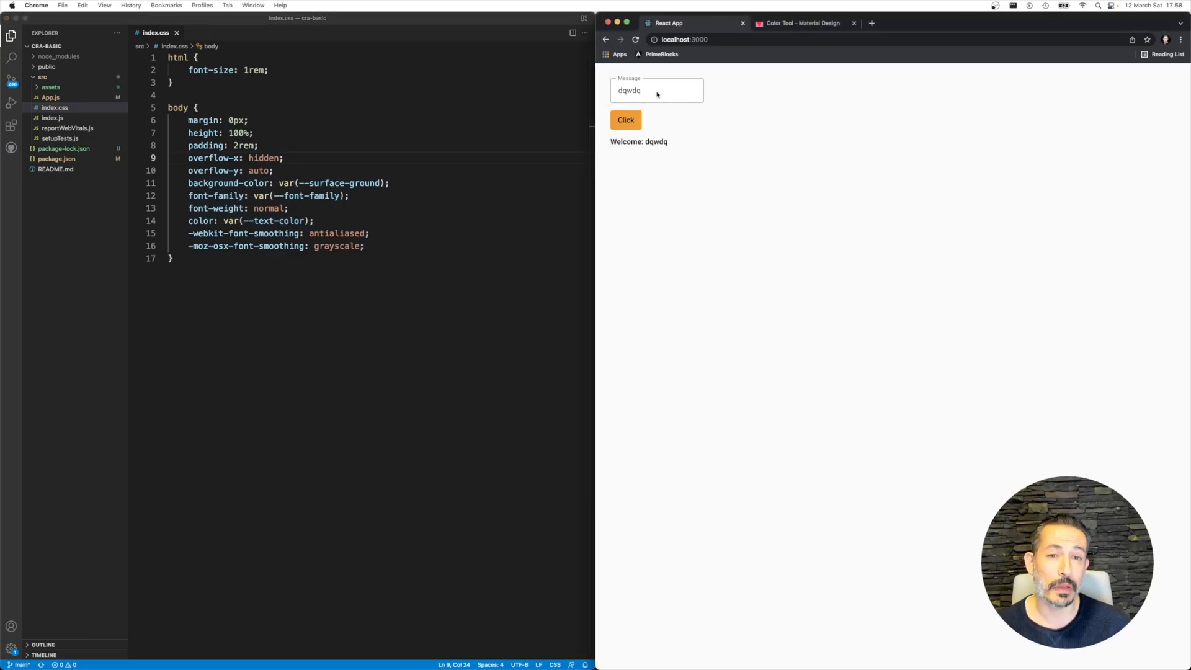
mouse_move(677, 125)
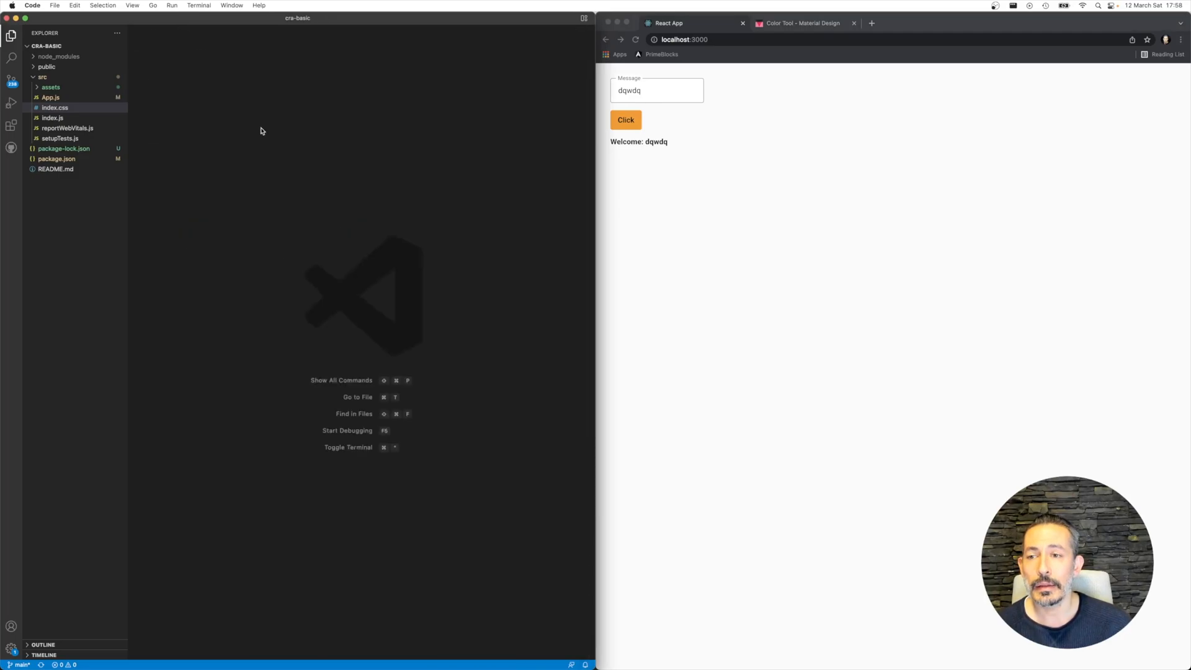
click(49, 87)
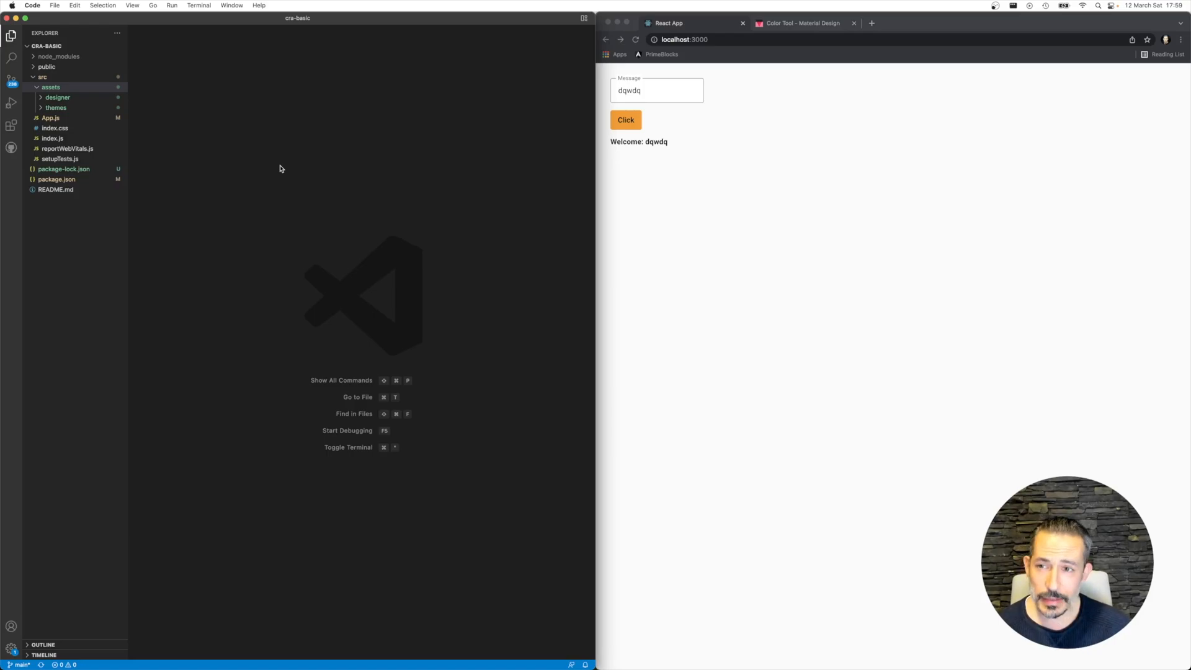
mouse_move(343, 127)
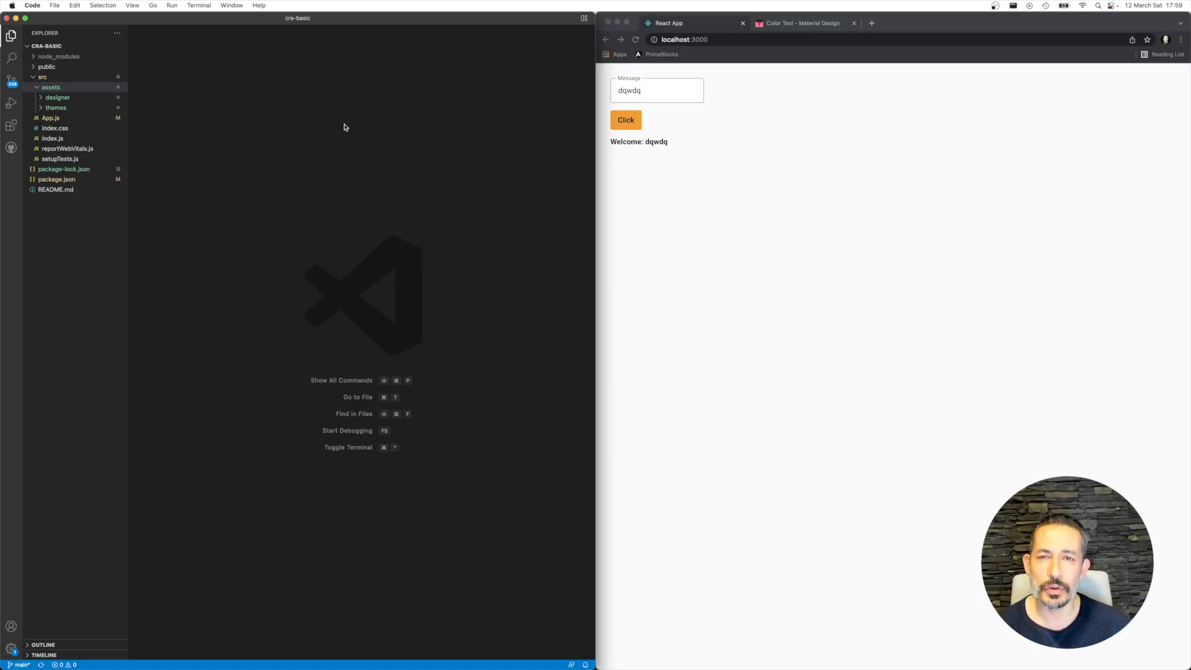